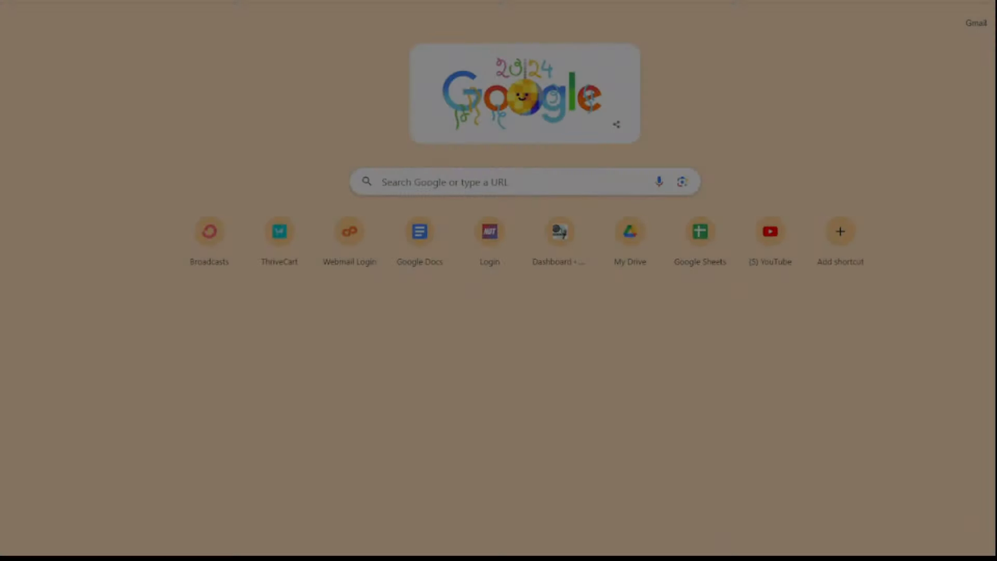
Go to the Temperature Blanket website from the new tab page
click(521, 182)
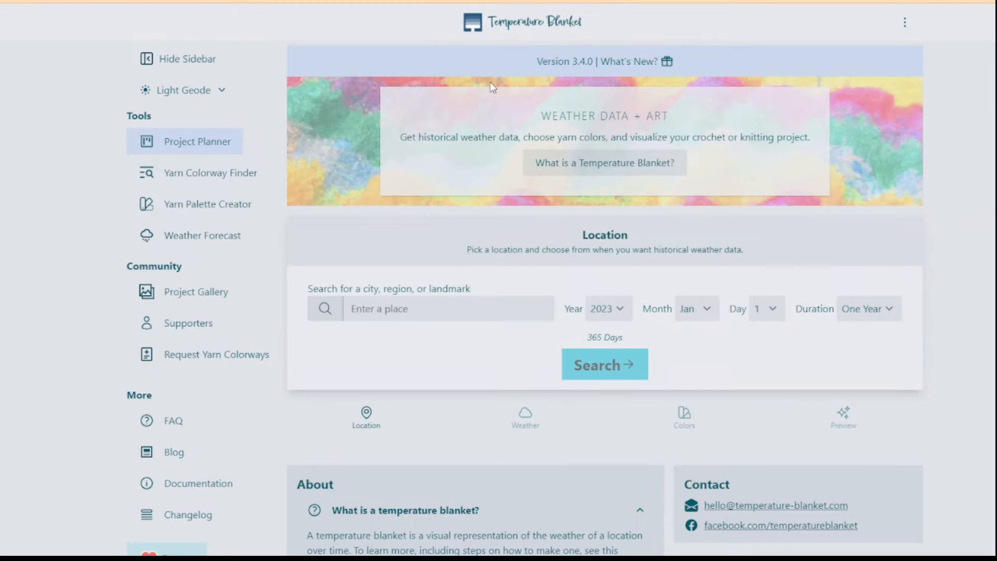
mouse_move(341, 124)
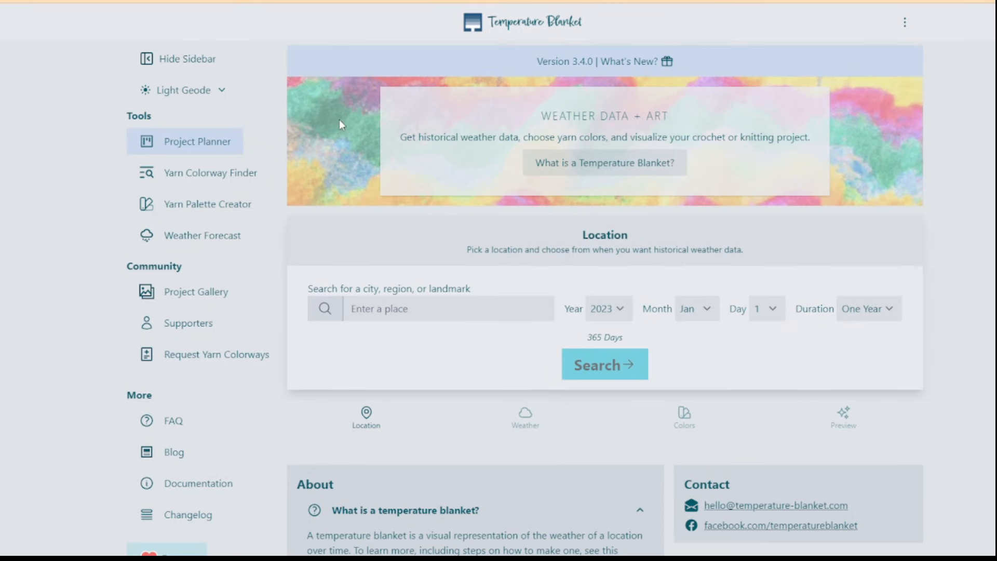
mouse_move(429, 265)
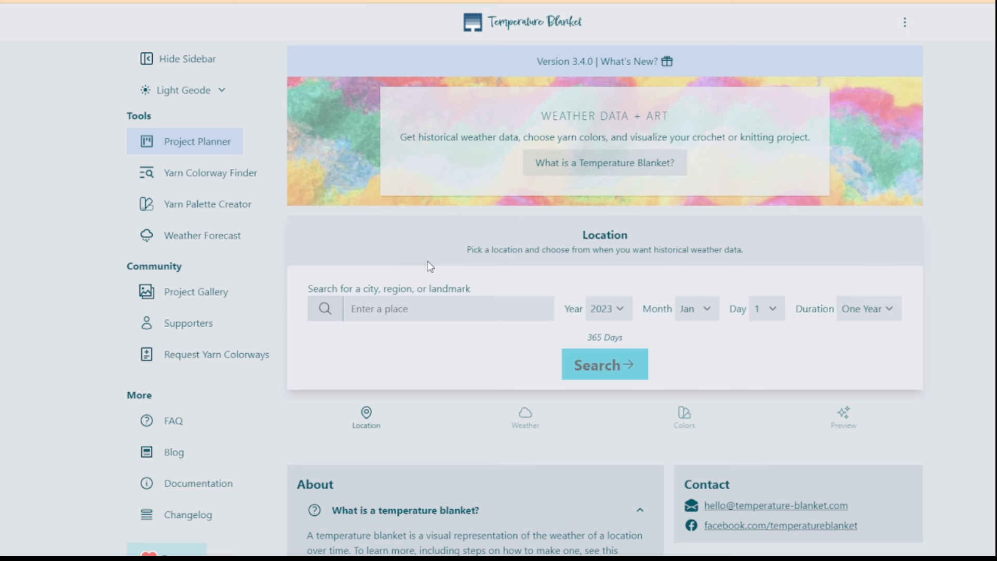
mouse_move(290, 215)
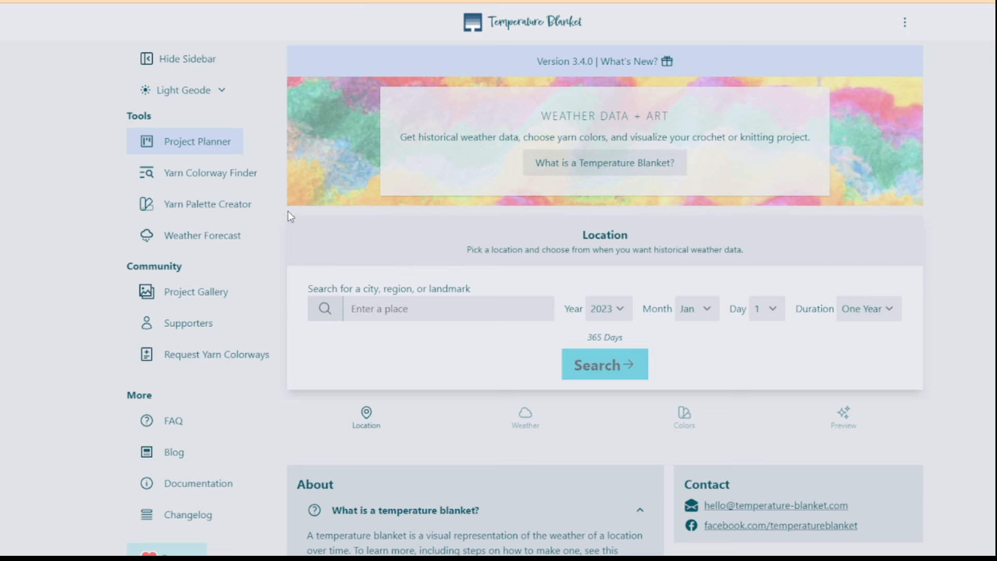
mouse_move(166, 138)
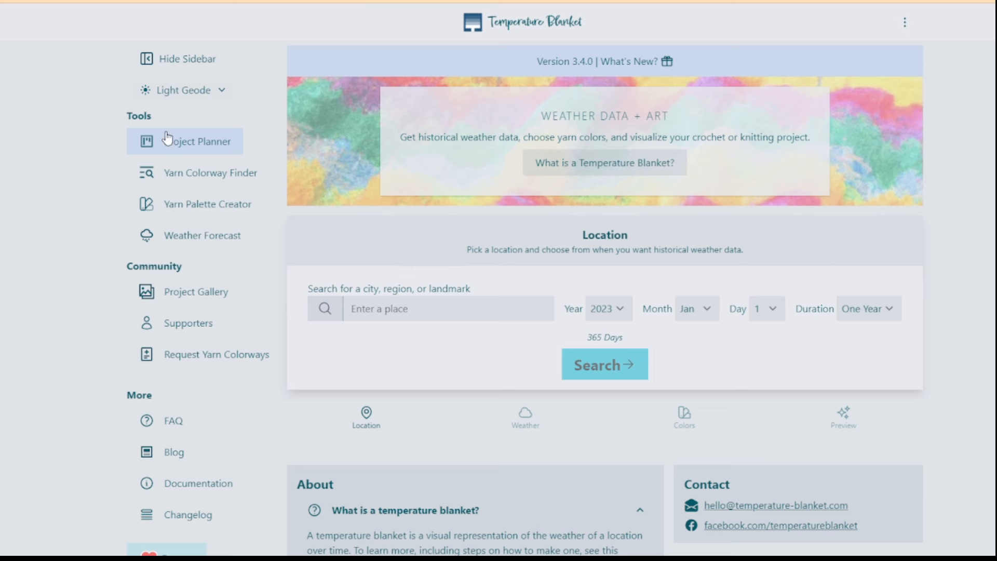
scroll(down, 3)
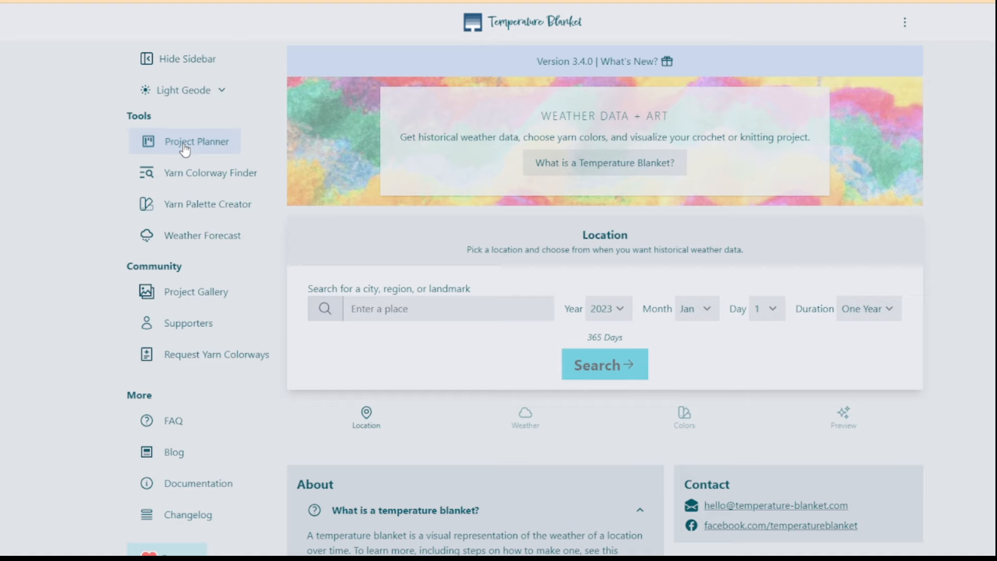
mouse_move(536, 298)
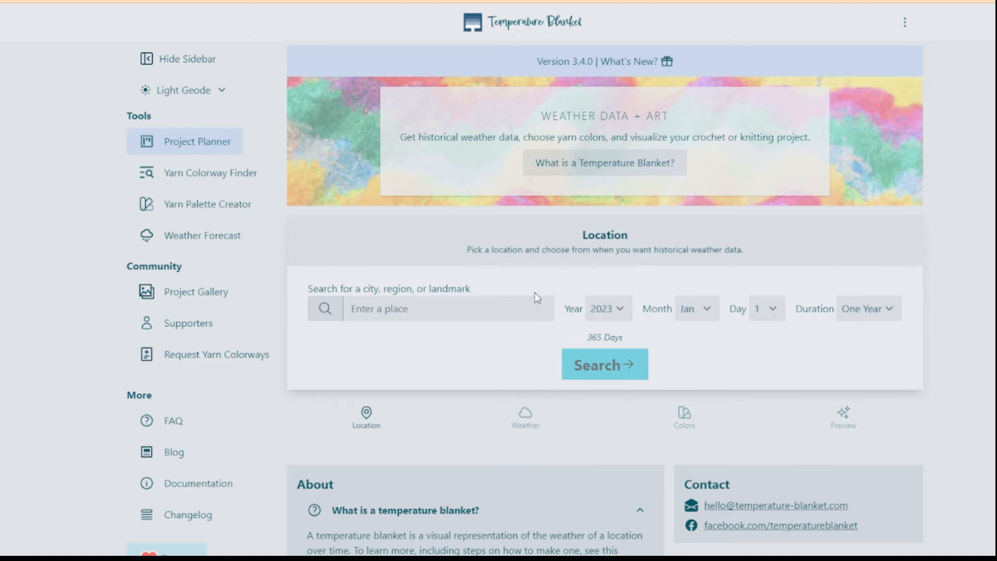
mouse_move(185, 141)
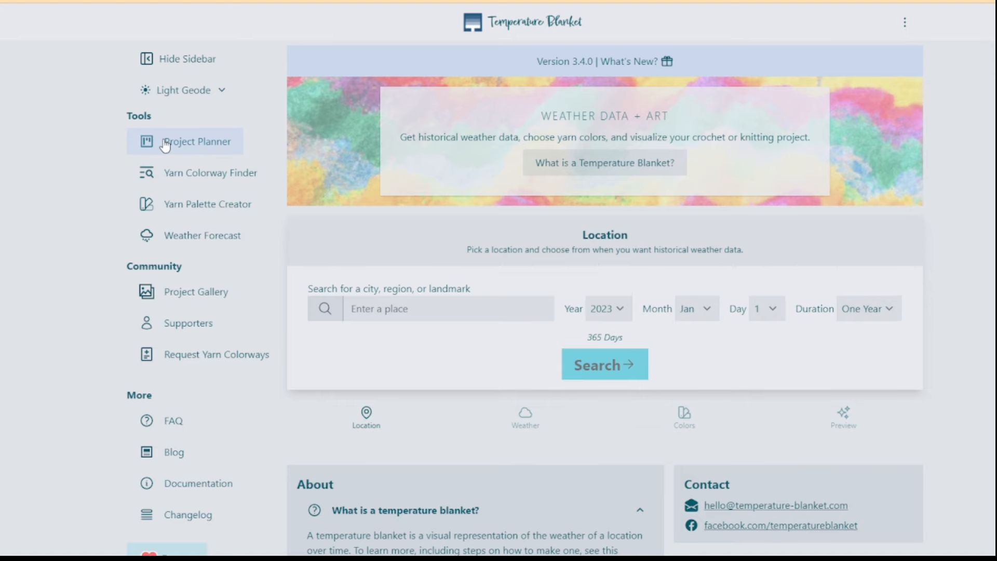
mouse_move(373, 248)
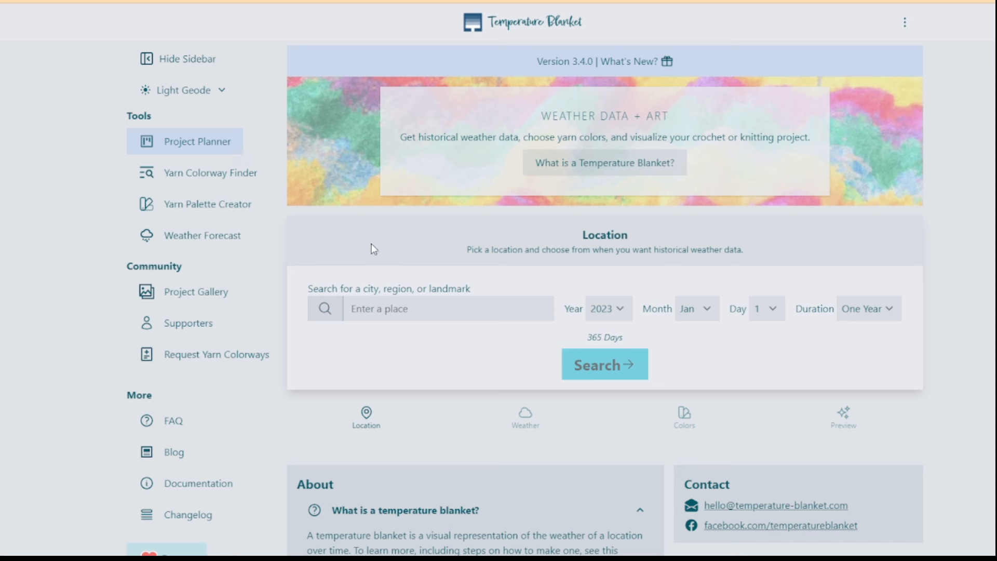
mouse_move(525, 414)
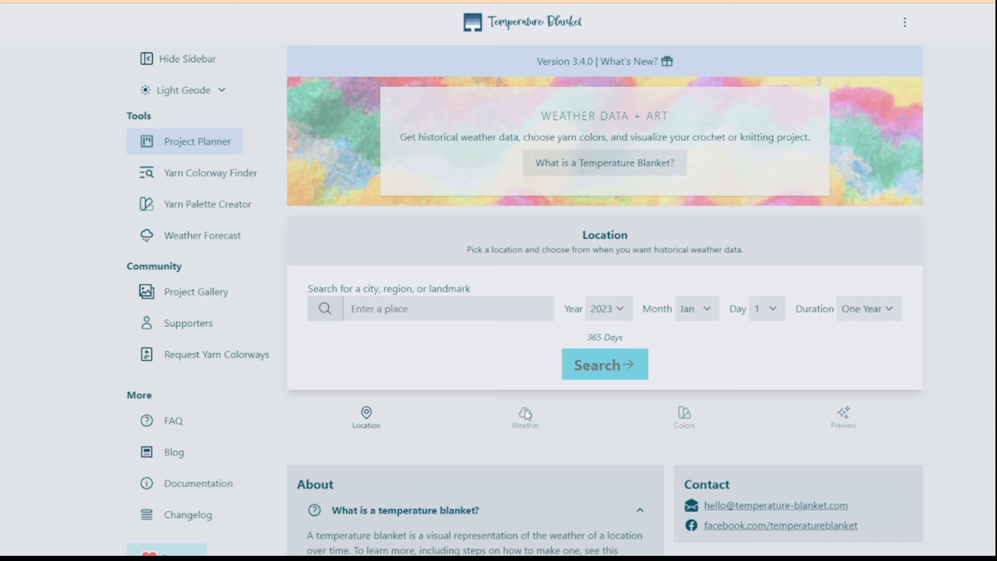
mouse_move(844, 444)
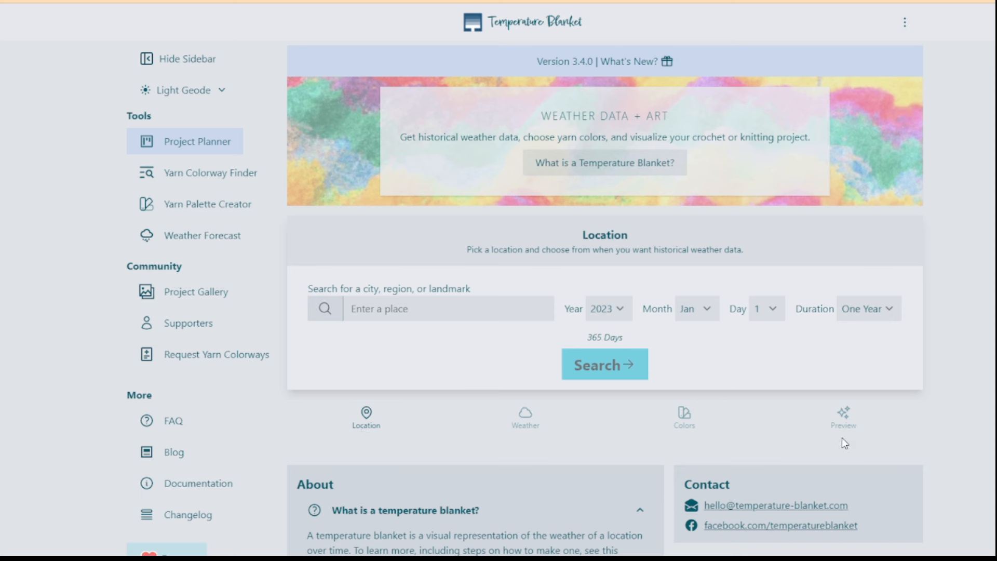
mouse_move(842, 417)
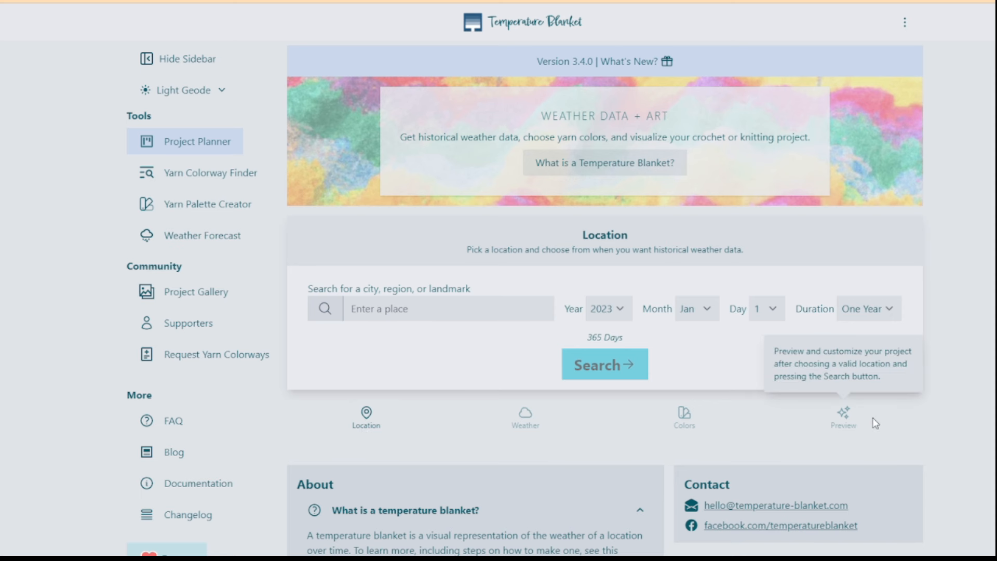
mouse_move(379, 434)
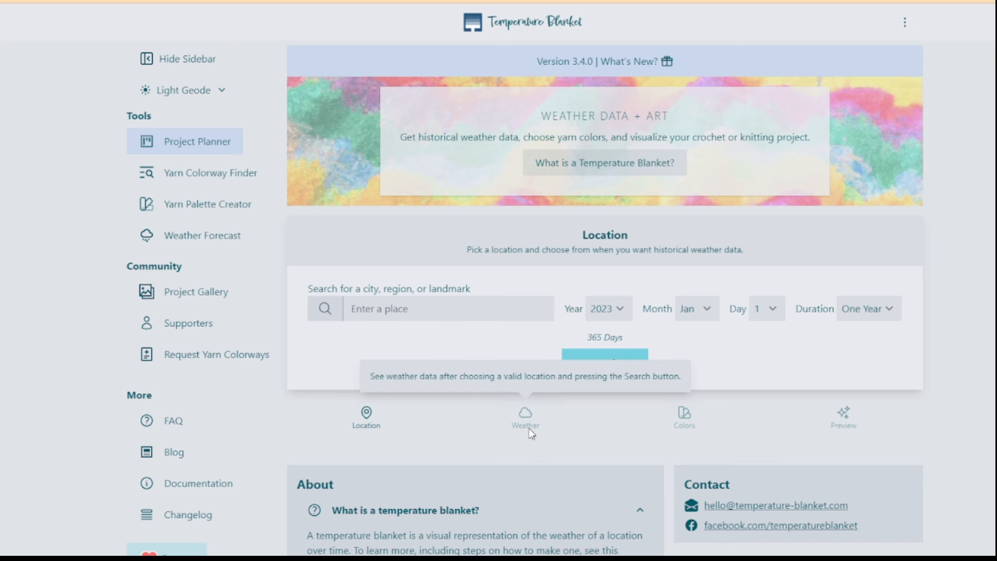
mouse_move(683, 416)
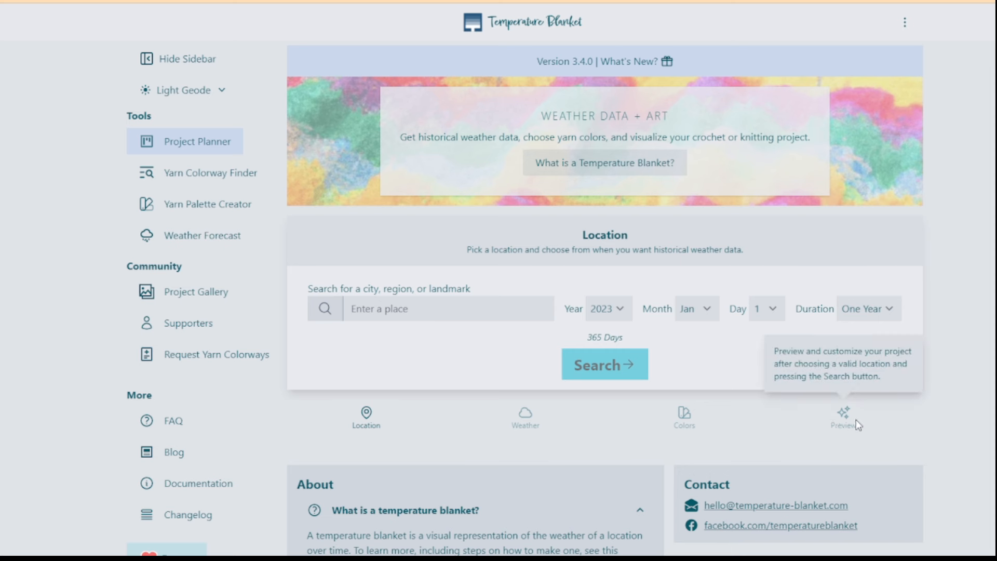
mouse_move(848, 427)
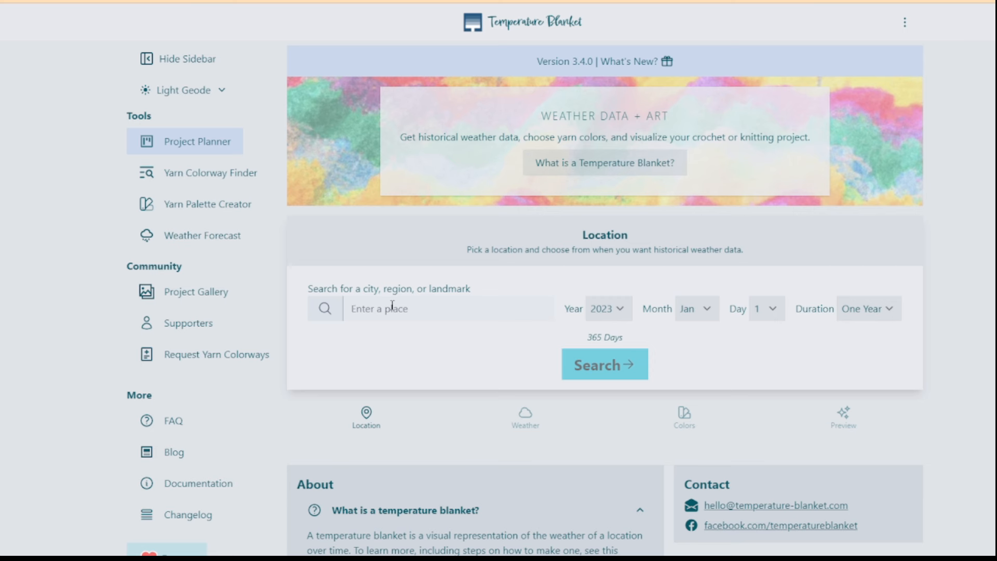
Search the place box for 'Richm' and choose Richmond, Virginia, United States as the location
text(rio)
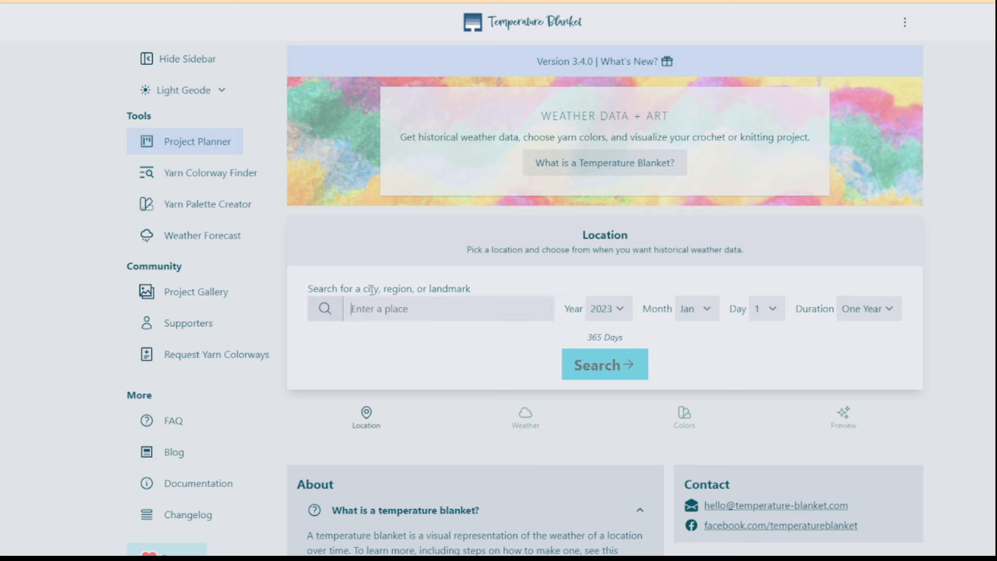
mouse_move(413, 333)
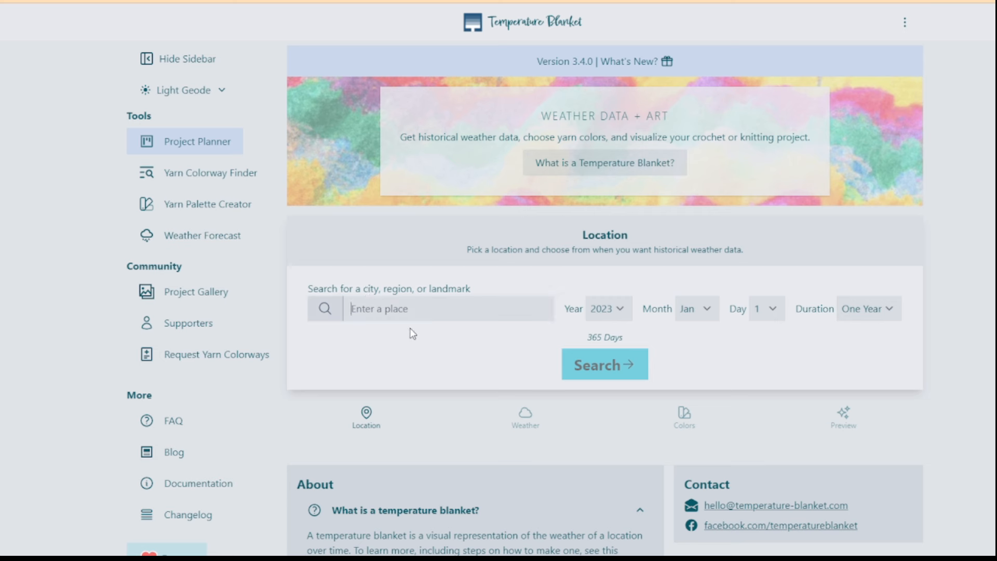
click(446, 309)
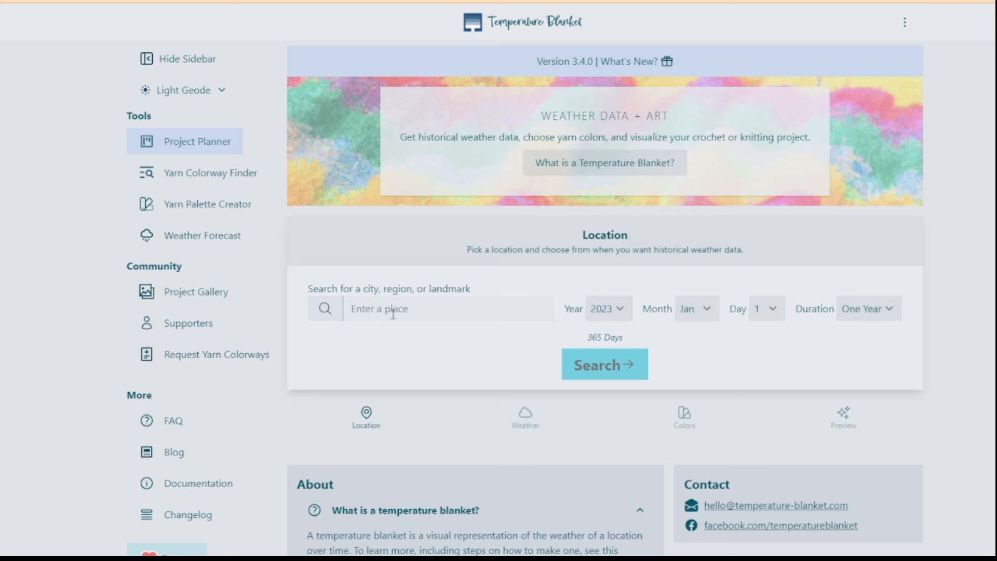
text(Richmond)
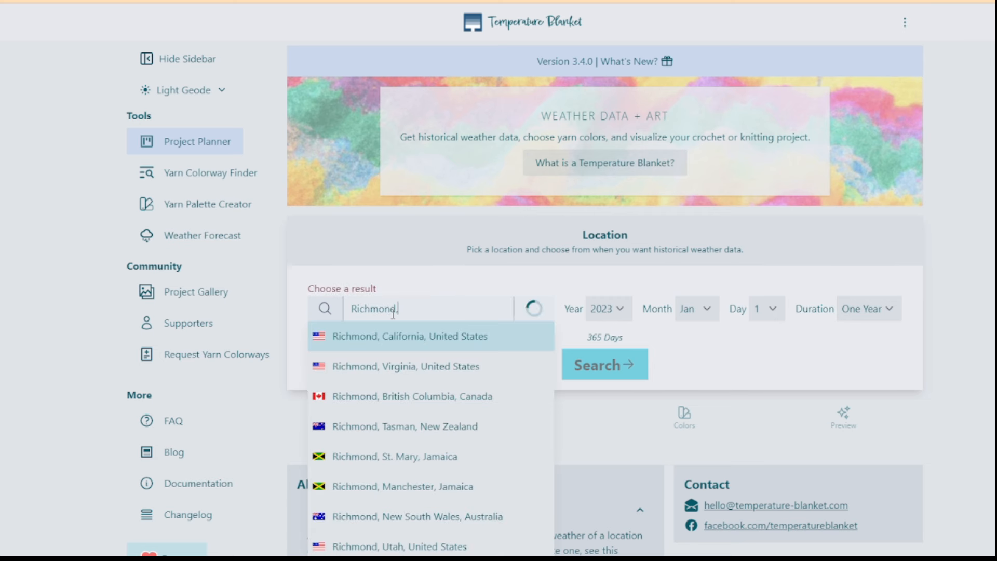
click(405, 366)
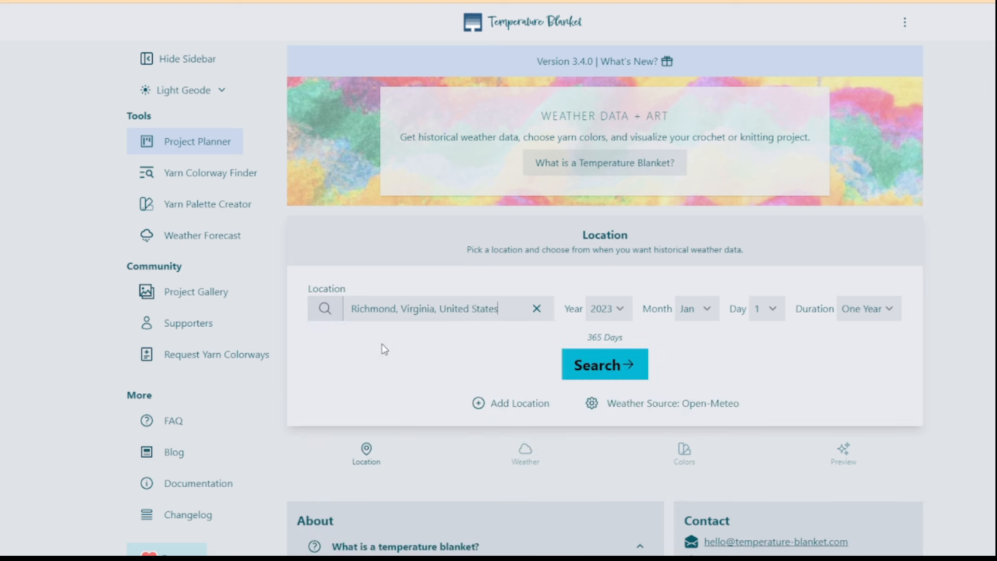
mouse_move(438, 327)
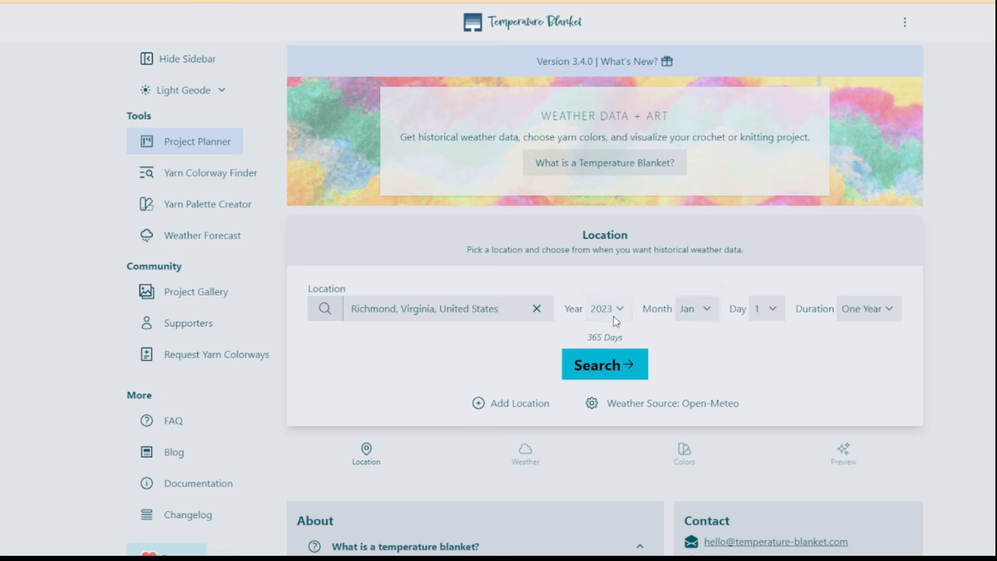
mouse_move(776, 319)
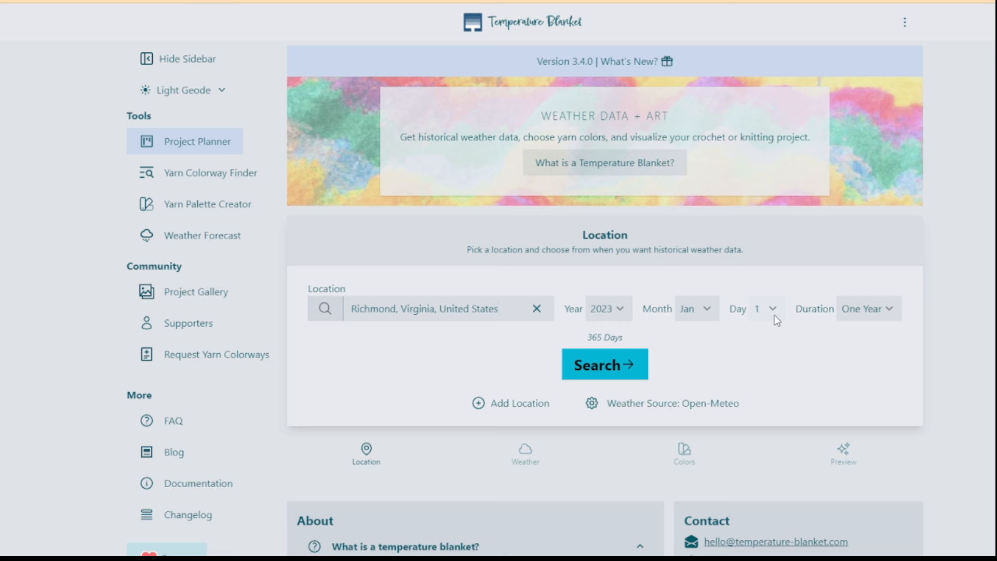
mouse_move(877, 310)
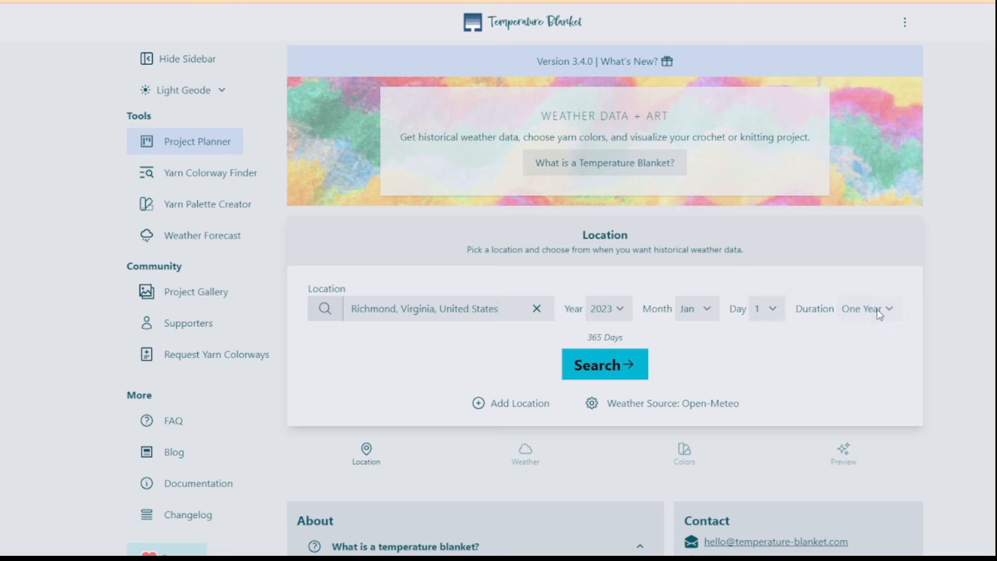
mouse_move(868, 351)
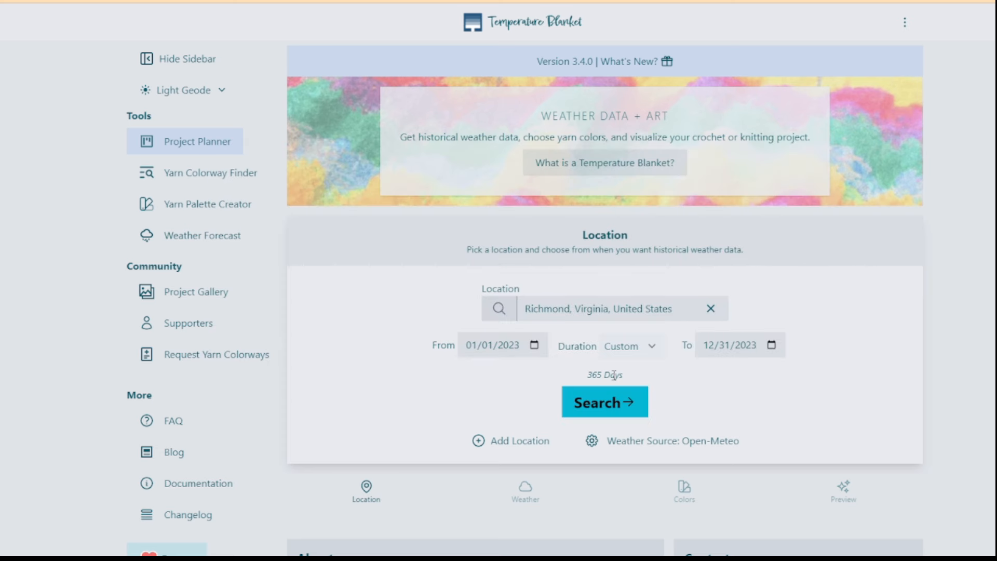
mouse_move(570, 372)
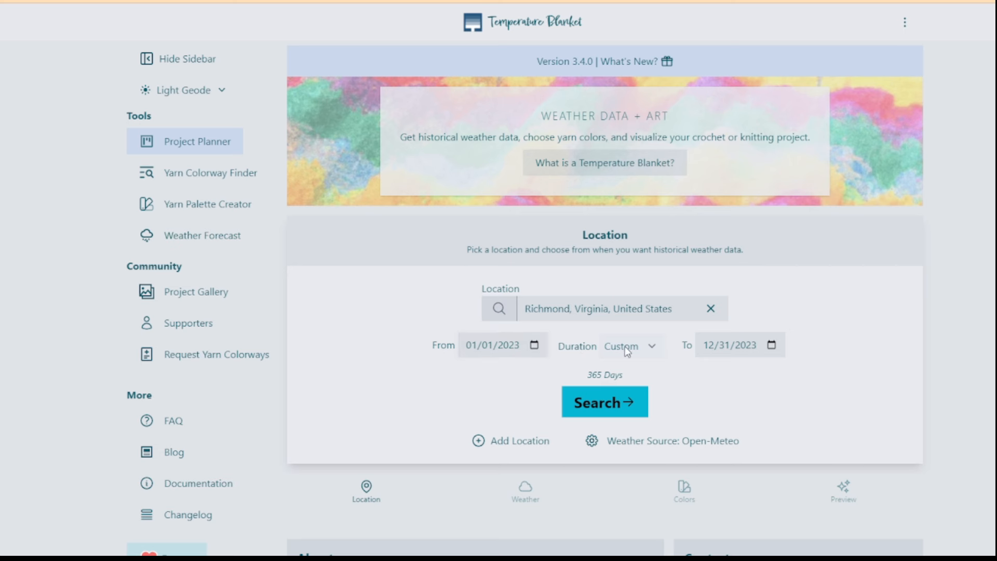
mouse_move(723, 367)
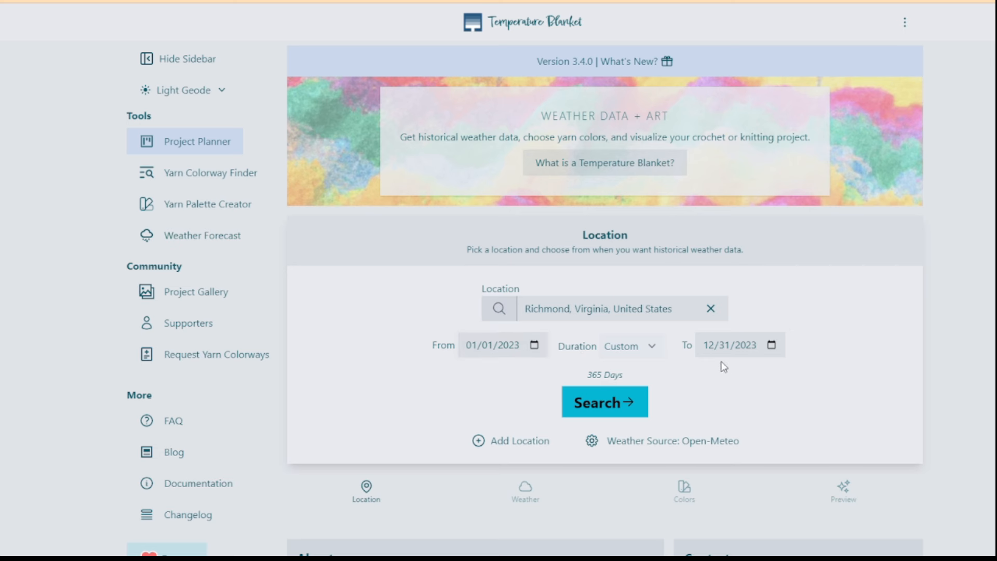
Set the custom range end date to 01/01/2024
click(707, 344)
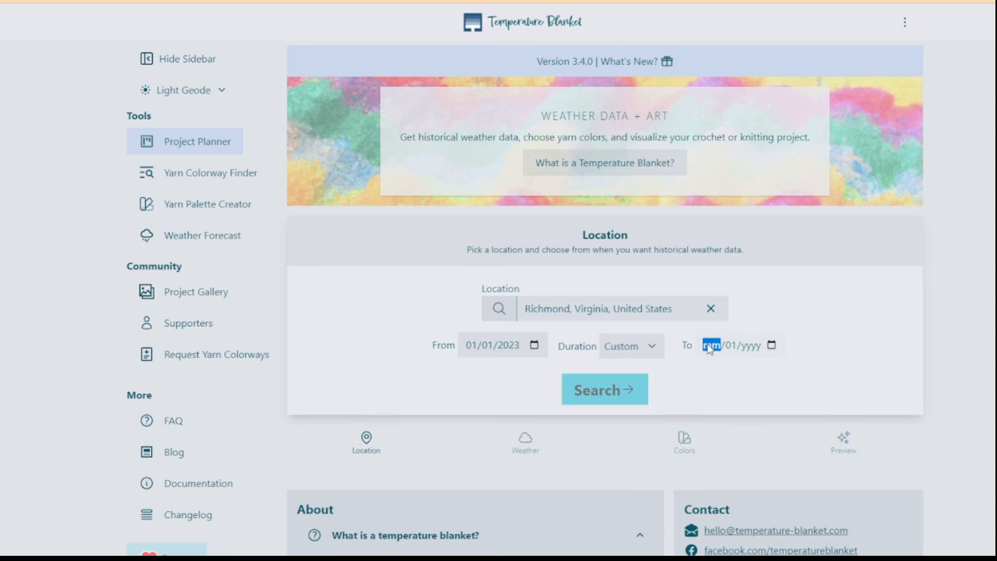
text(01)
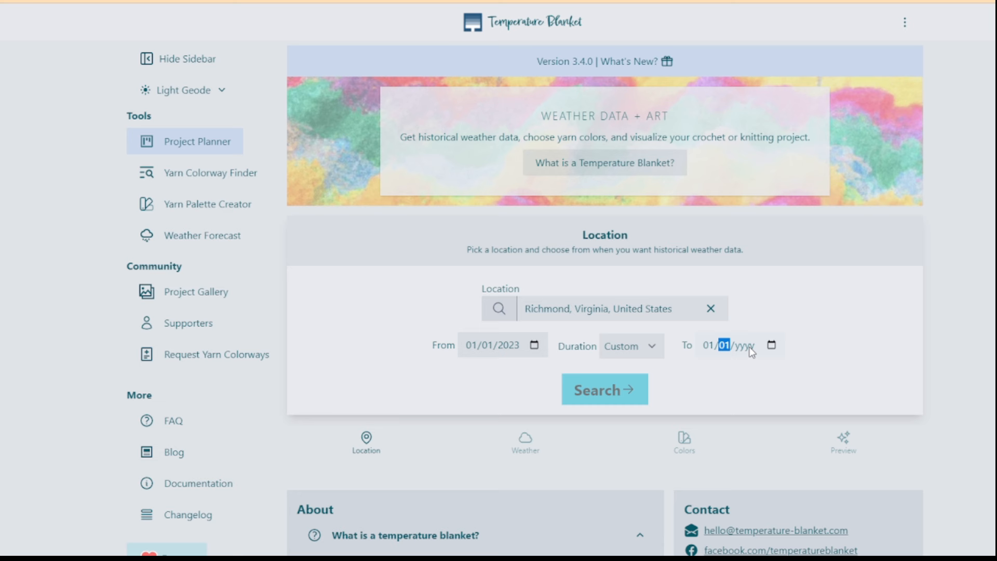
text(2024)
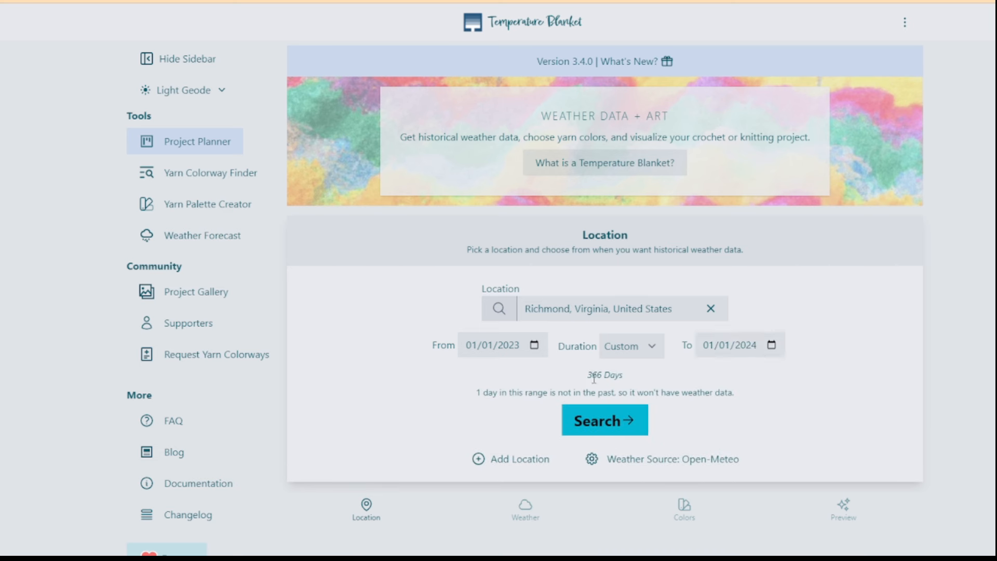
mouse_move(608, 375)
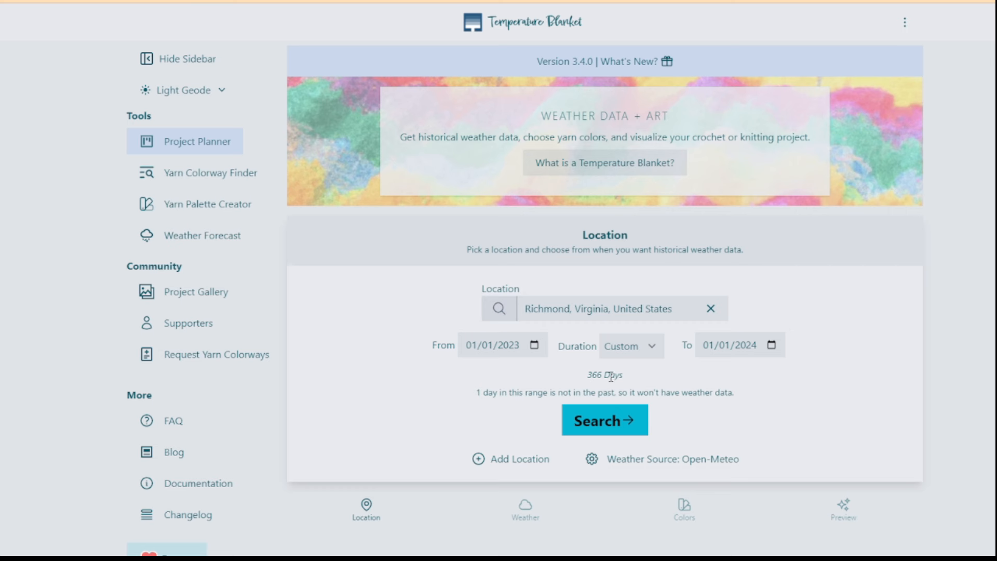
mouse_move(464, 358)
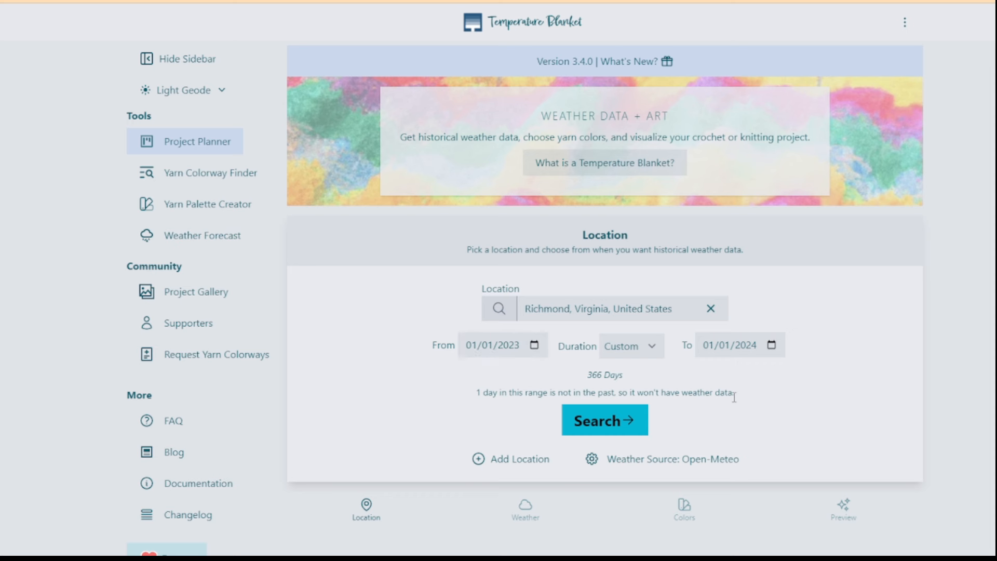
mouse_move(707, 372)
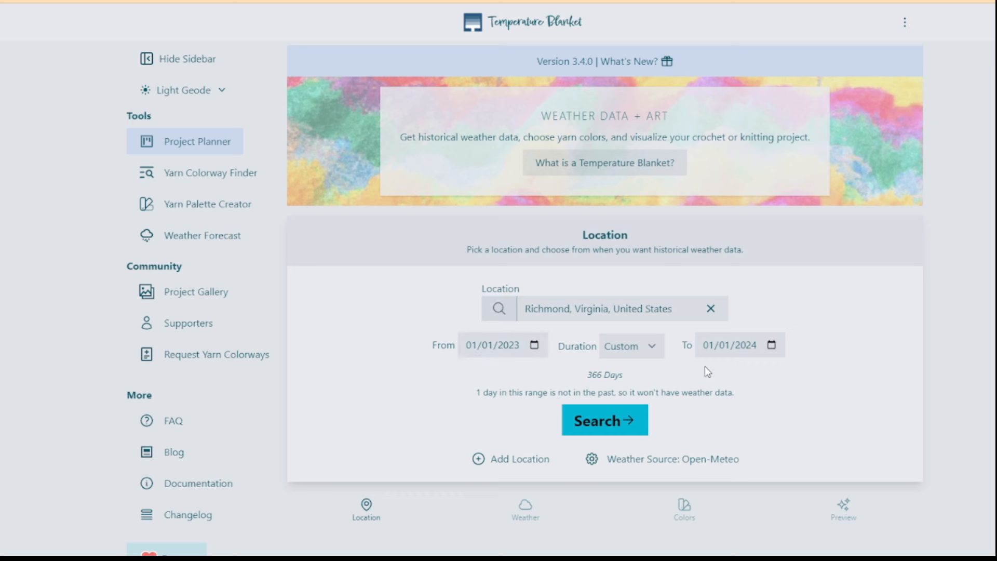
mouse_move(554, 394)
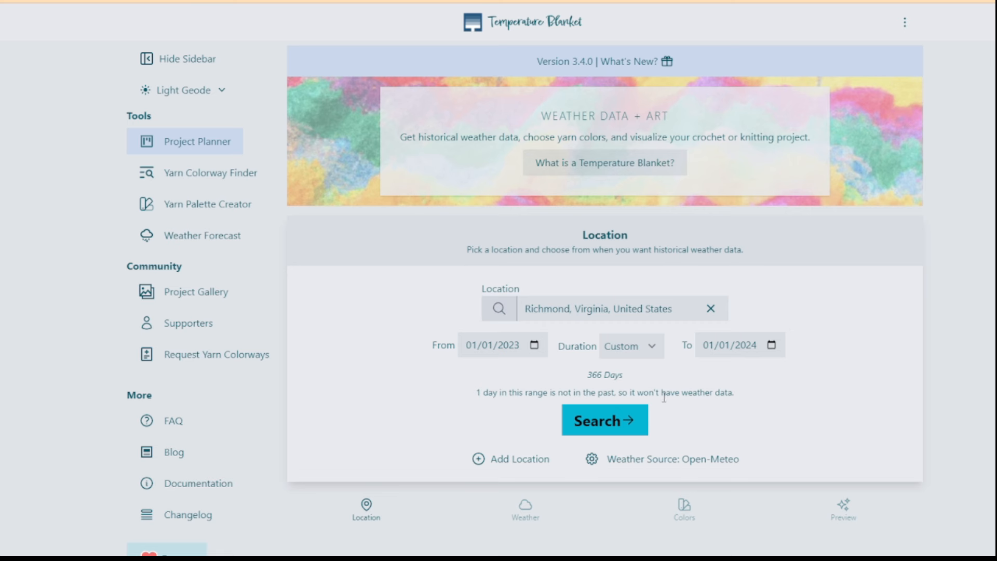
mouse_move(656, 410)
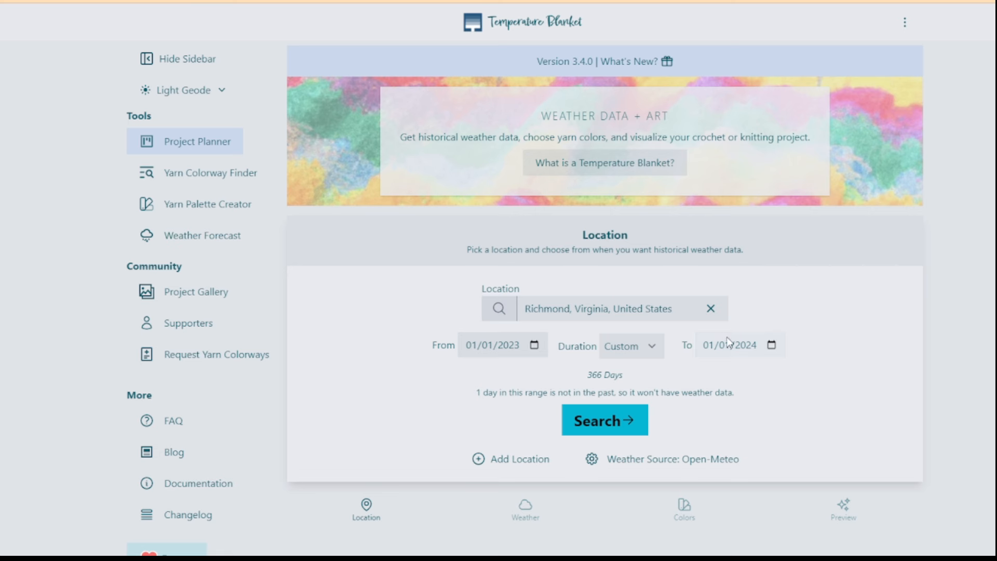
mouse_move(714, 351)
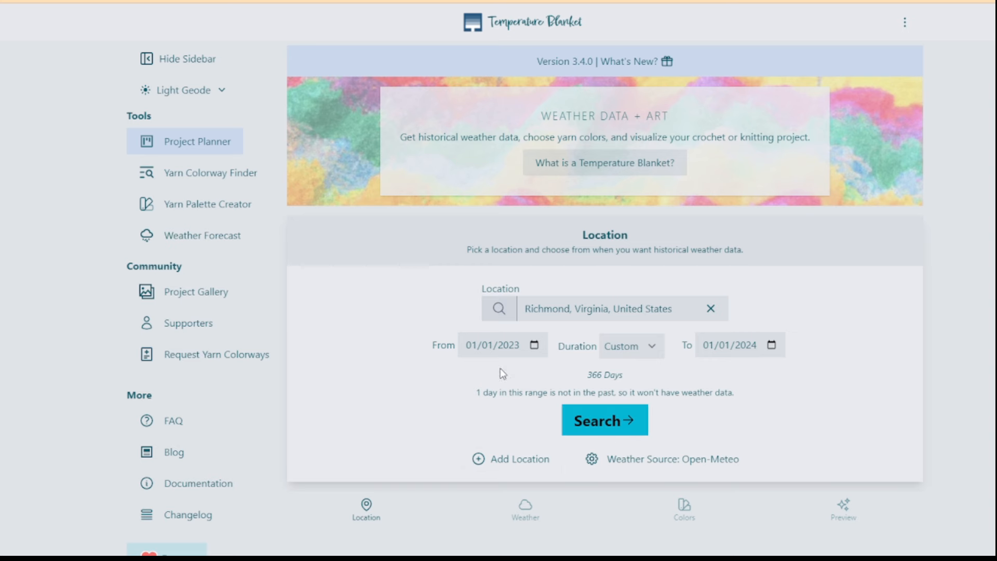
mouse_move(757, 395)
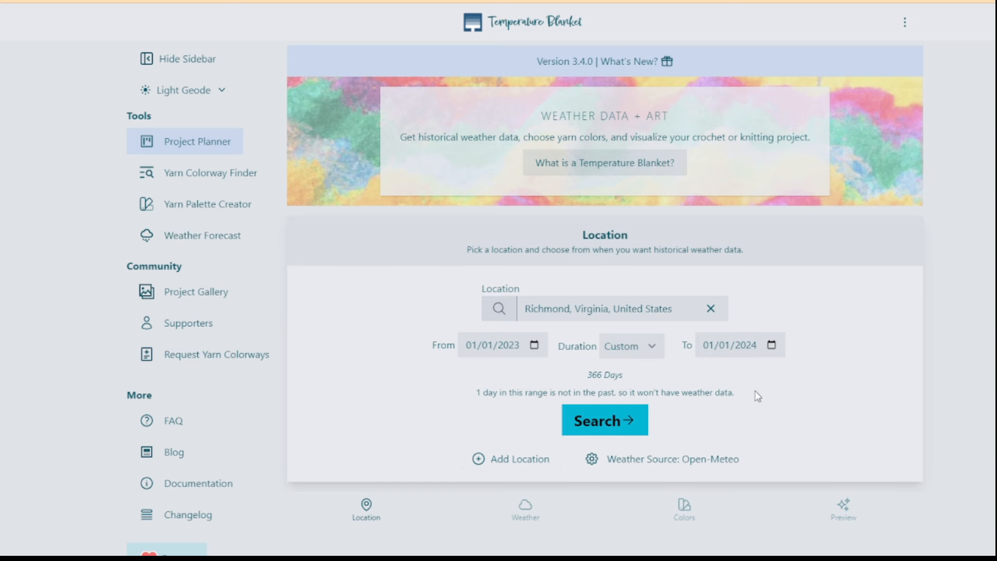
Search to load Richmond's 2023 weather data and review the chart and 366-day daily table
click(602, 420)
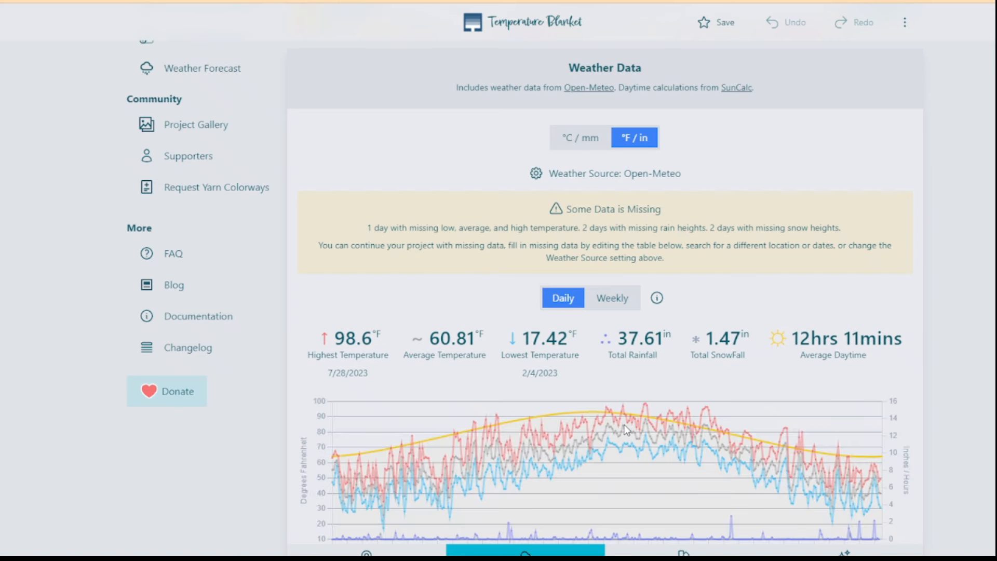
scroll(down, 3)
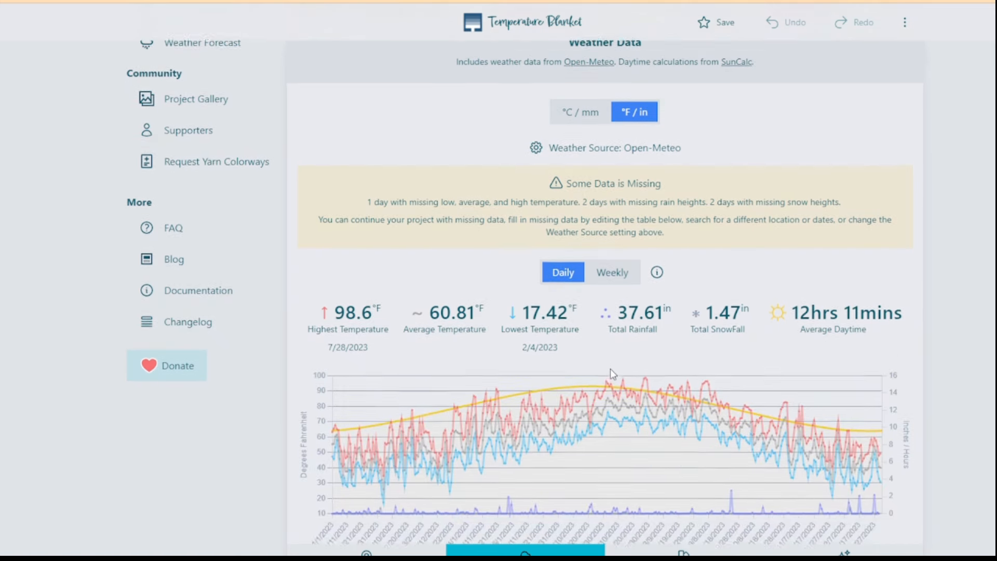
scroll(down, 3)
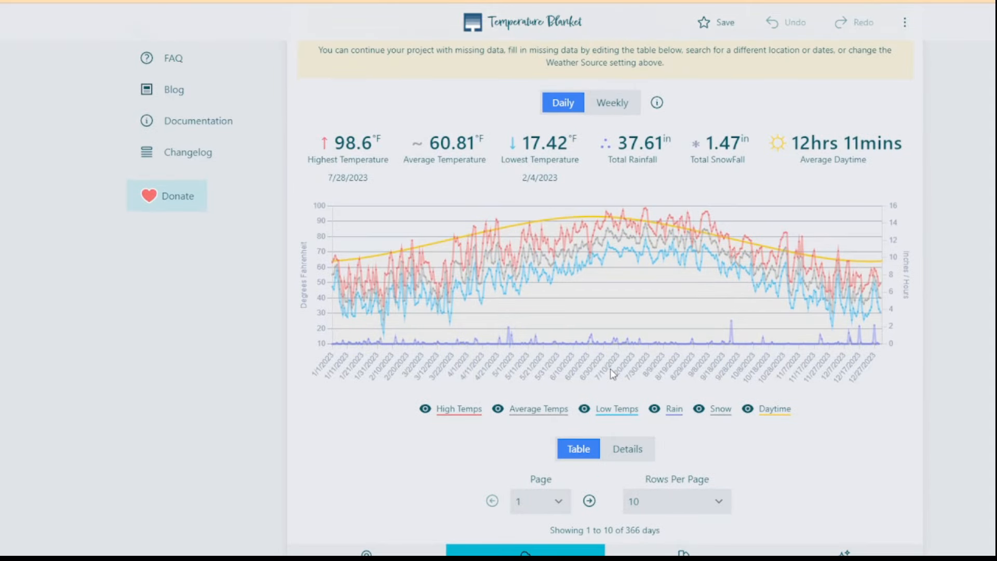
scroll(down, 3)
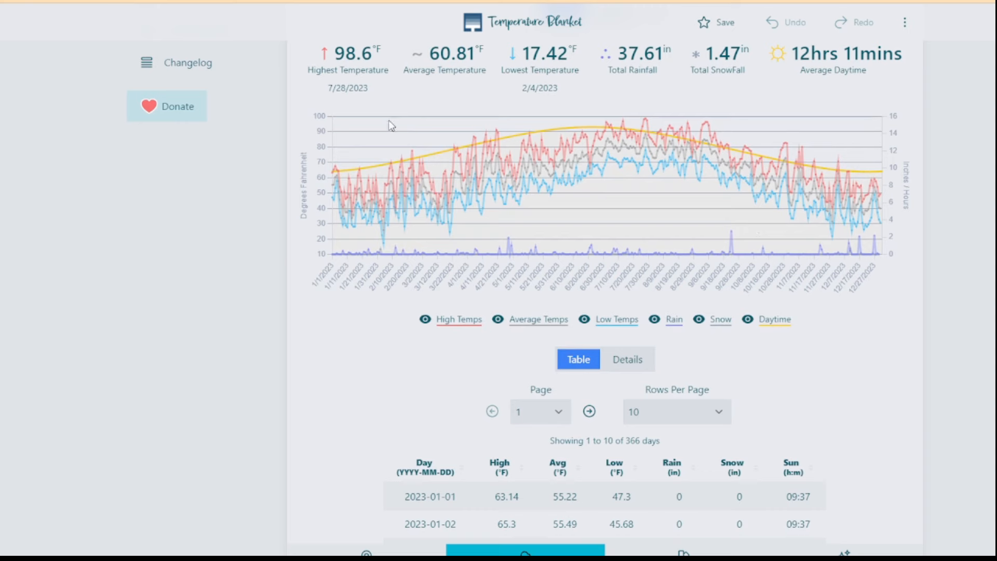
scroll(down, 3)
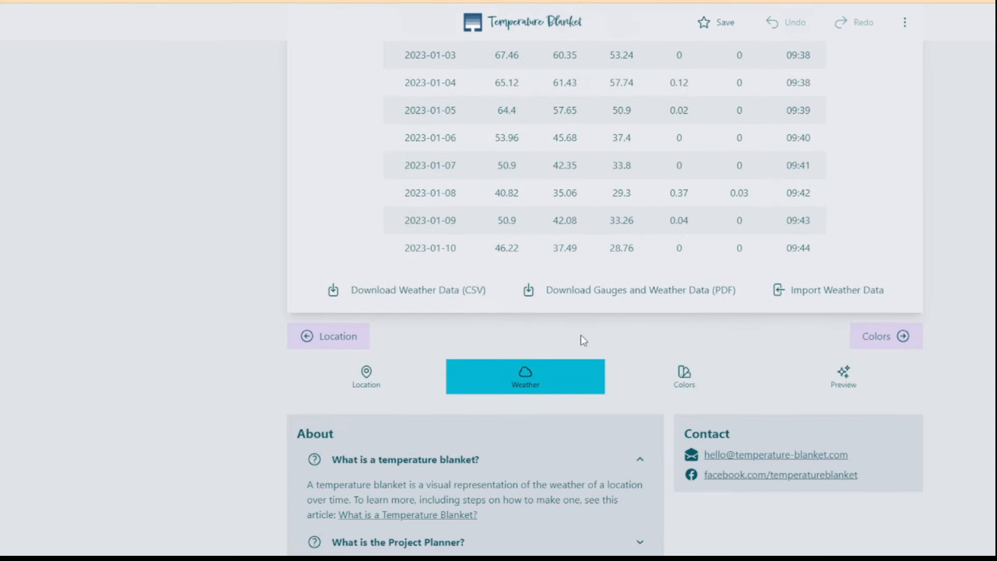
scroll(down, 3)
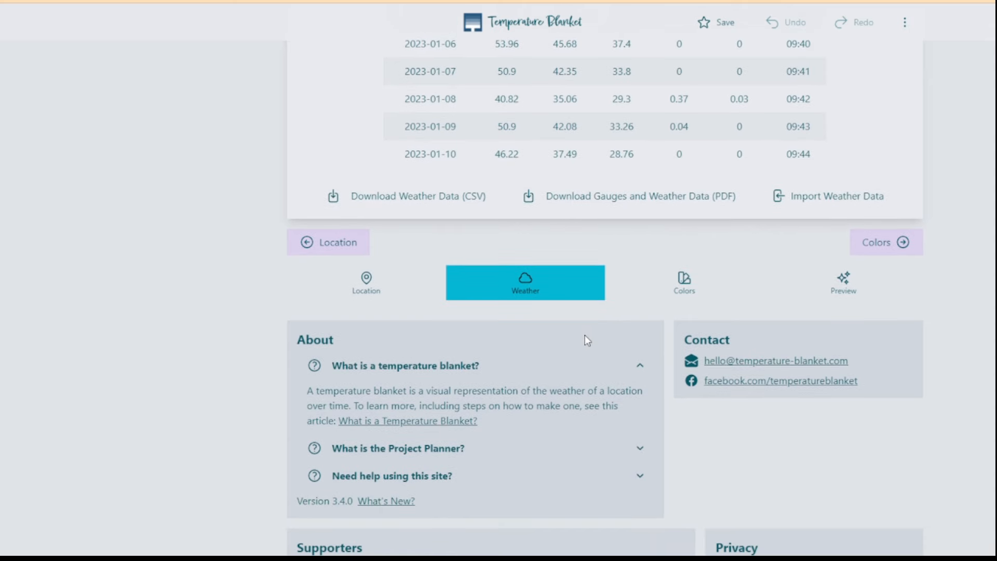
mouse_move(530, 284)
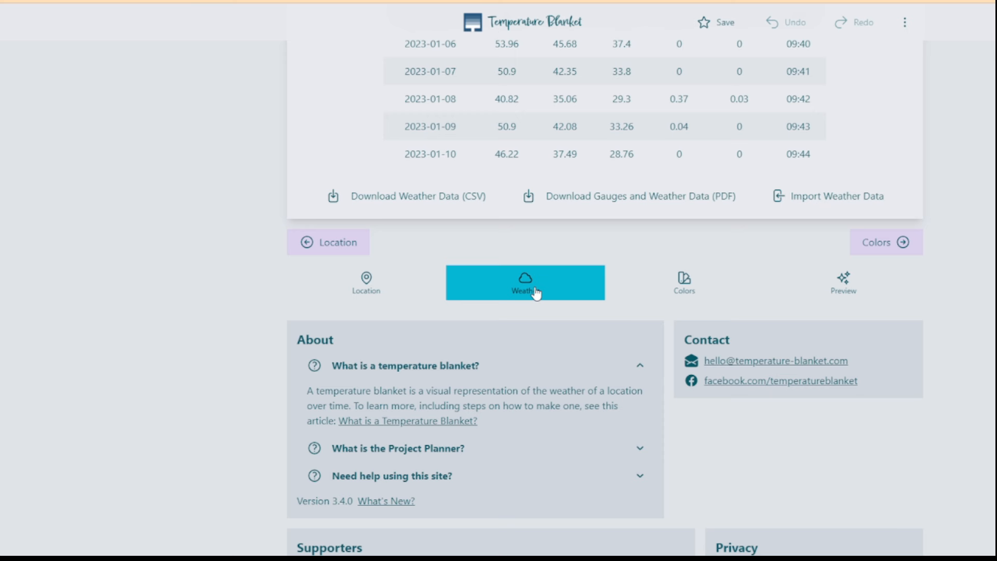
mouse_move(571, 284)
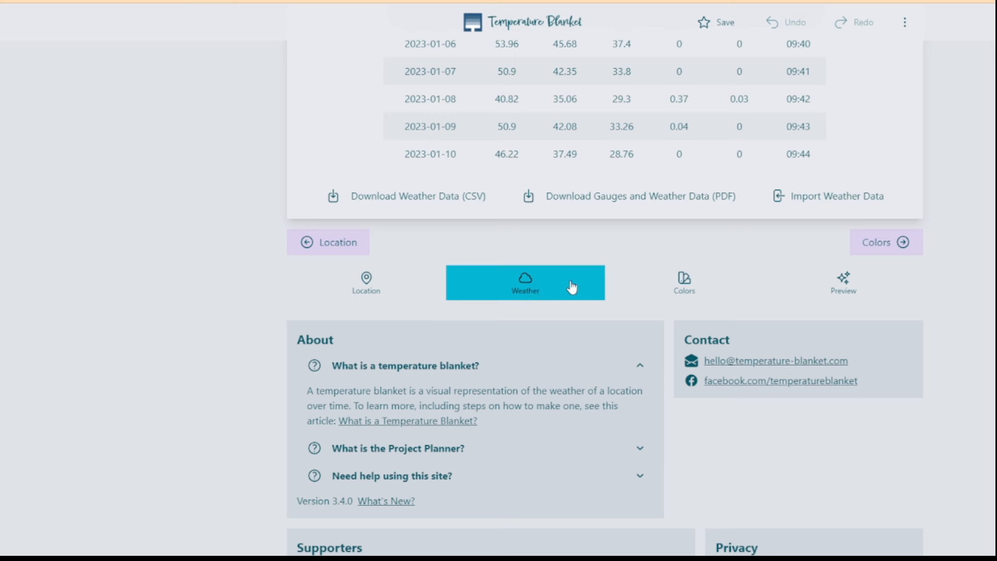
mouse_move(885, 242)
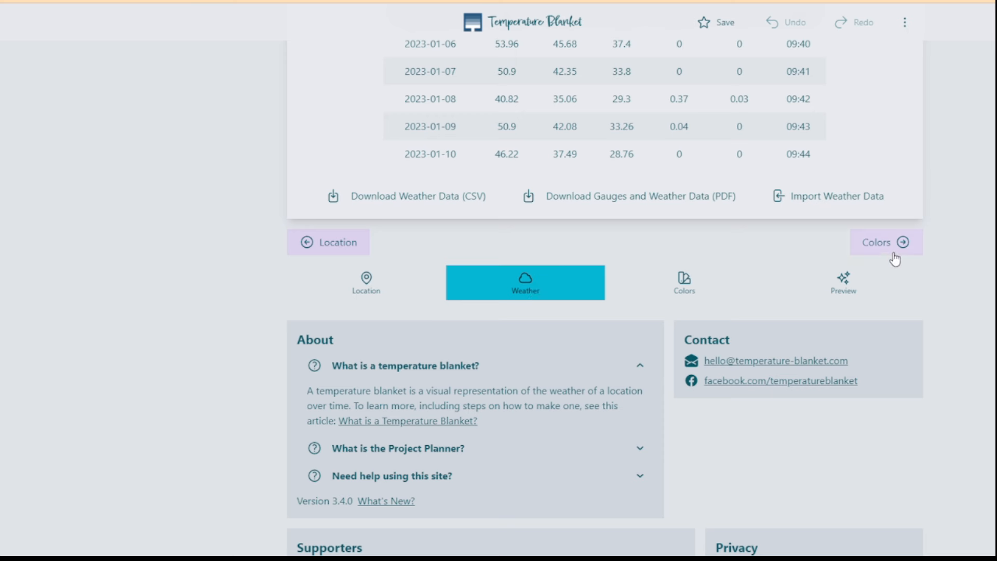
click(885, 241)
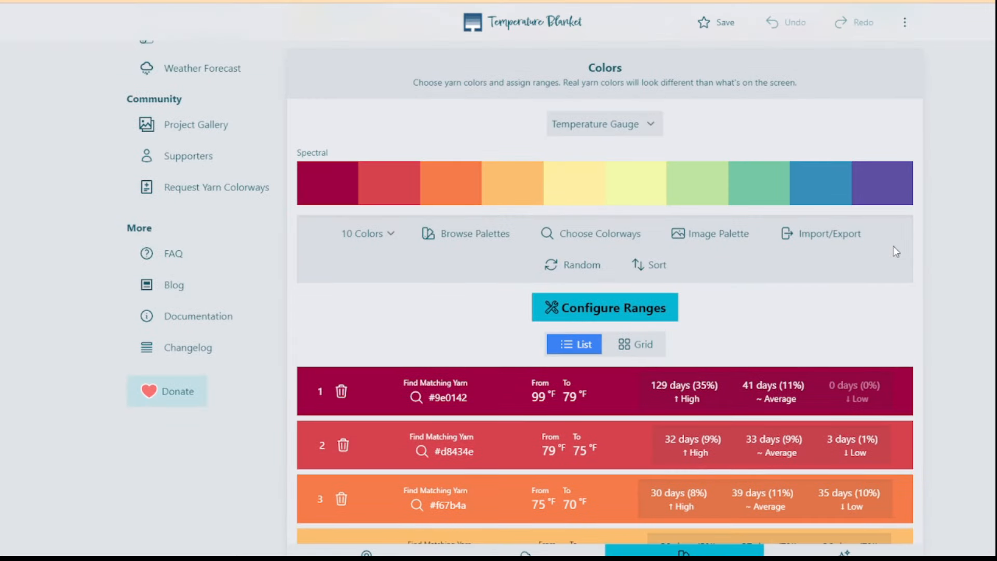
mouse_move(737, 372)
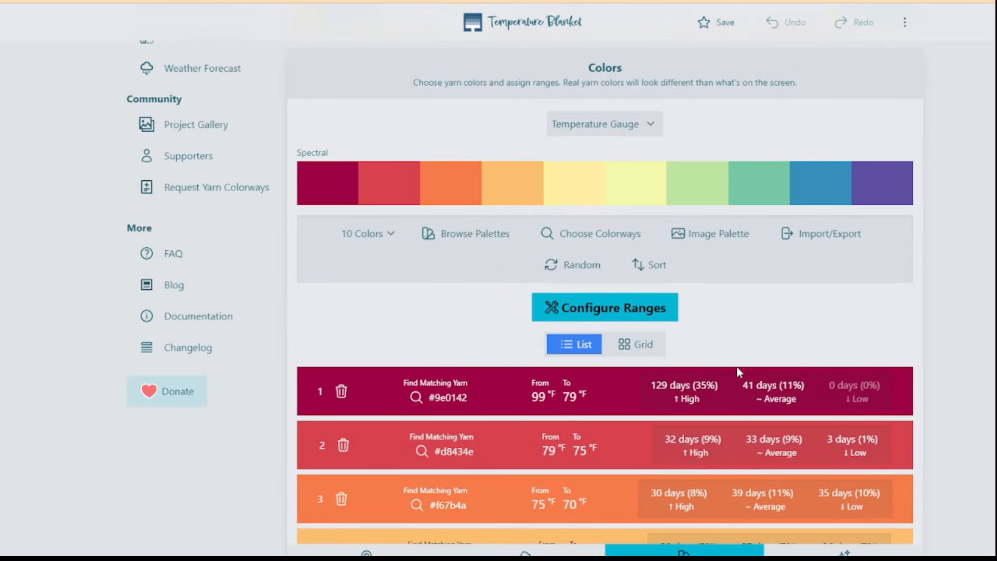
mouse_move(719, 173)
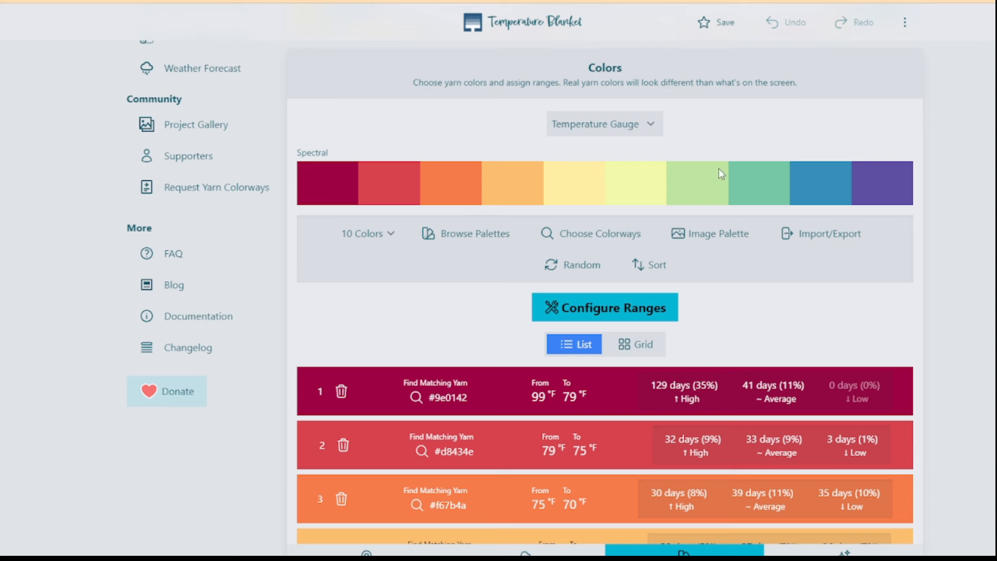
mouse_move(718, 234)
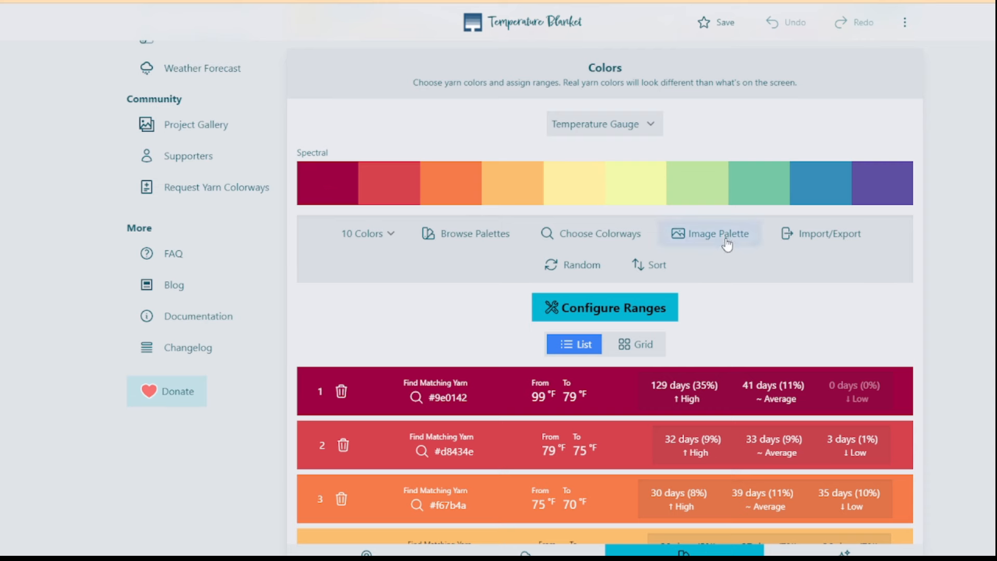
scroll(down, 3)
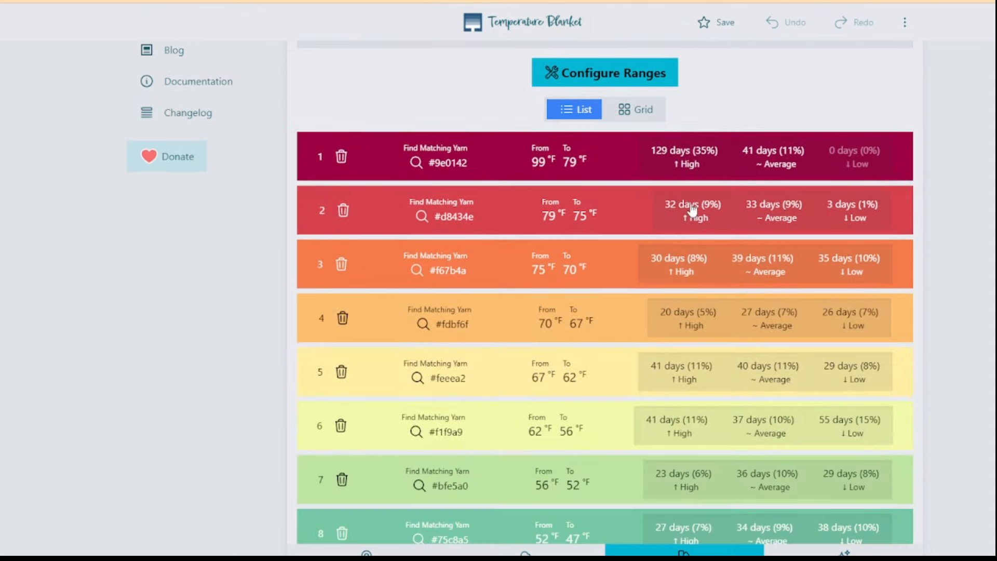
mouse_move(620, 185)
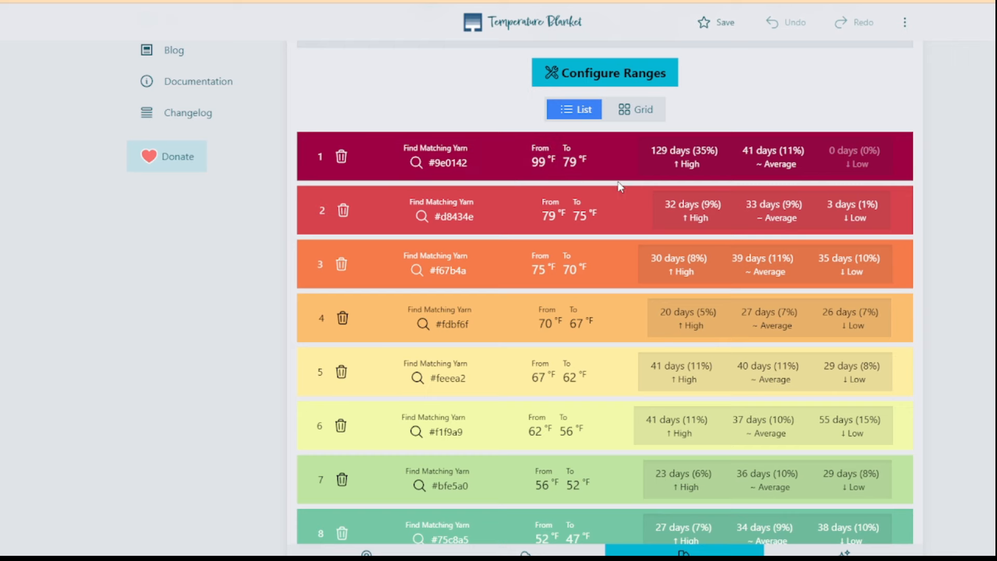
mouse_move(539, 165)
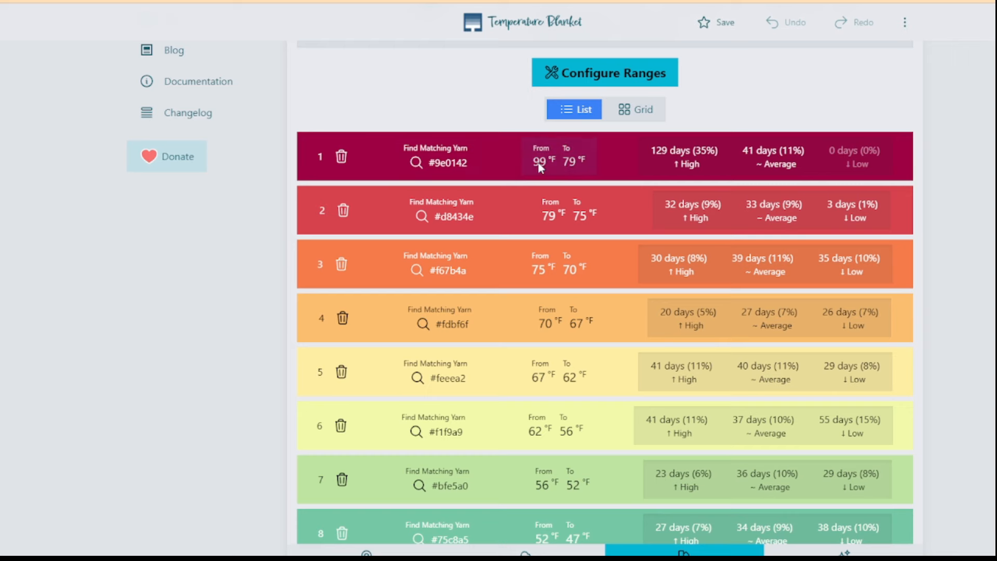
click(604, 72)
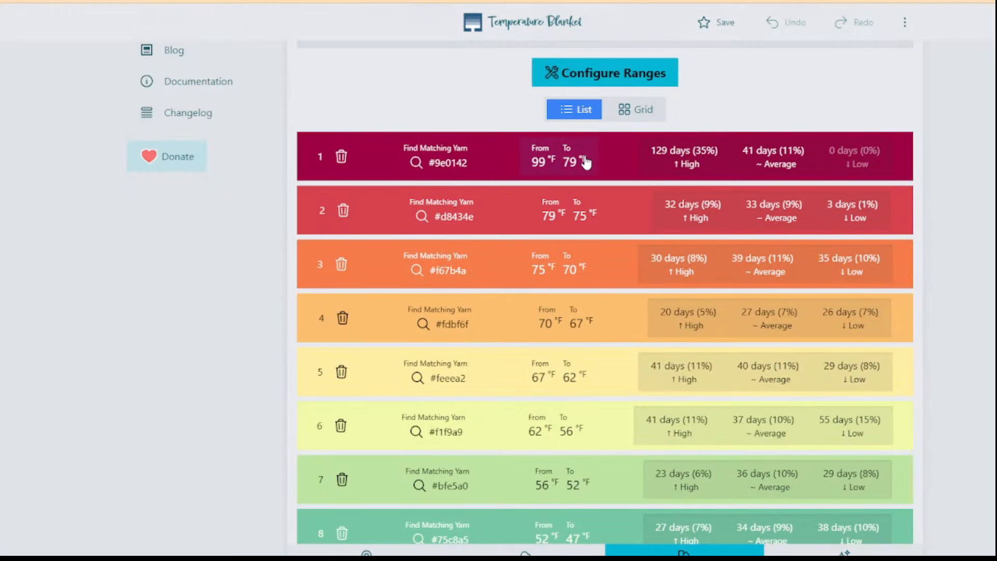
mouse_move(550, 171)
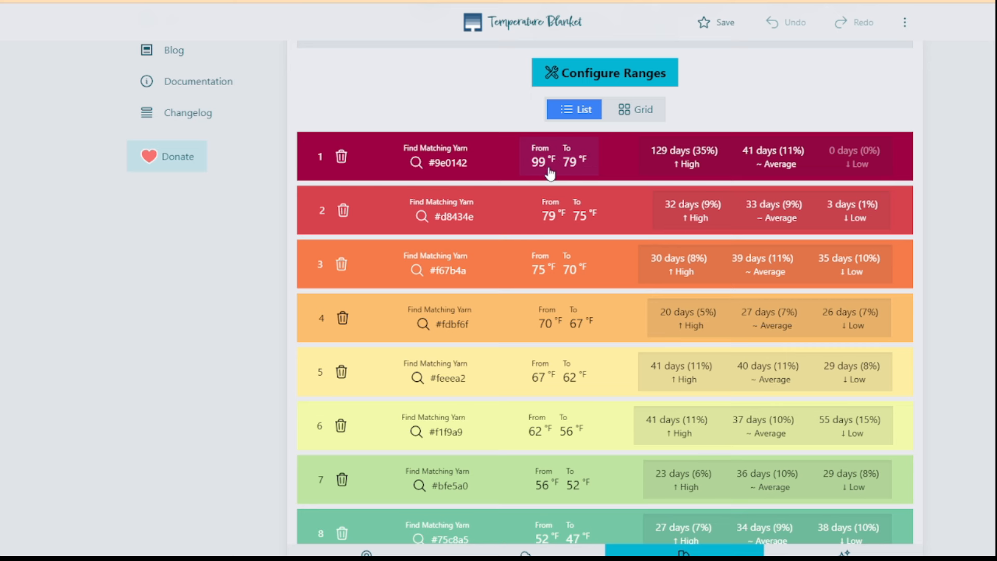
mouse_move(687, 157)
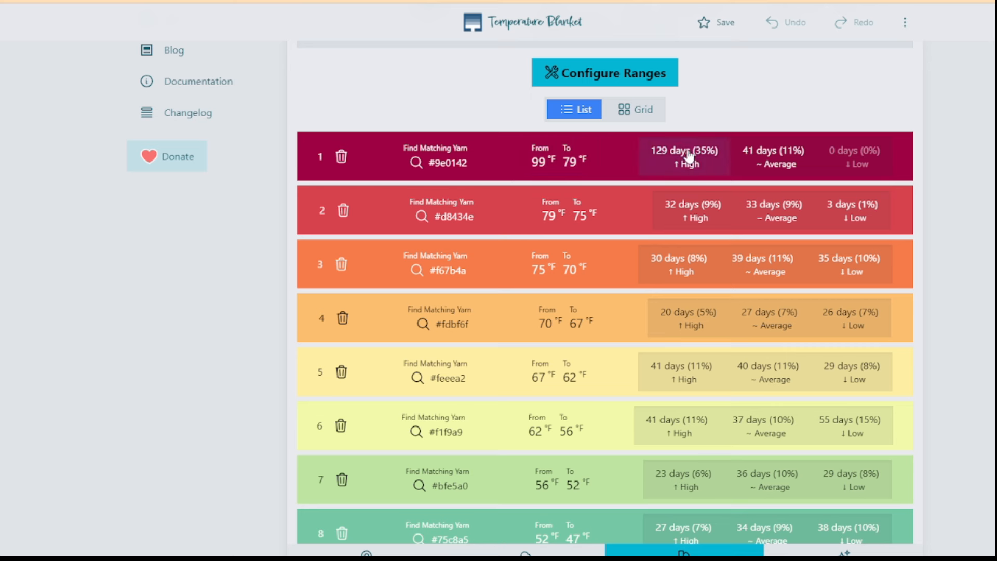
mouse_move(680, 164)
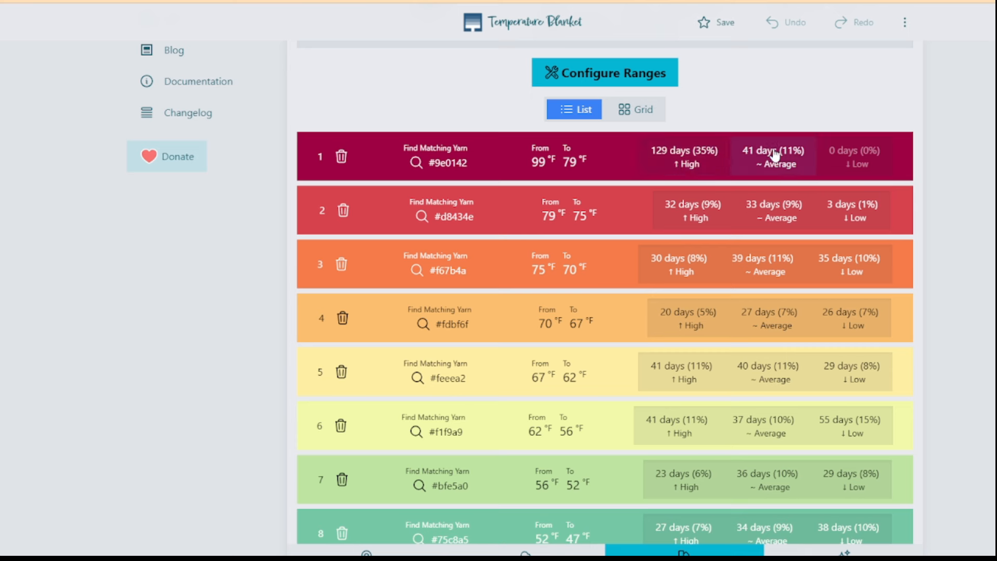
mouse_move(693, 211)
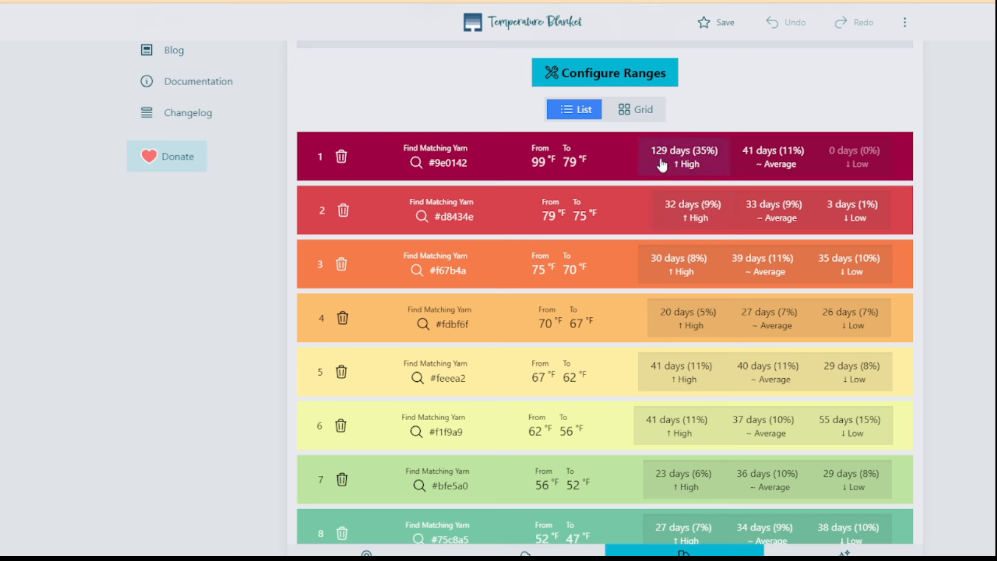
scroll(down, 3)
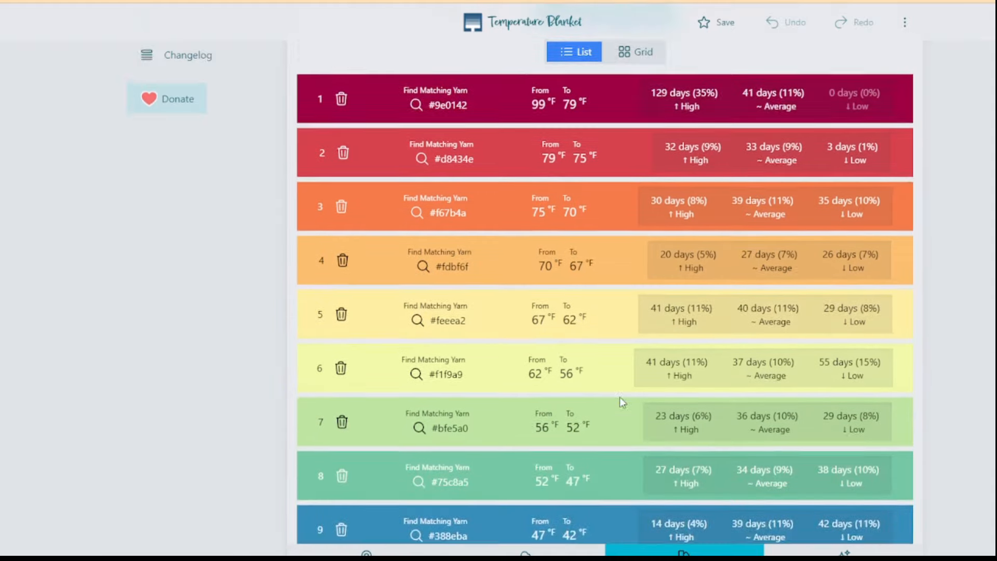
scroll(down, 3)
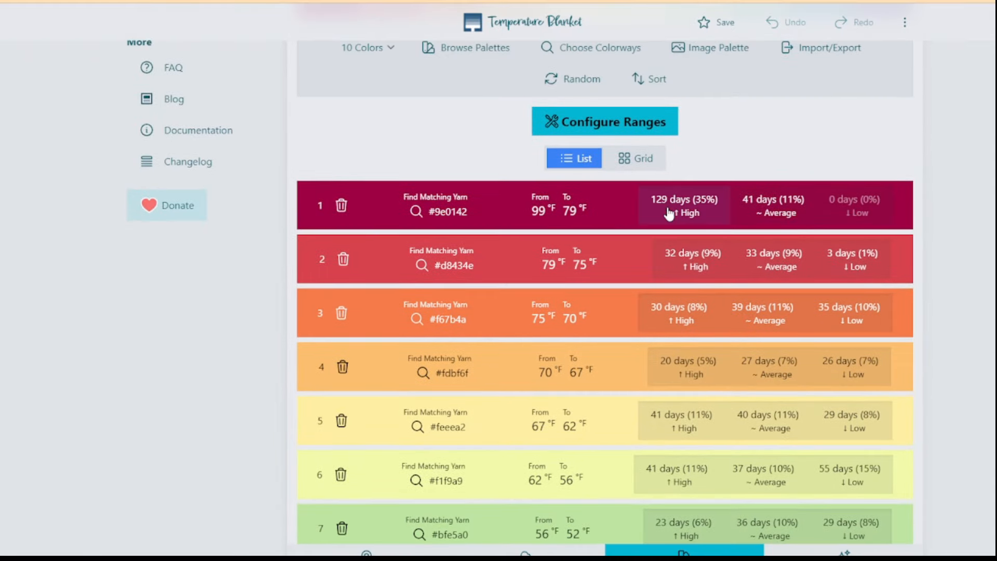
mouse_move(602, 223)
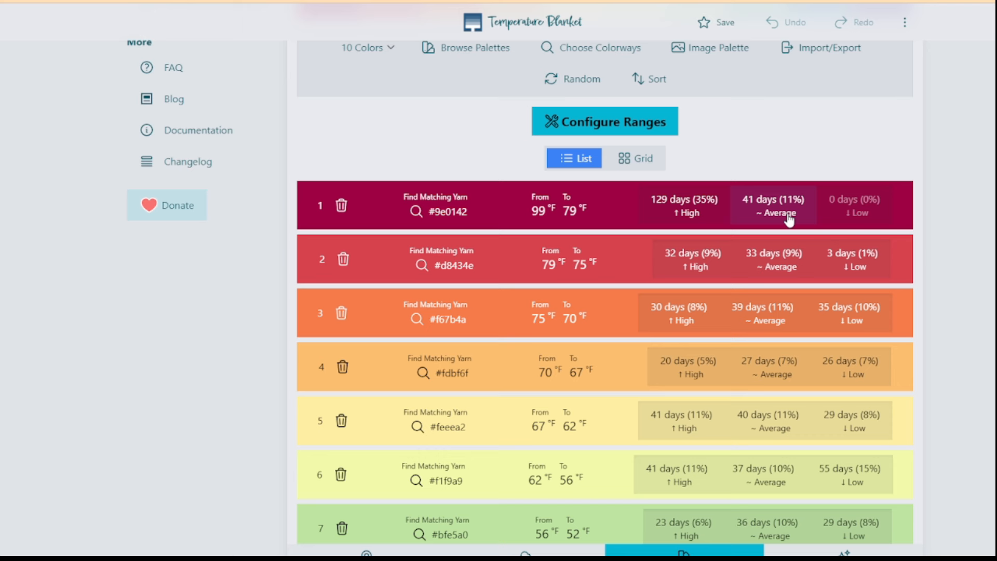
mouse_move(755, 221)
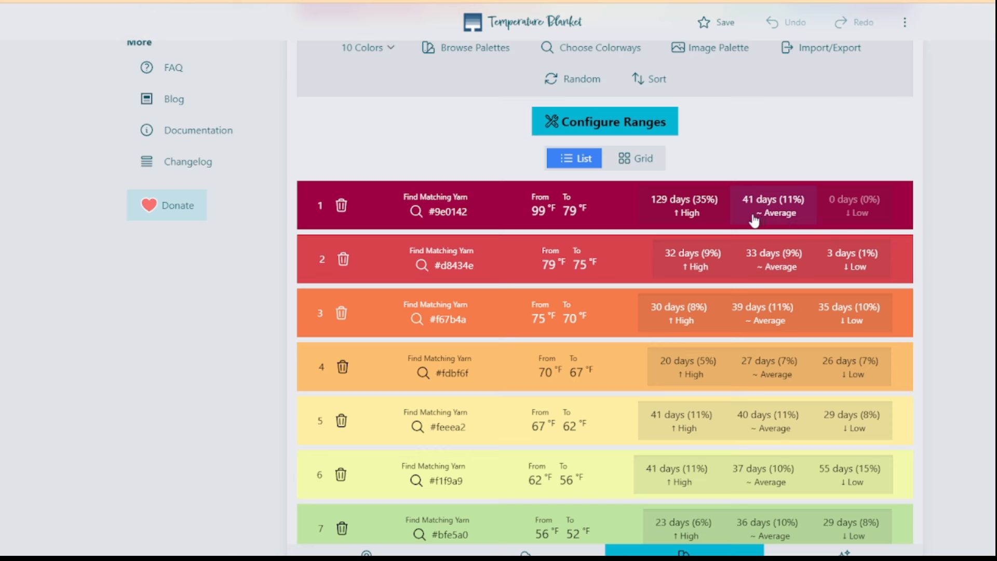
mouse_move(774, 209)
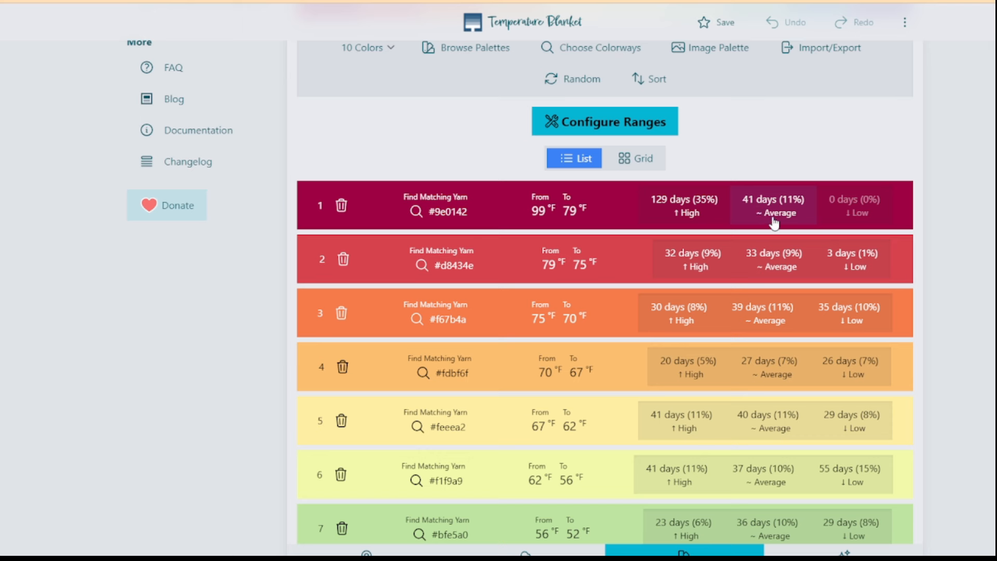
mouse_move(596, 223)
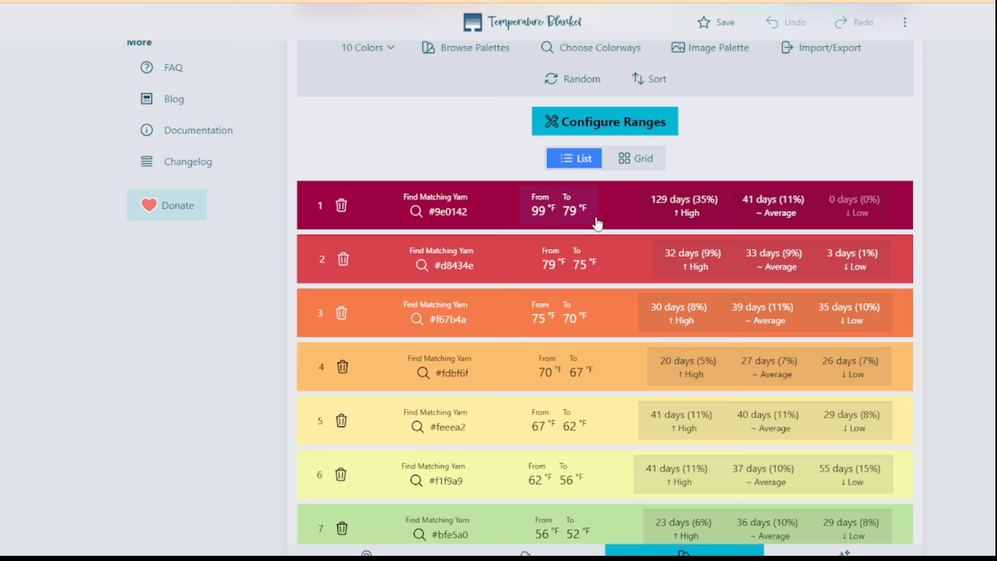
mouse_move(692, 268)
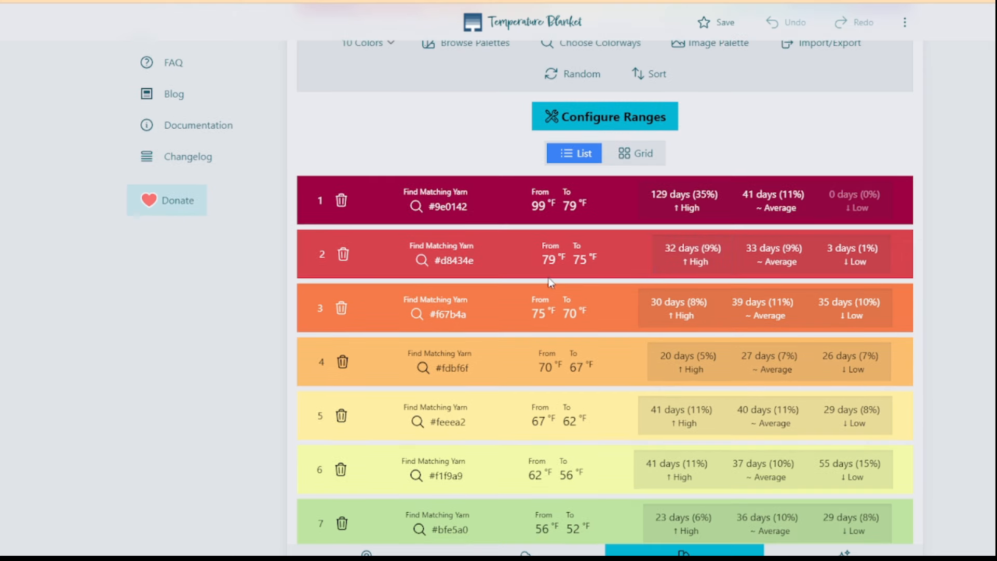
click(635, 152)
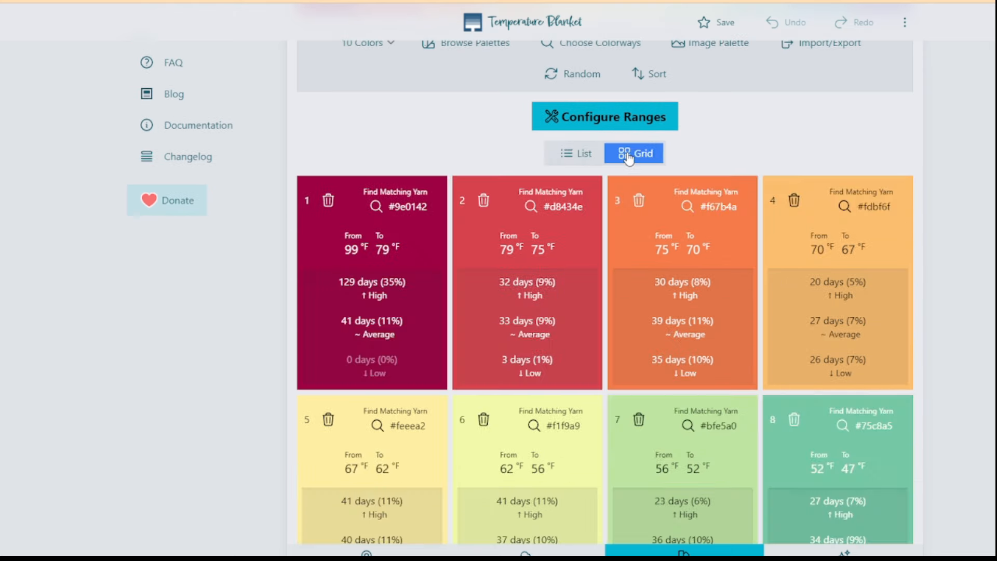
click(573, 153)
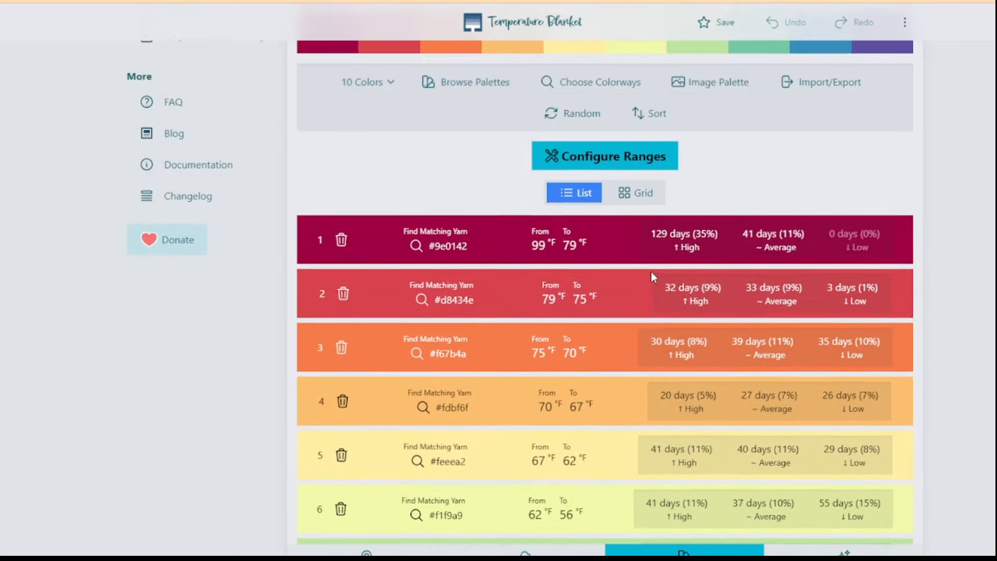
scroll(down, 3)
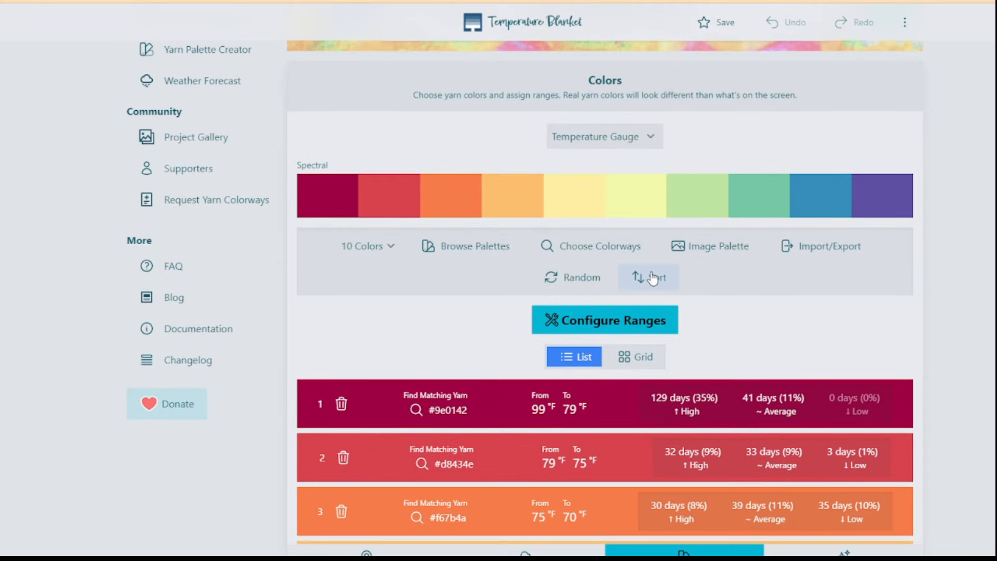
mouse_move(465, 246)
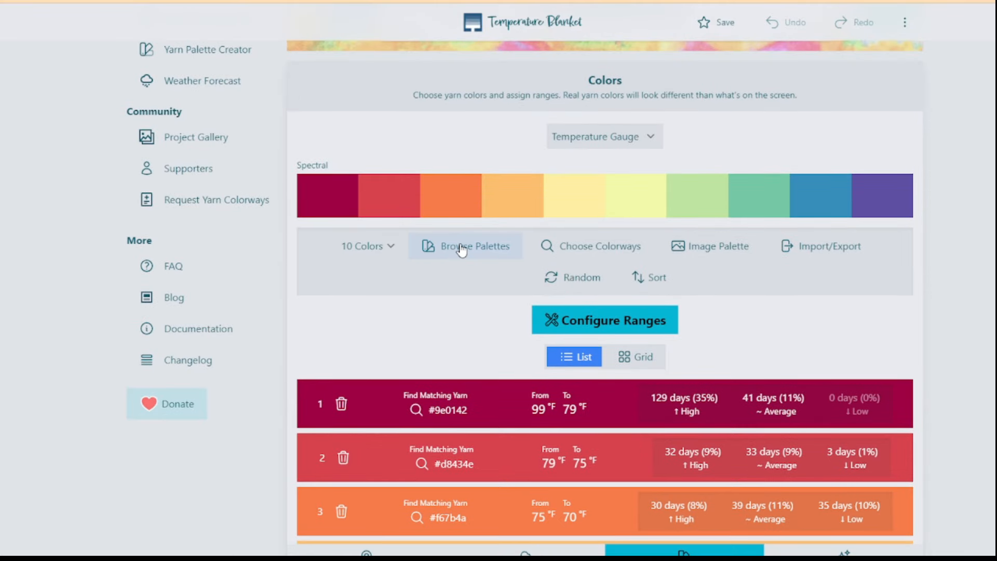
mouse_move(360, 292)
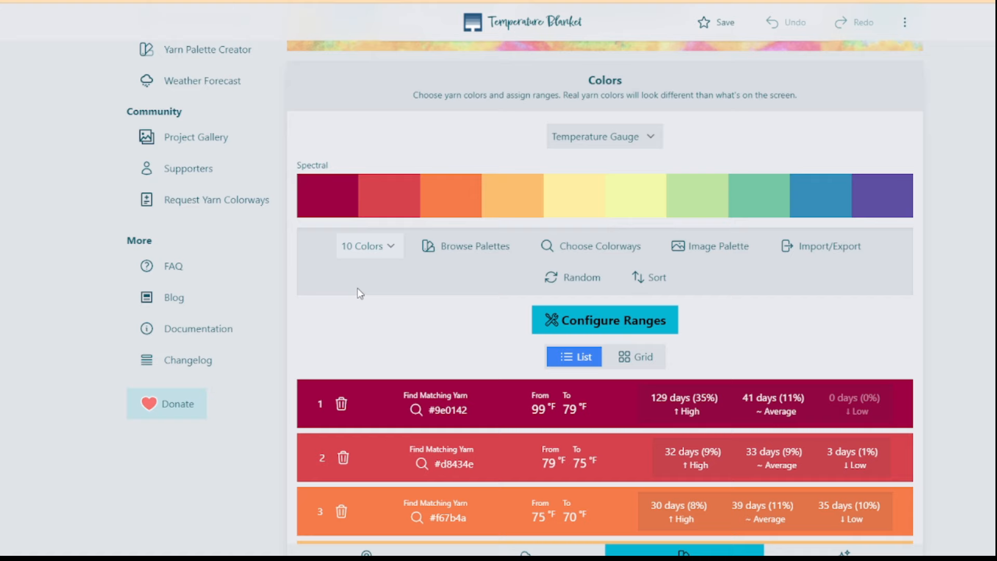
Reduce the Spectral palette to 6 colors and review the ranges from 99 down to 17 °F
click(368, 246)
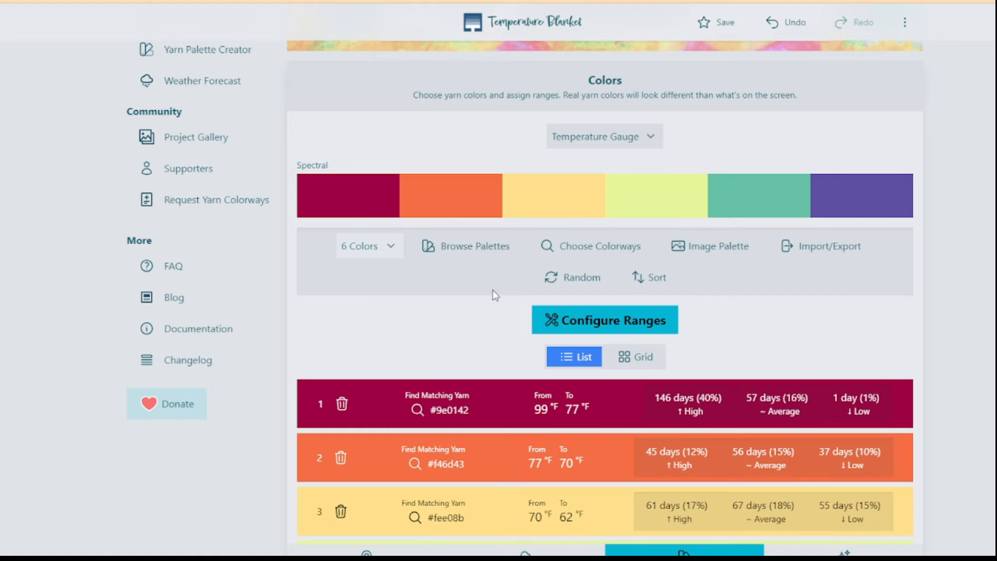
scroll(down, 3)
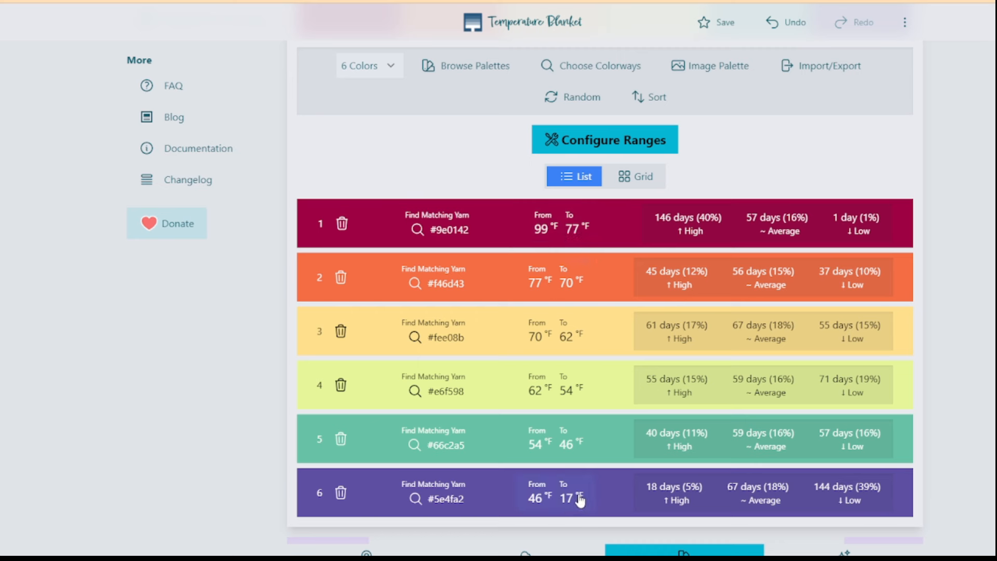
mouse_move(554, 315)
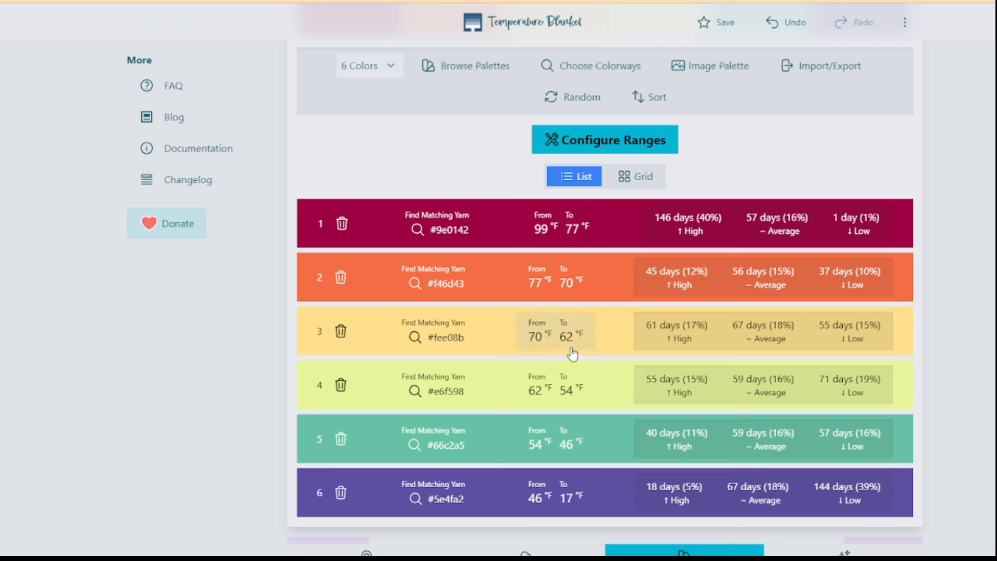
mouse_move(548, 465)
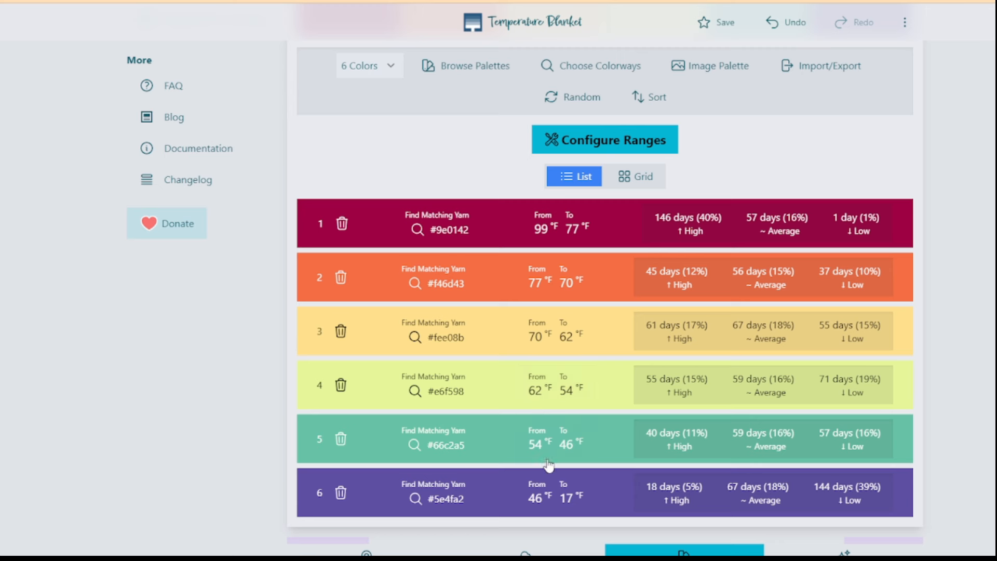
mouse_move(547, 303)
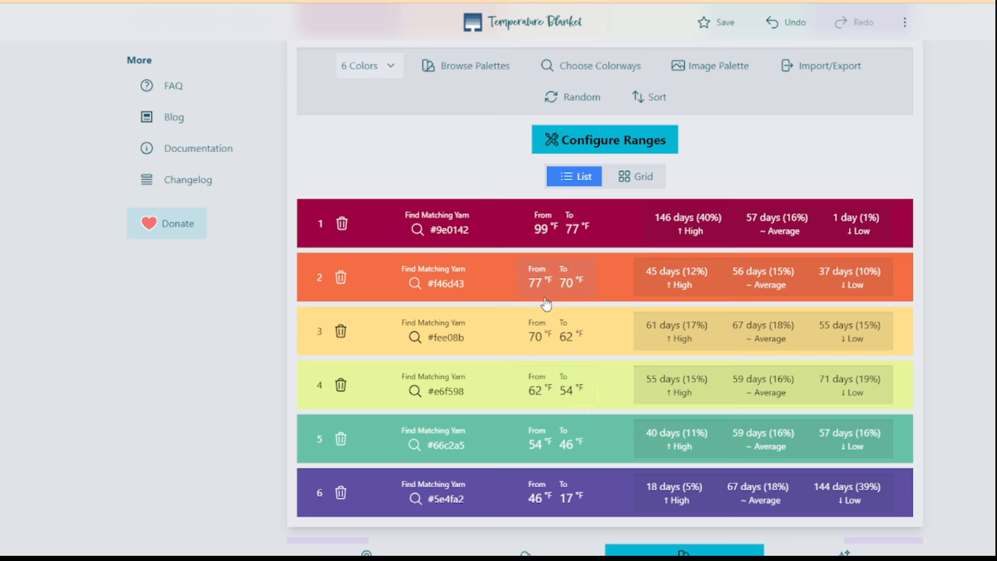
mouse_move(713, 183)
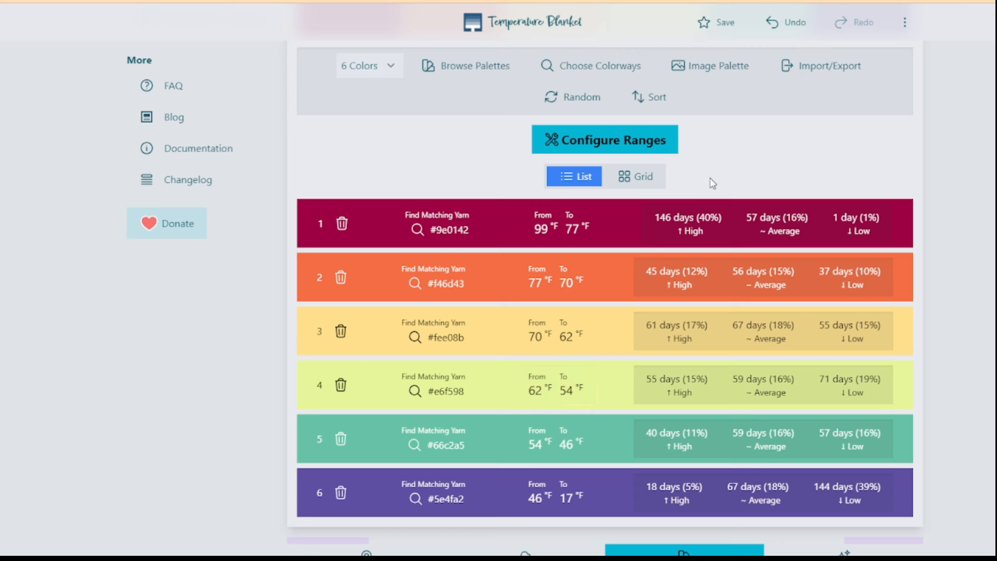
mouse_move(712, 69)
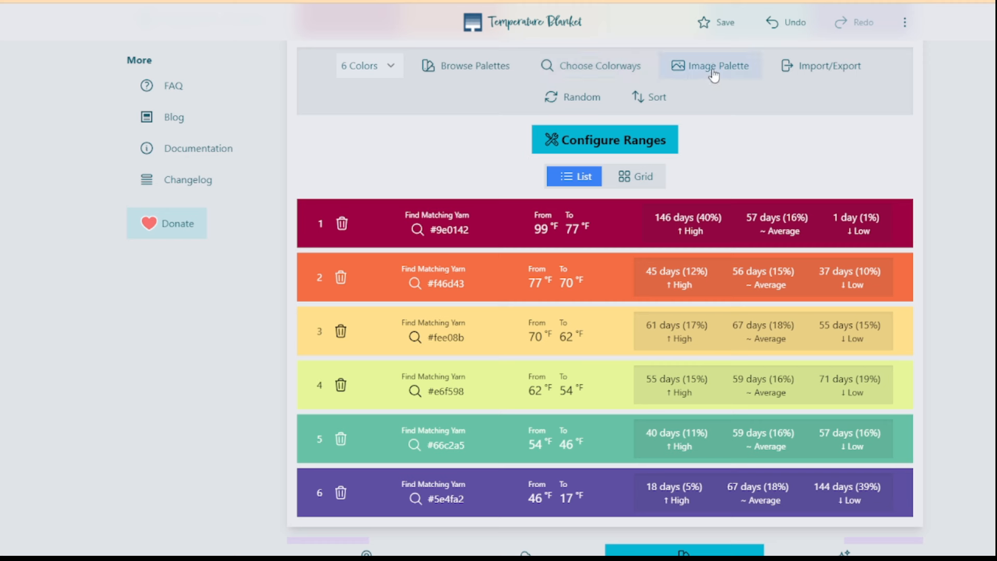
mouse_move(518, 92)
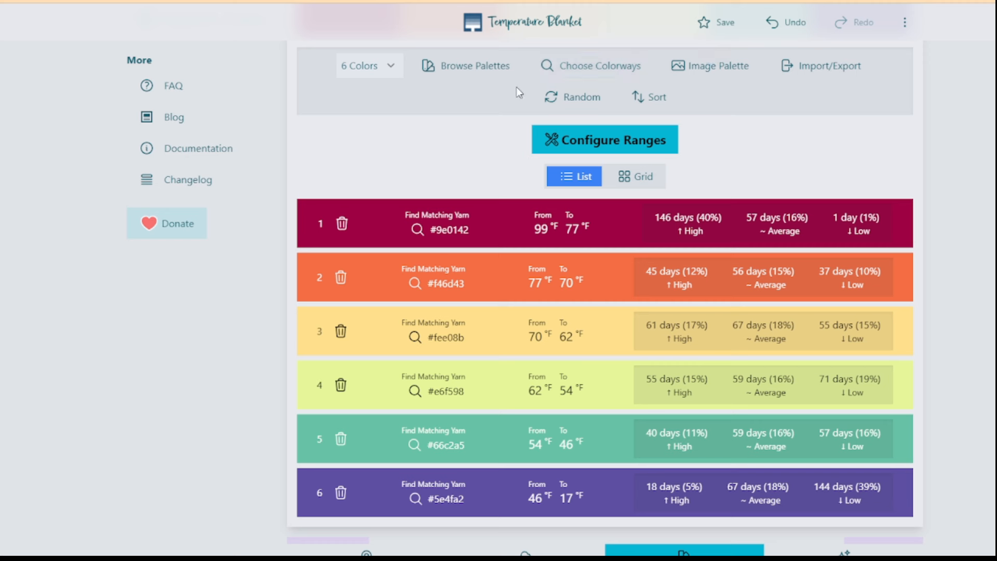
scroll(down, 3)
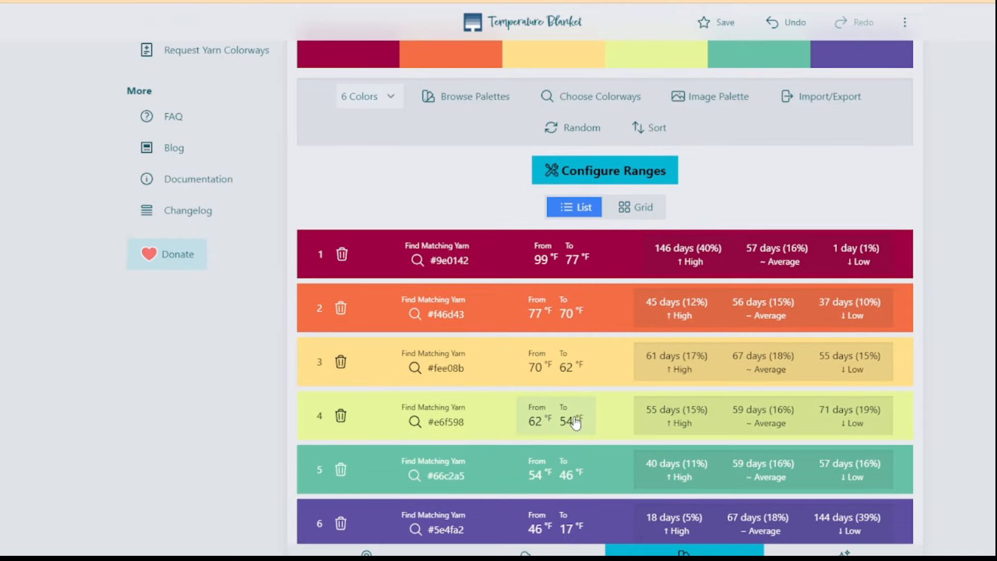
mouse_move(557, 249)
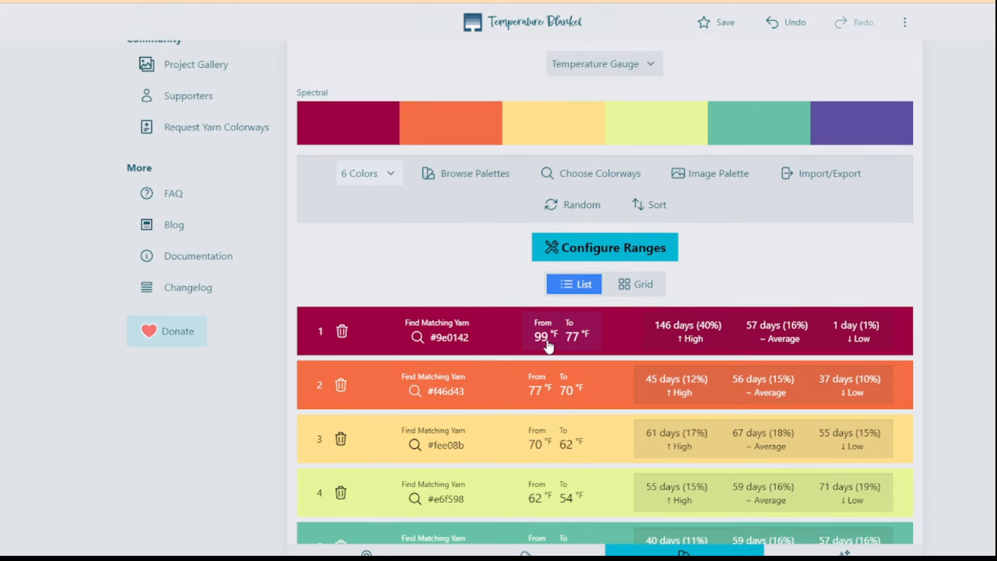
In Setup Ranges, balance the six ranges on average temperature days and save them
click(604, 247)
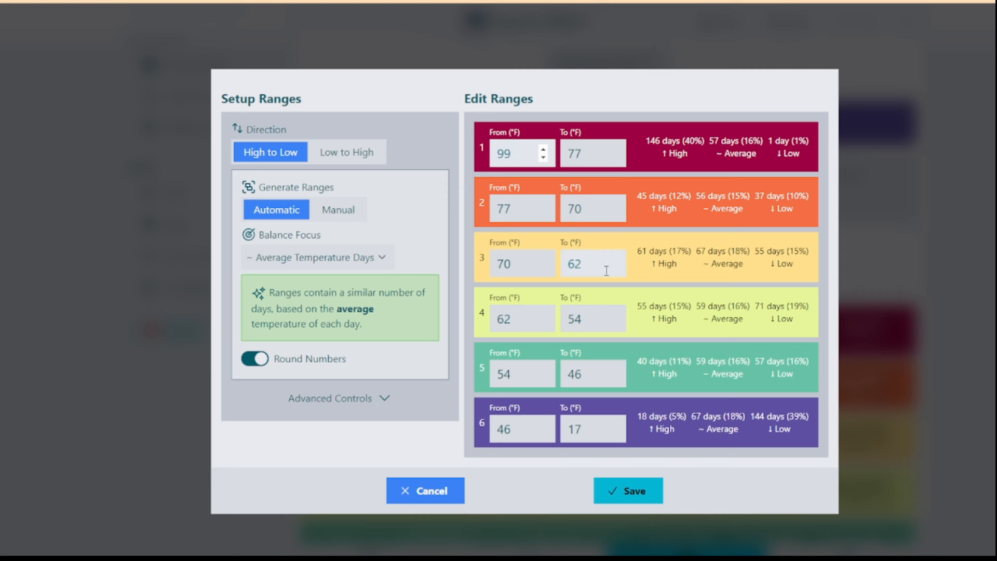
click(316, 256)
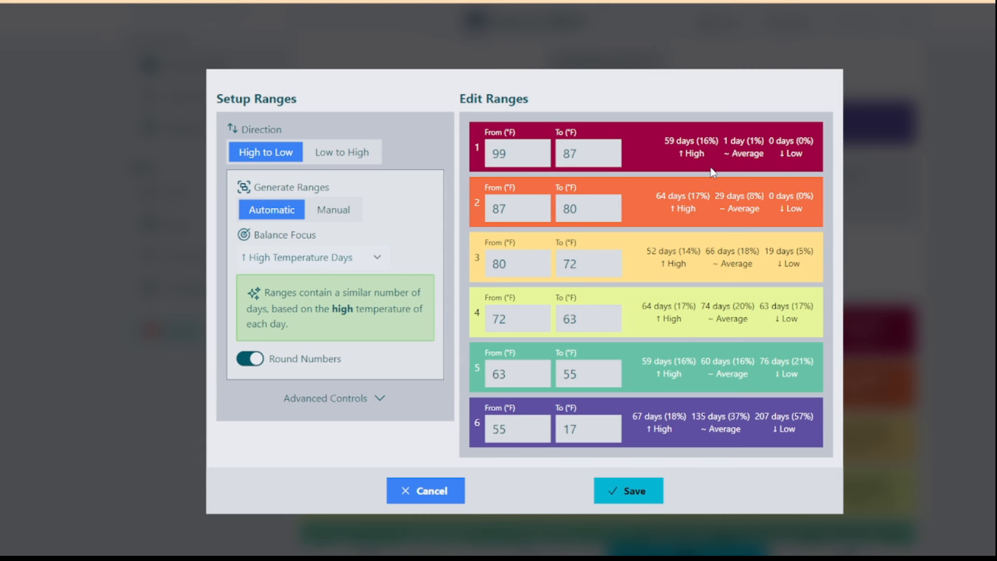
mouse_move(689, 152)
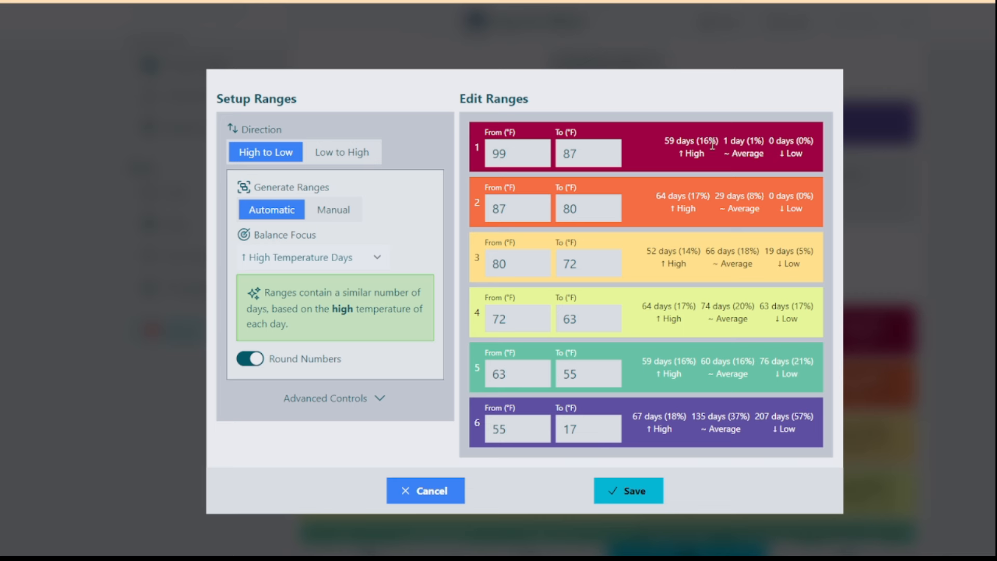
mouse_move(694, 264)
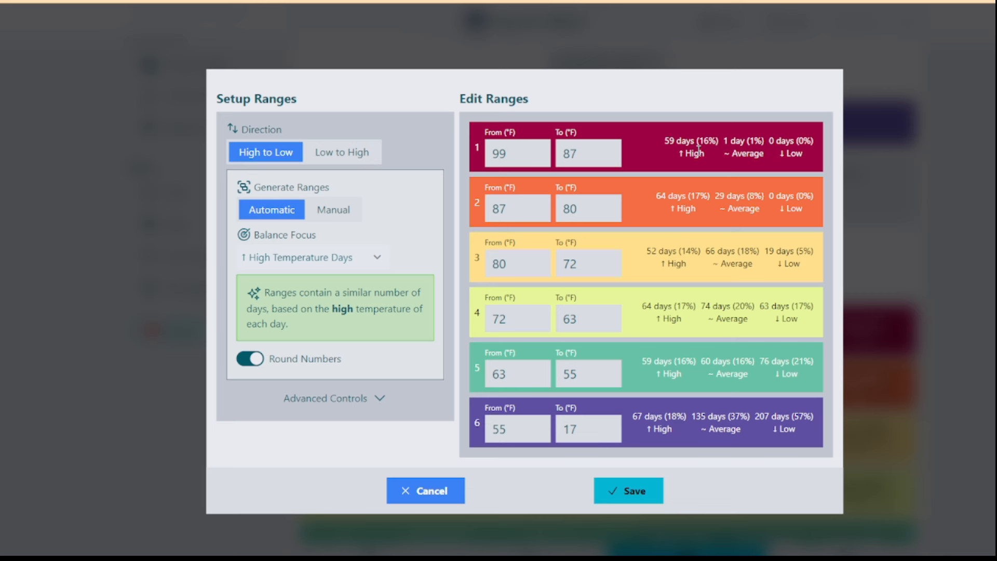
mouse_move(717, 139)
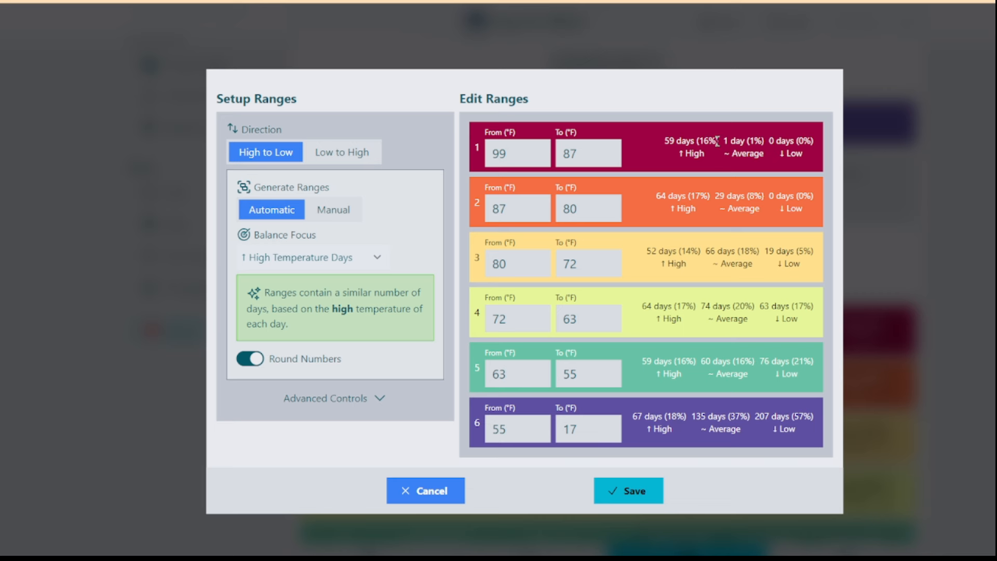
mouse_move(696, 269)
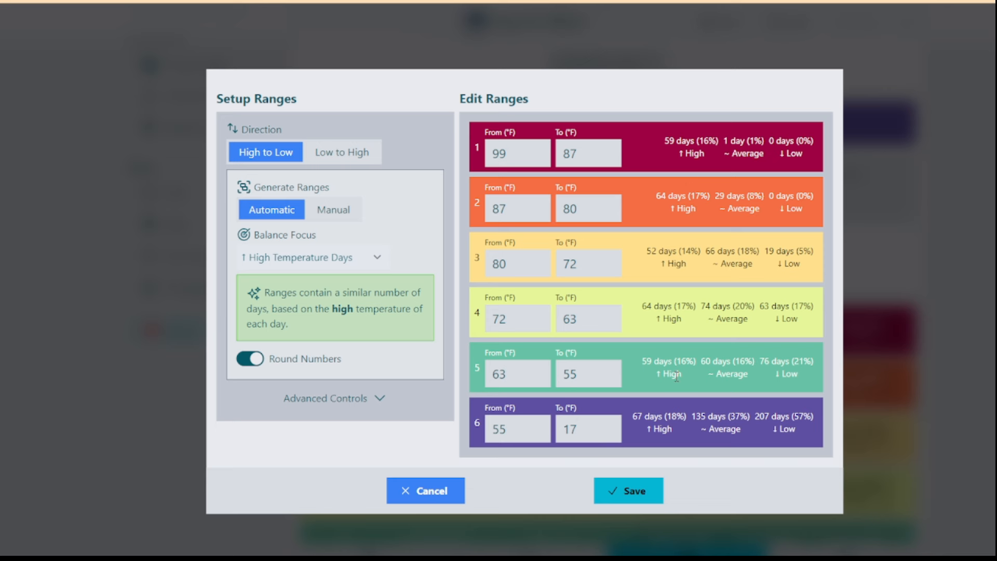
mouse_move(685, 158)
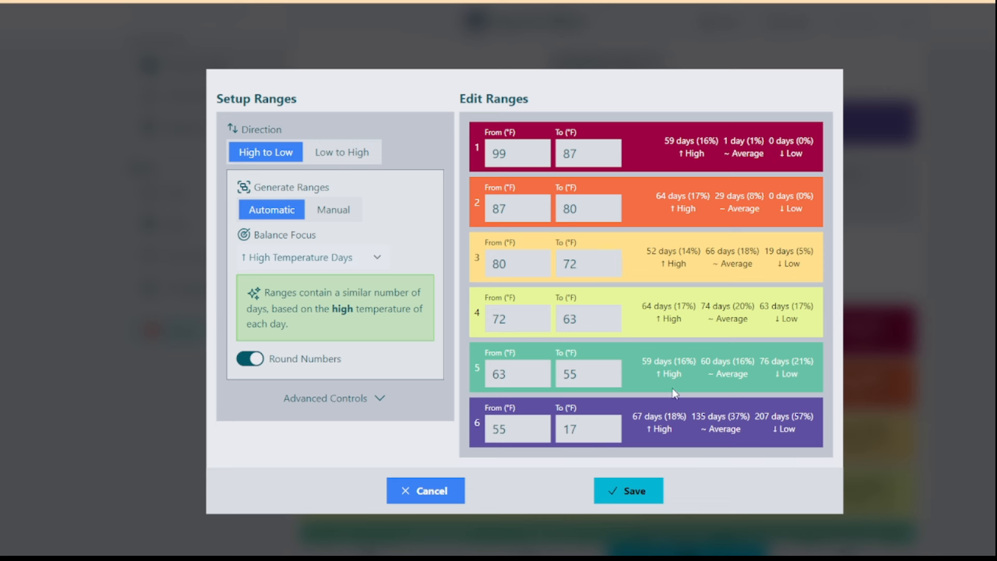
mouse_move(309, 235)
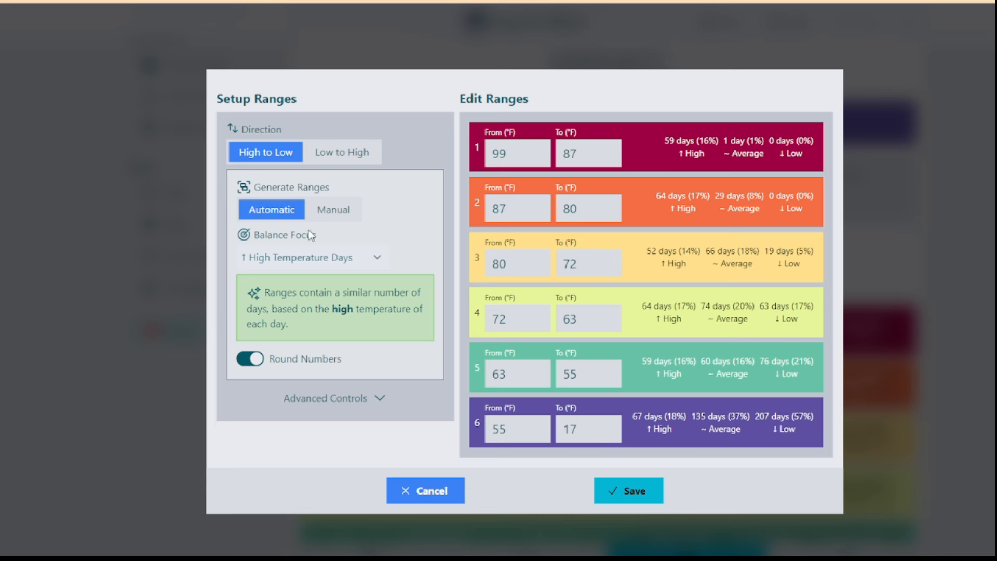
click(311, 257)
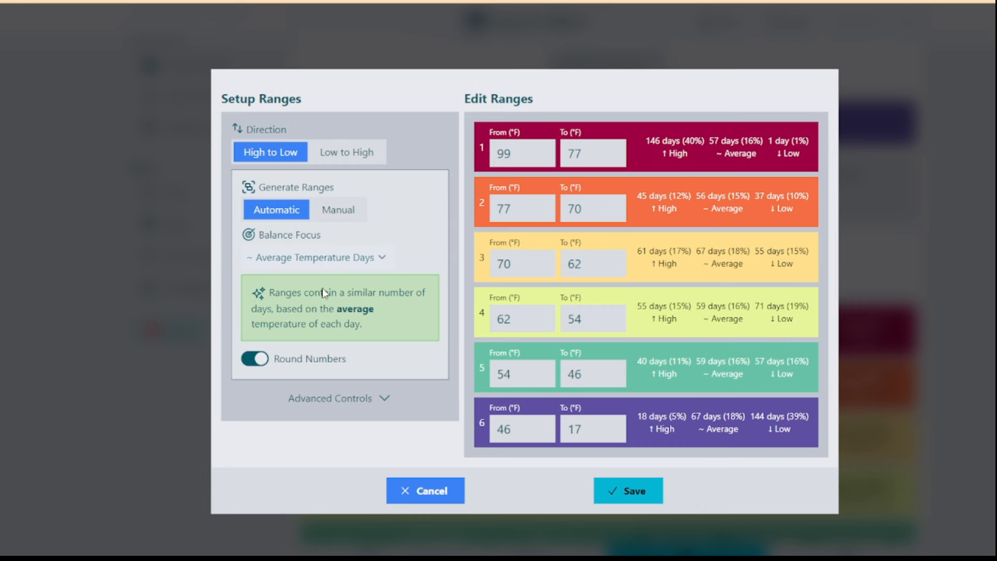
mouse_move(442, 205)
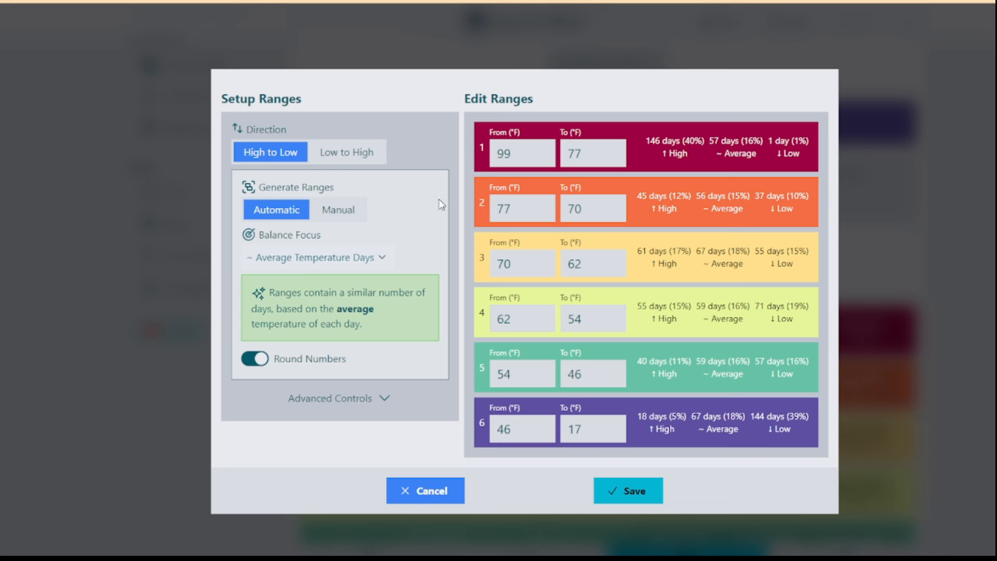
mouse_move(744, 248)
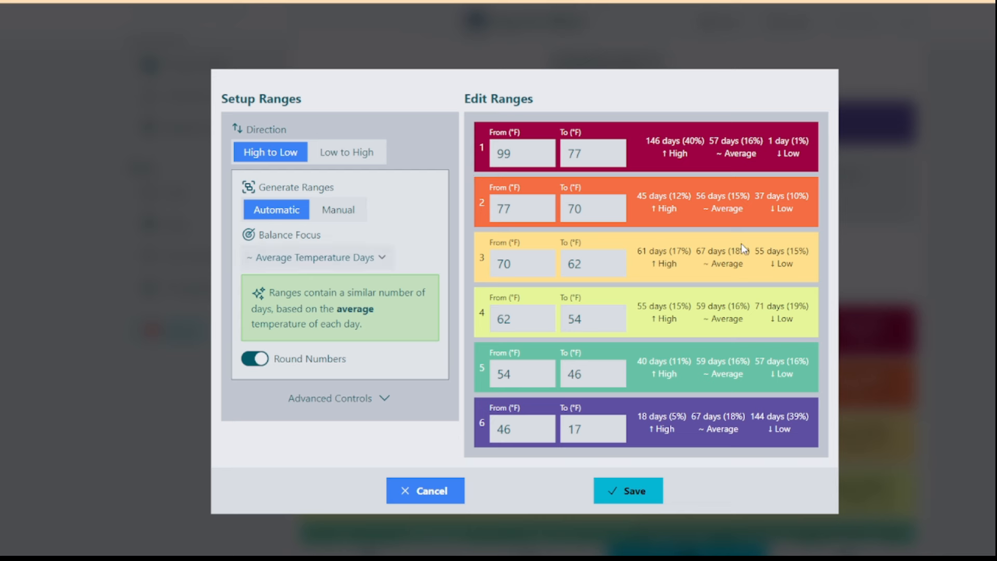
mouse_move(732, 169)
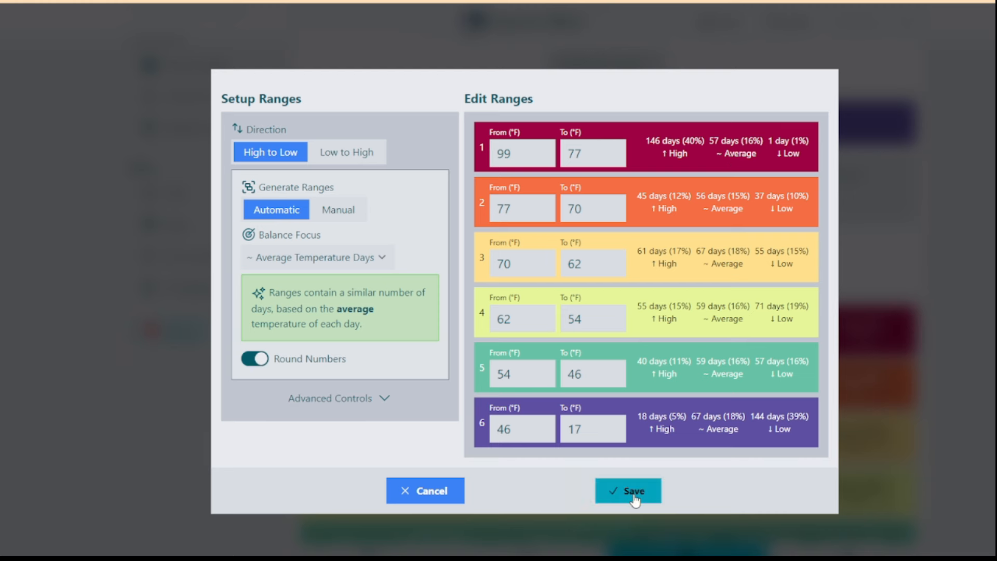
click(627, 490)
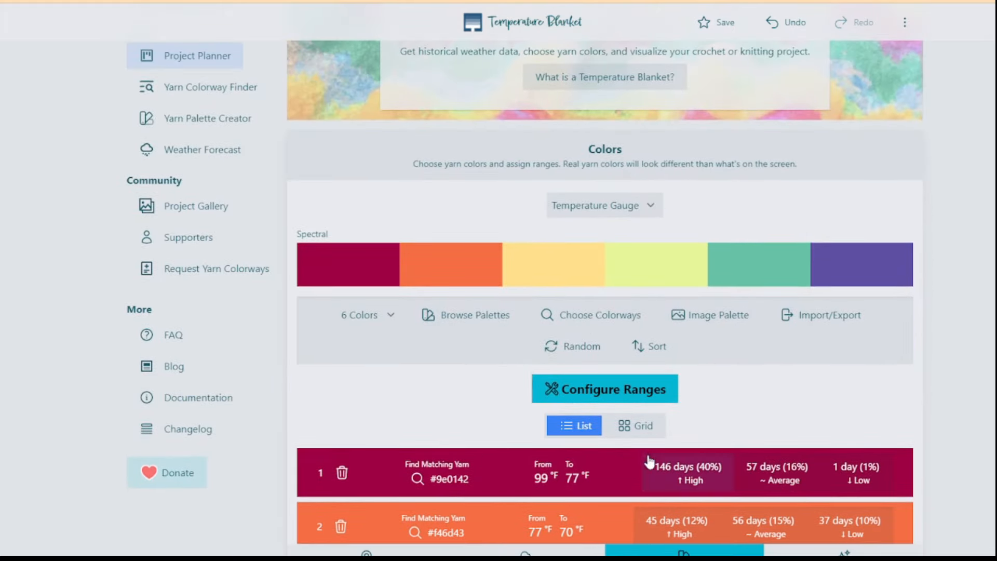
Launch Choose Colorways from the Colors section and show its Filter & Sort options
scroll(down, 3)
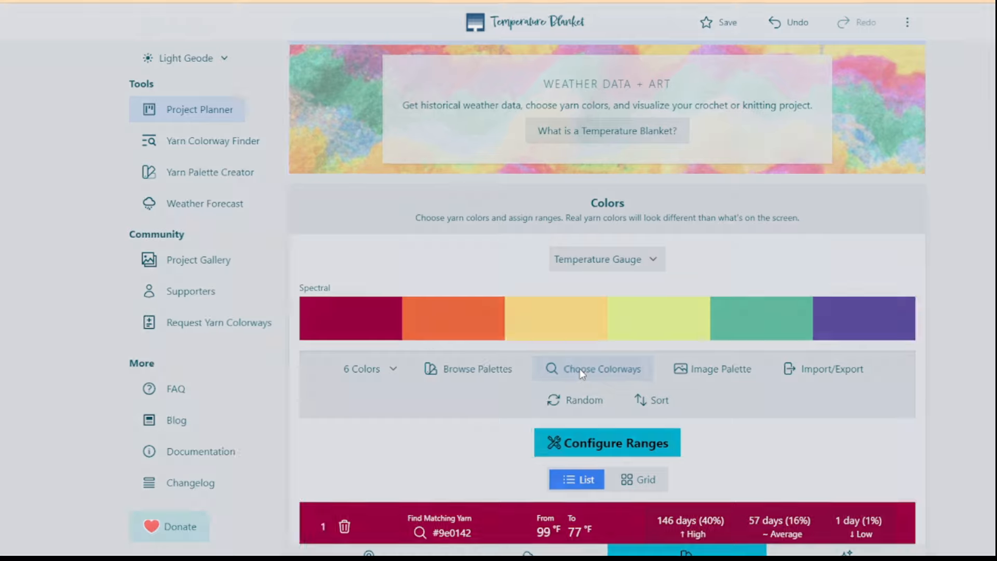
click(593, 369)
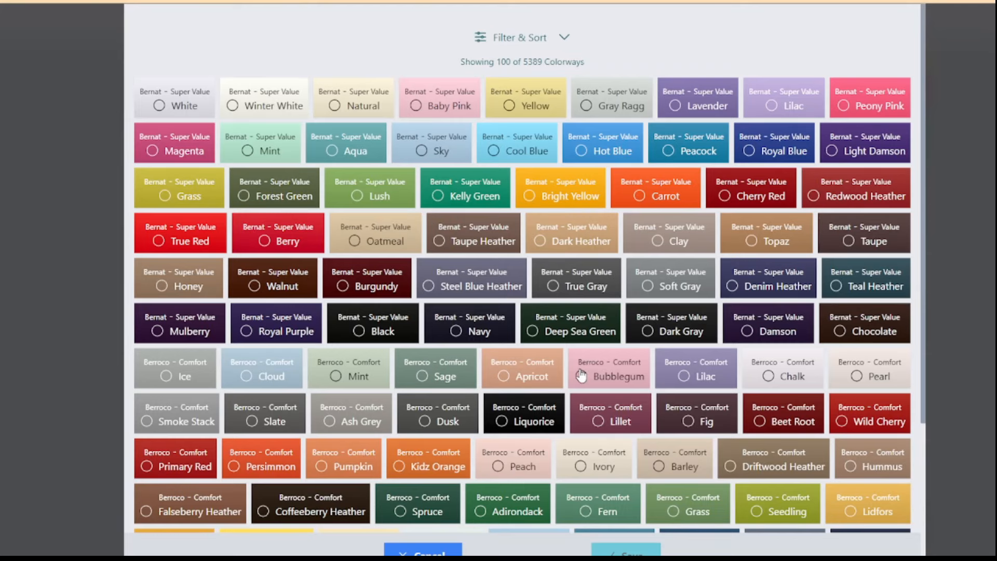
mouse_move(440, 324)
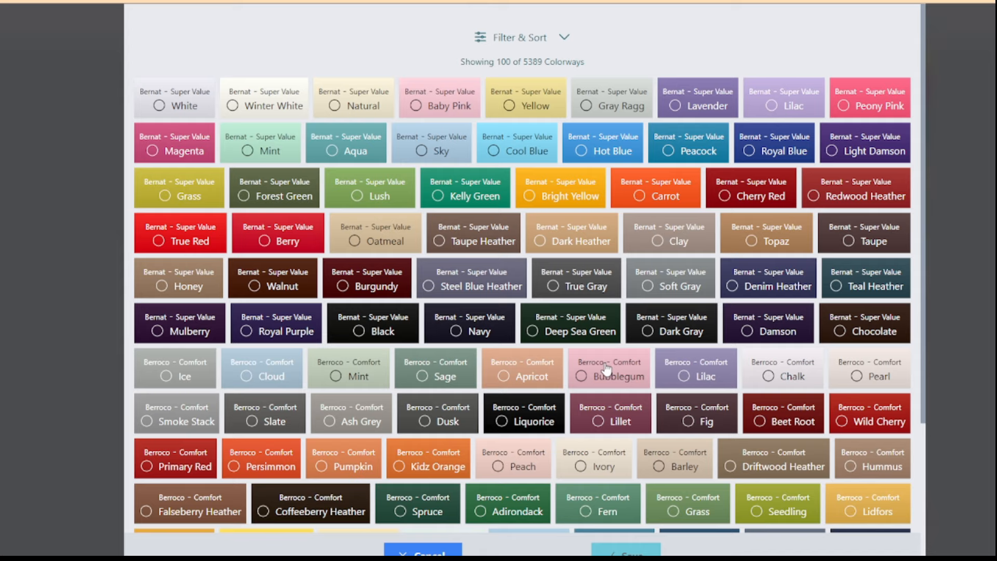
scroll(down, 3)
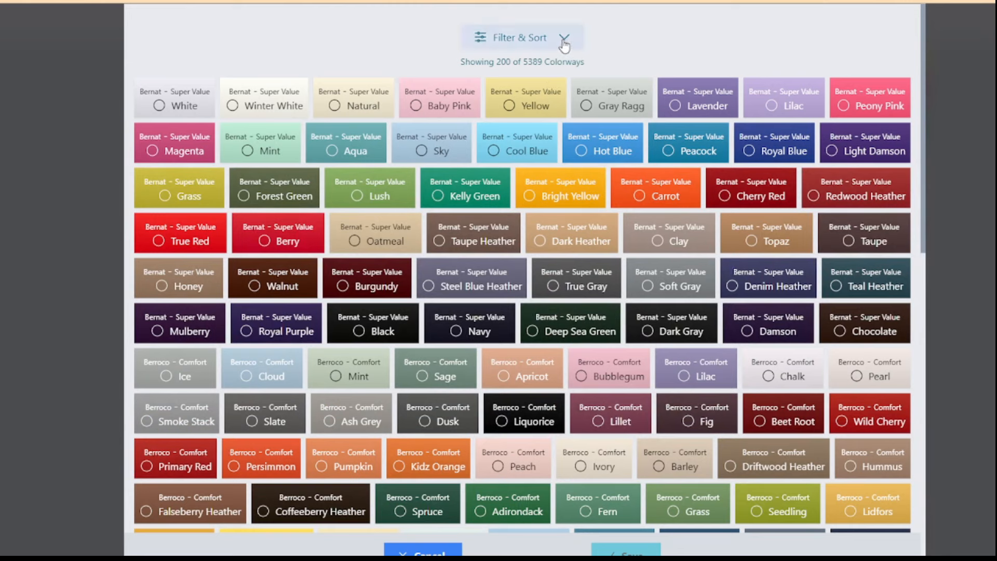
mouse_move(642, 137)
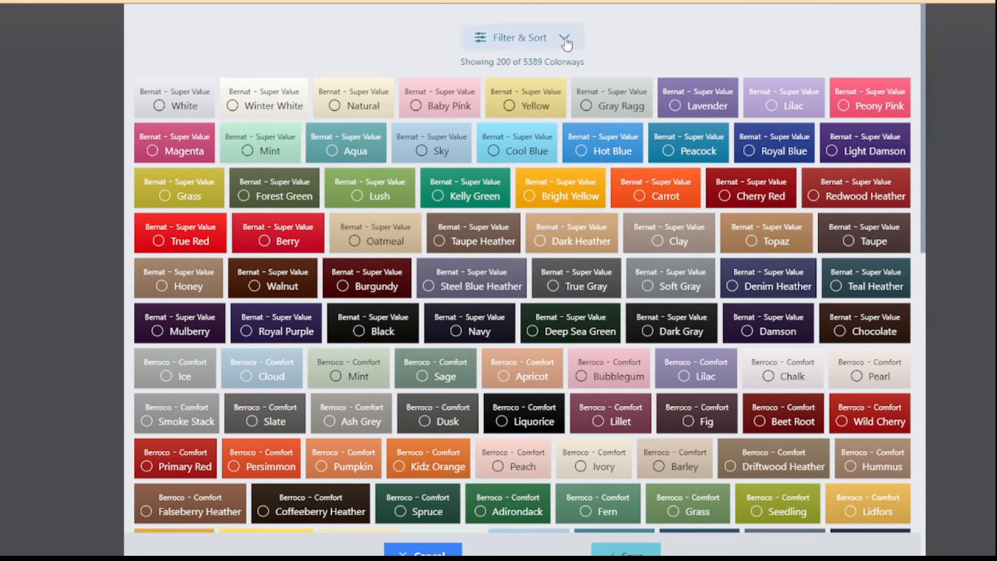
click(540, 37)
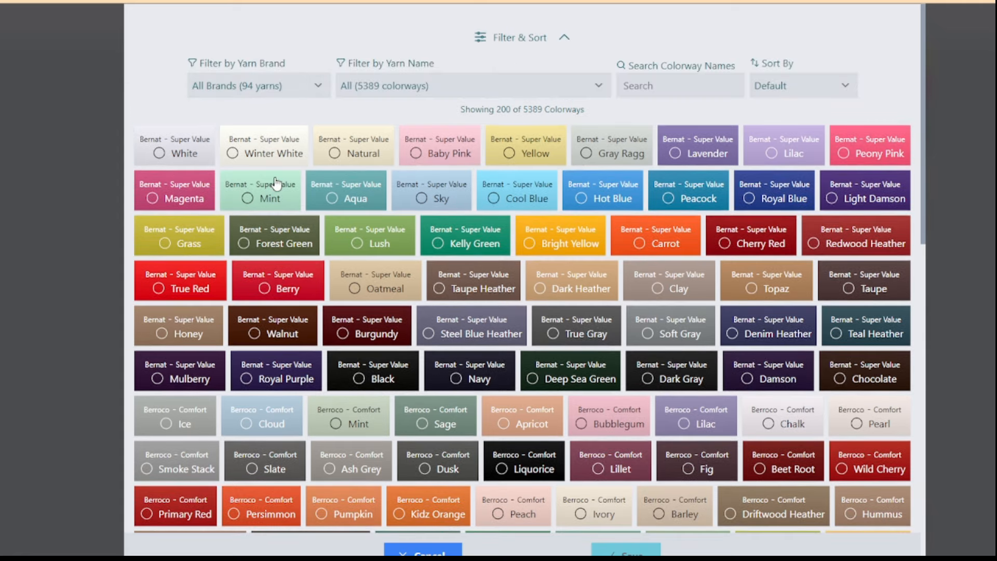
mouse_move(365, 215)
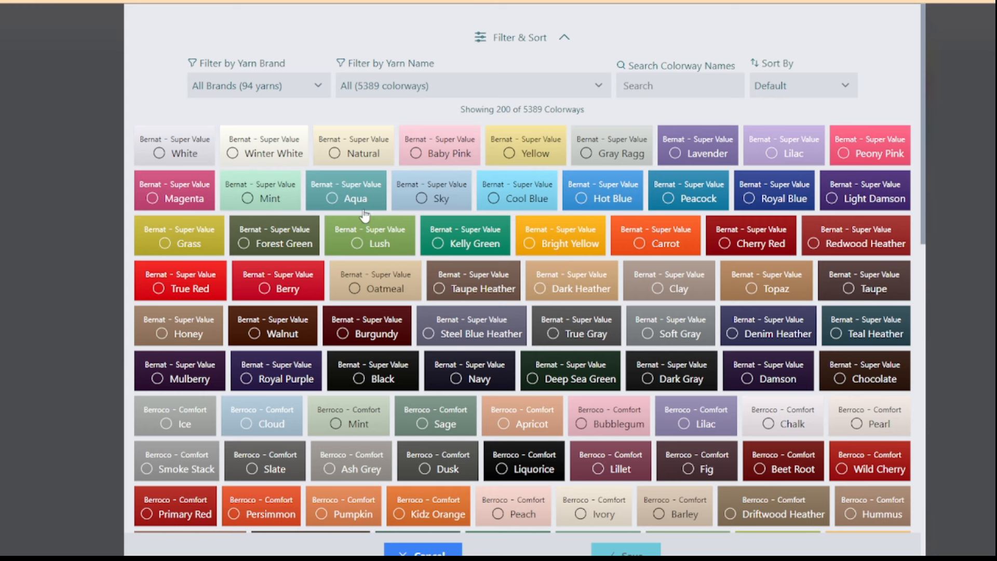
mouse_move(391, 166)
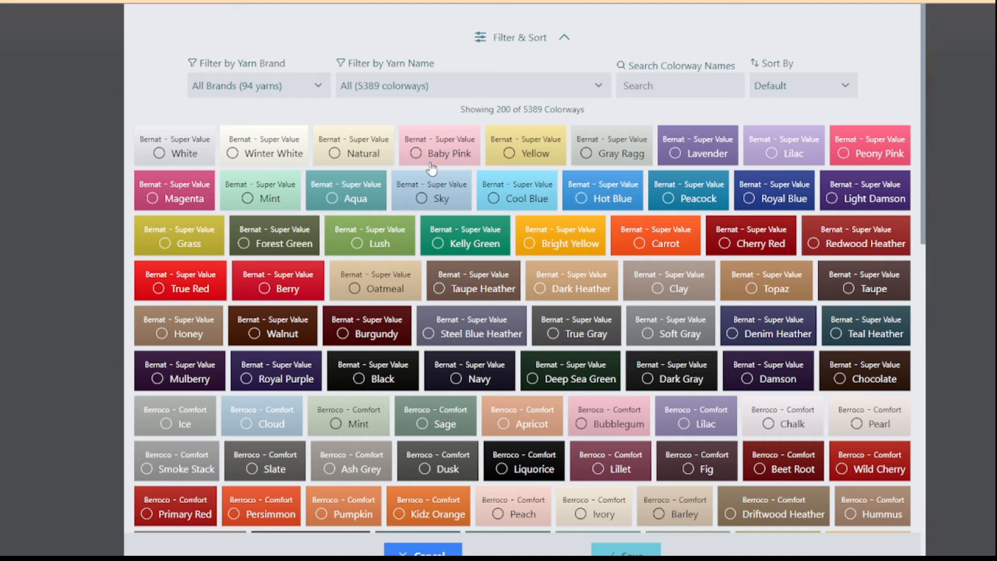
scroll(down, 3)
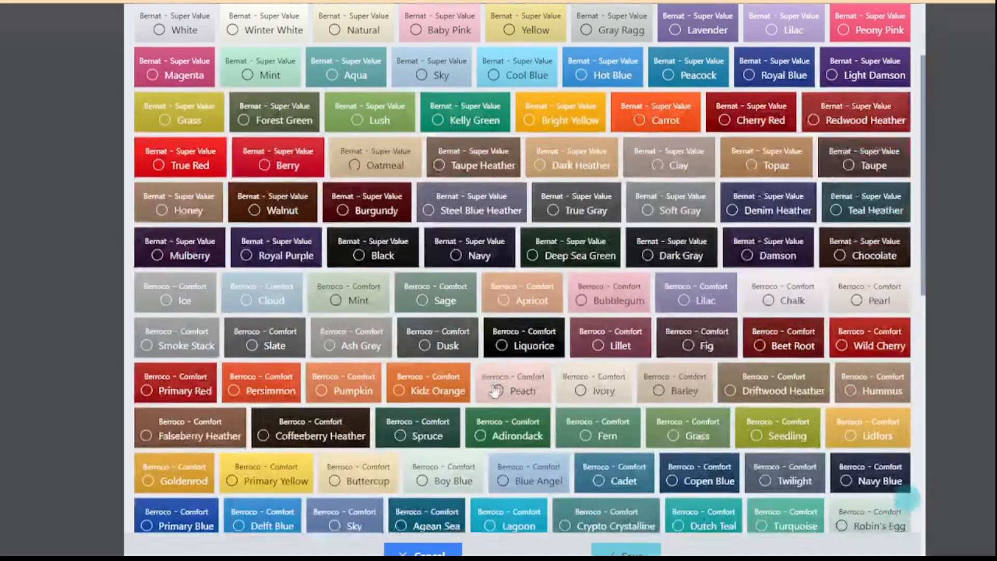
scroll(down, 3)
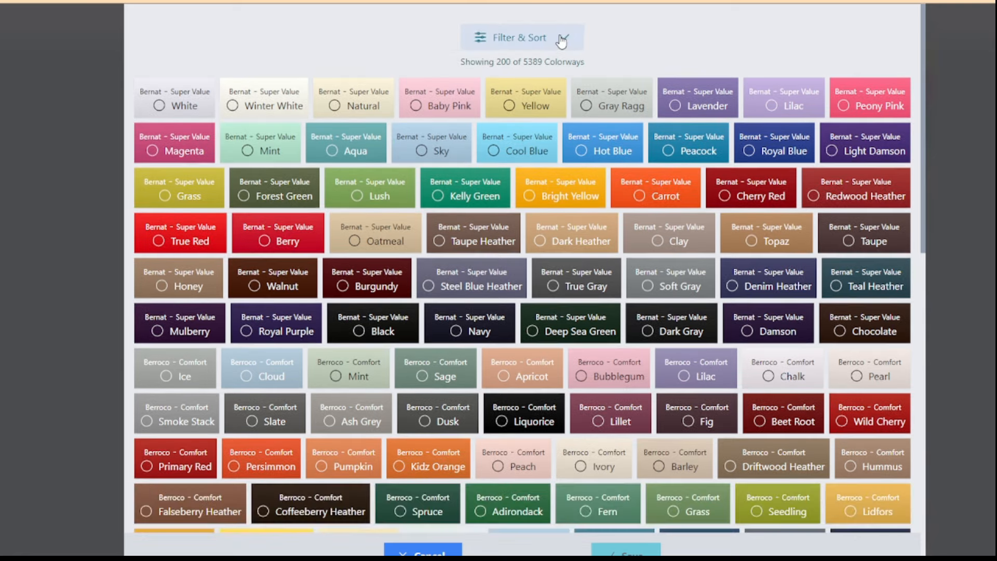
click(521, 37)
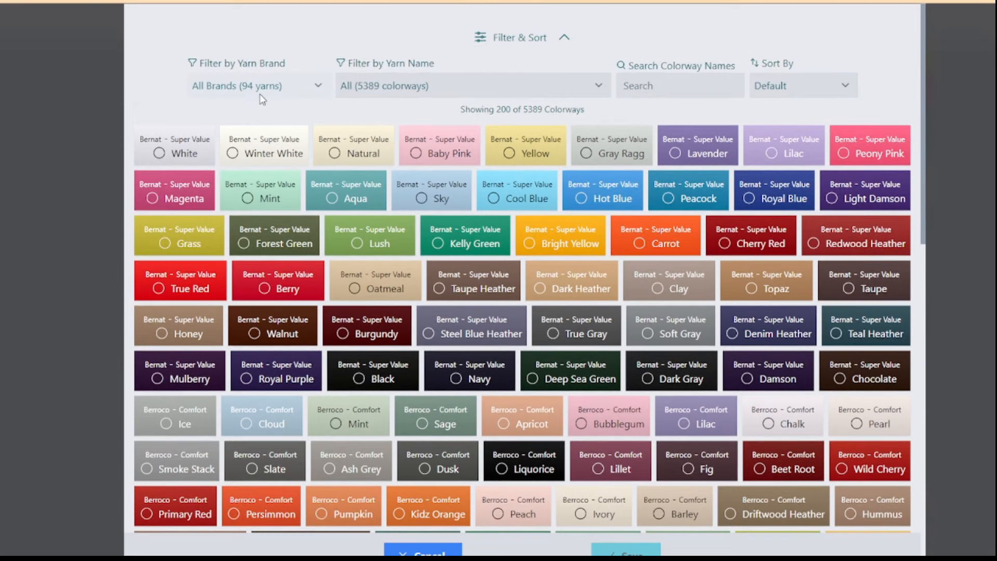
mouse_move(227, 328)
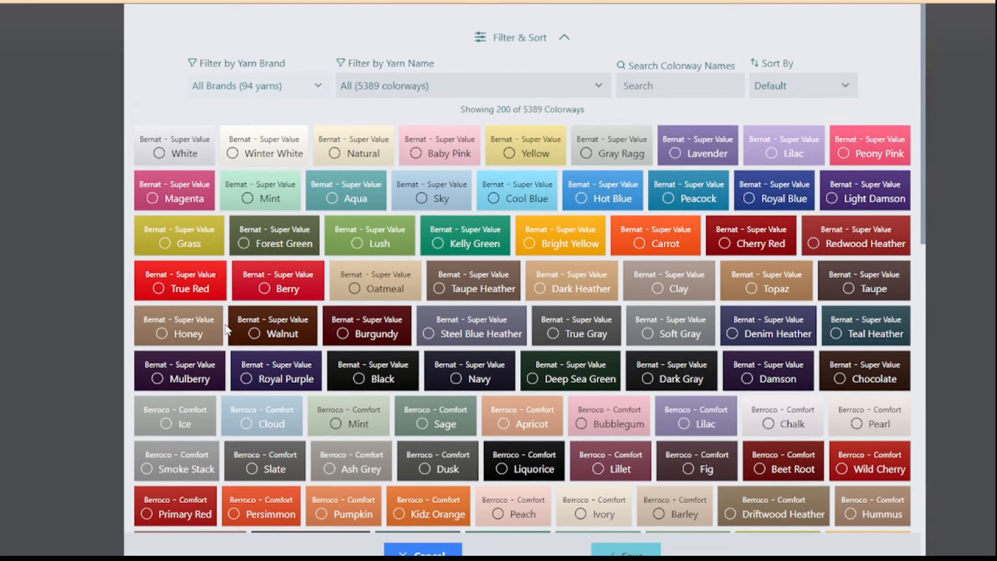
Filter the colorway browser by yarn brand, toward Lion Brand Hue + Me
click(256, 86)
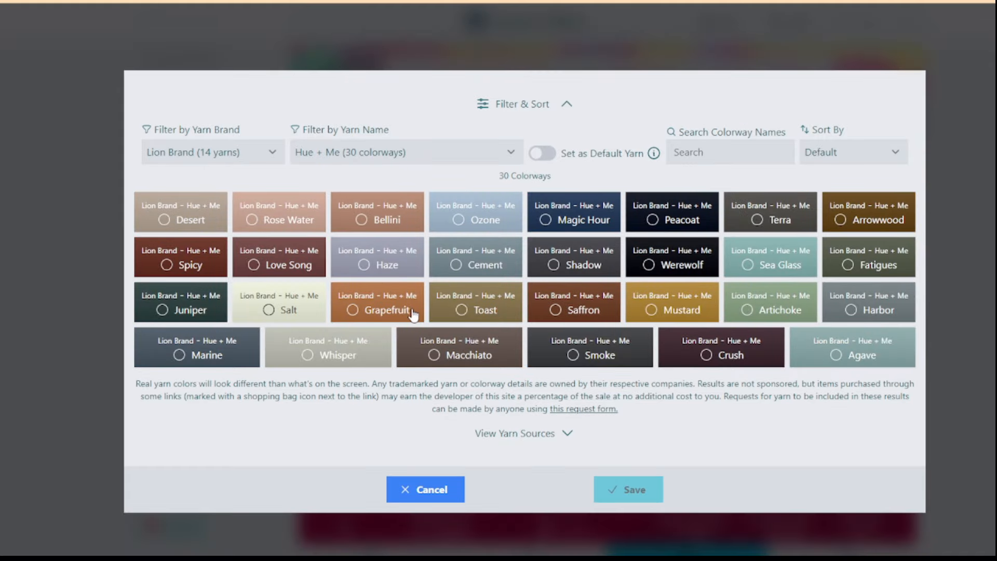
mouse_move(537, 350)
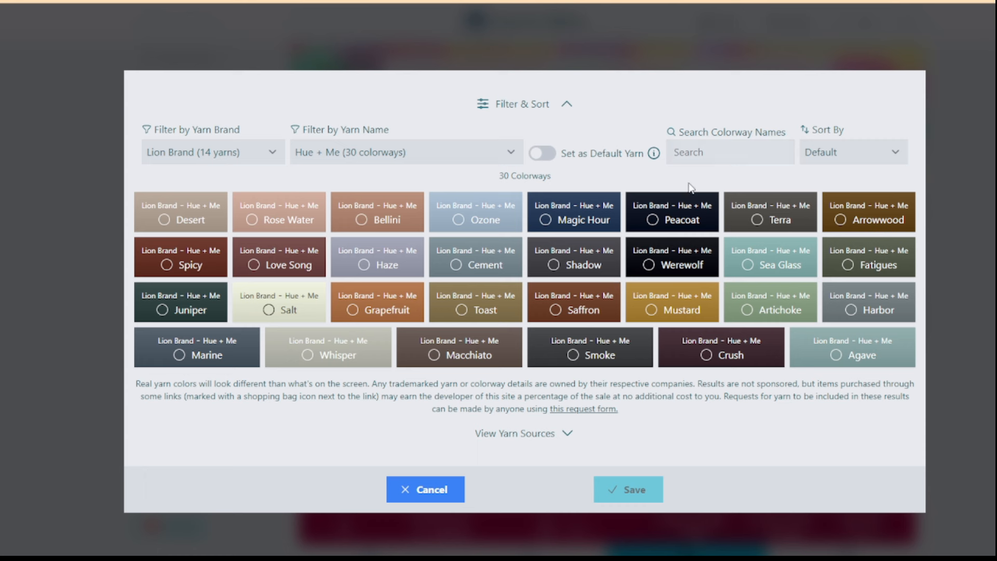
mouse_move(709, 178)
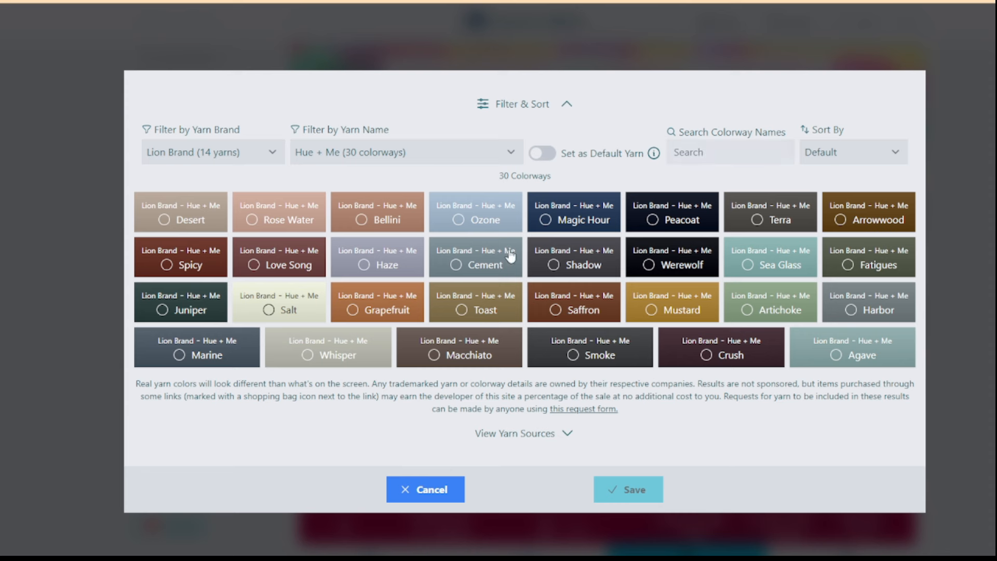
mouse_move(291, 347)
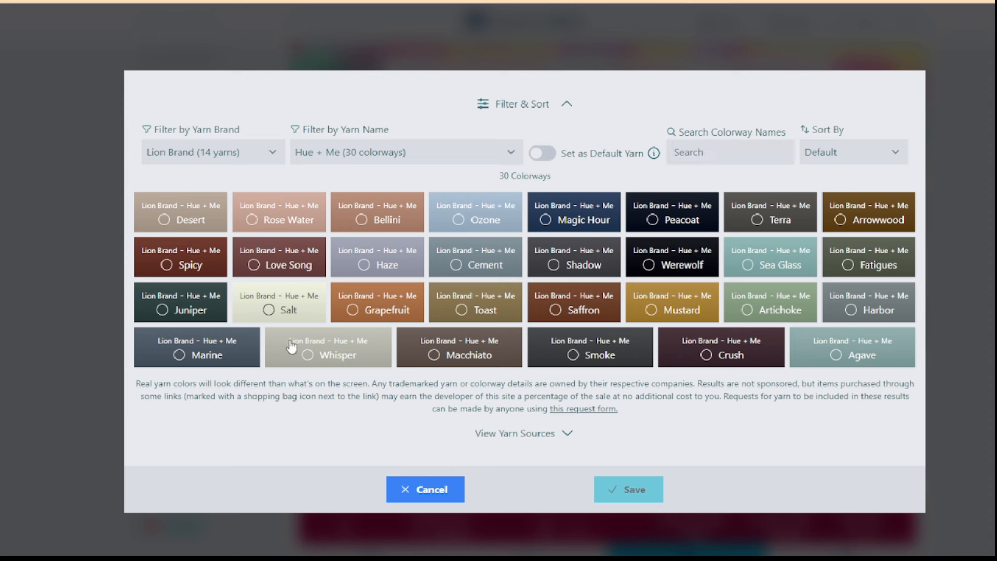
mouse_move(448, 185)
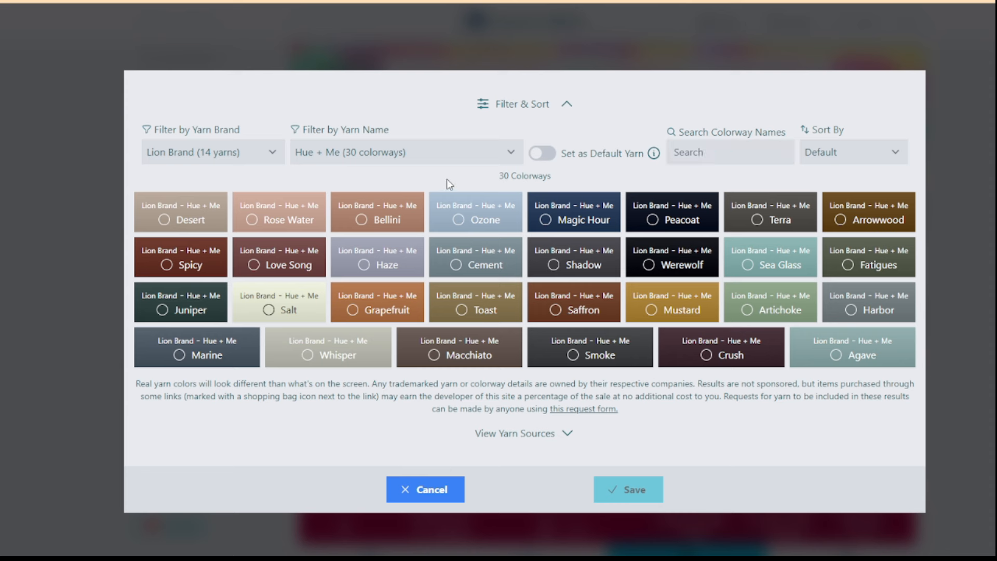
mouse_move(469, 177)
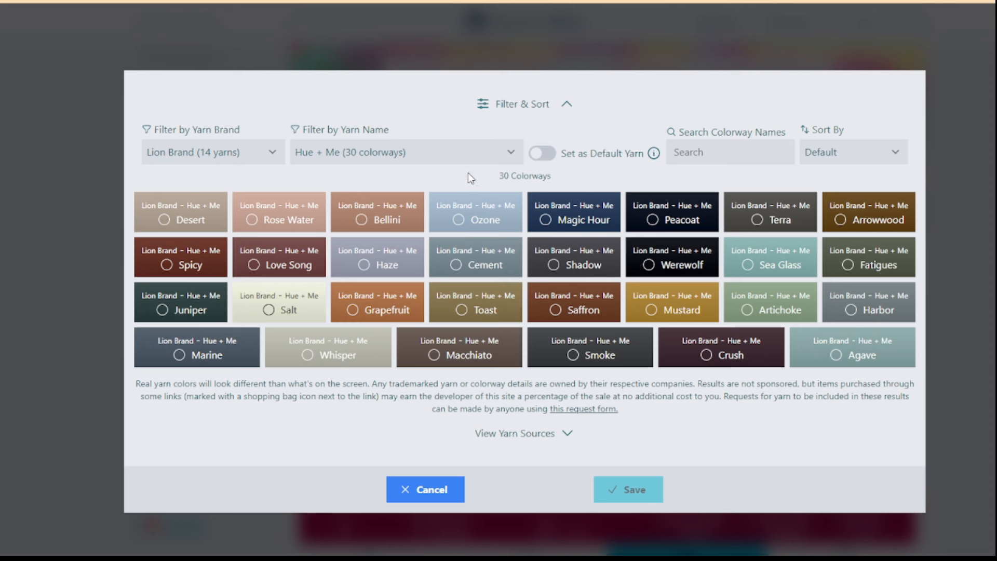
mouse_move(310, 237)
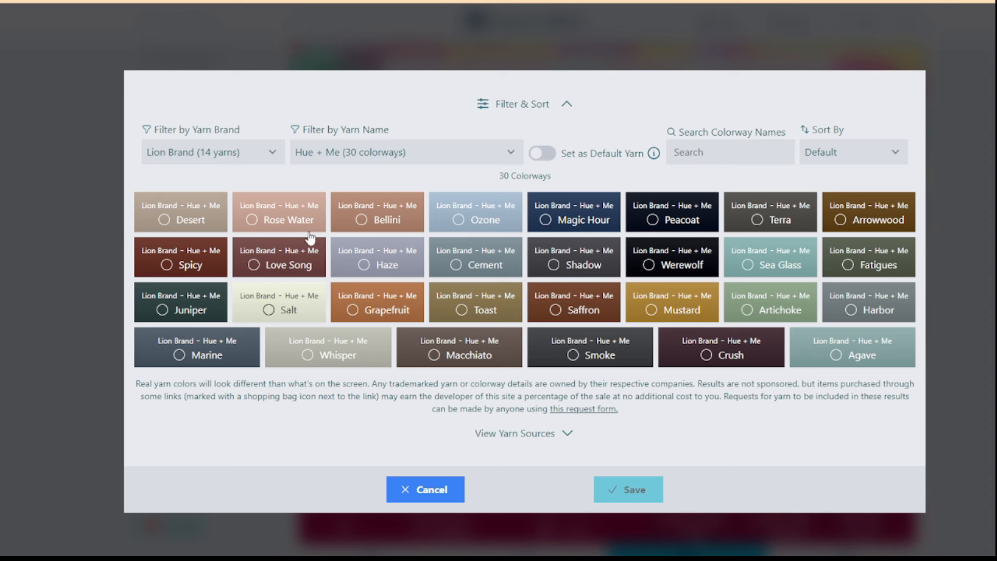
mouse_move(542, 299)
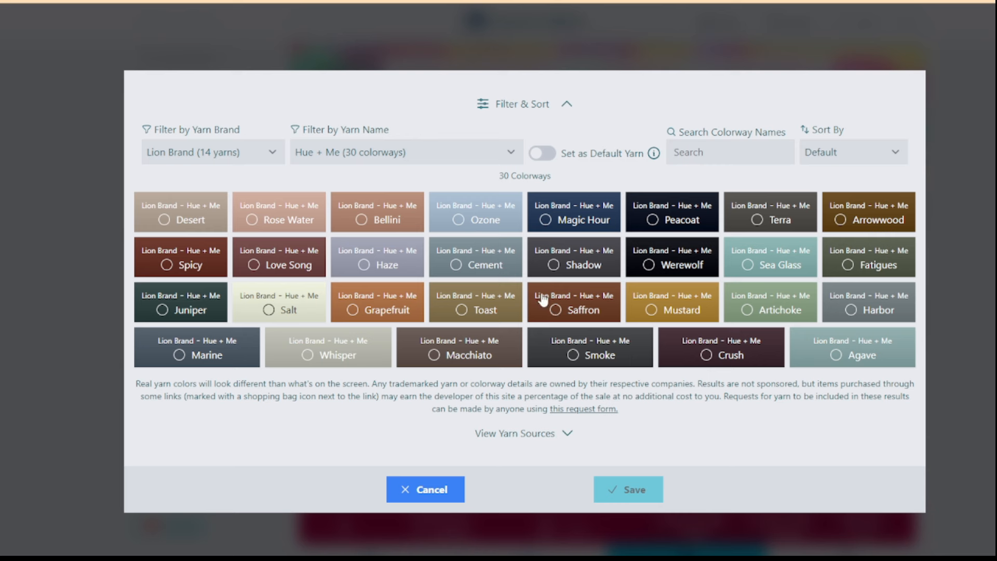
mouse_move(359, 260)
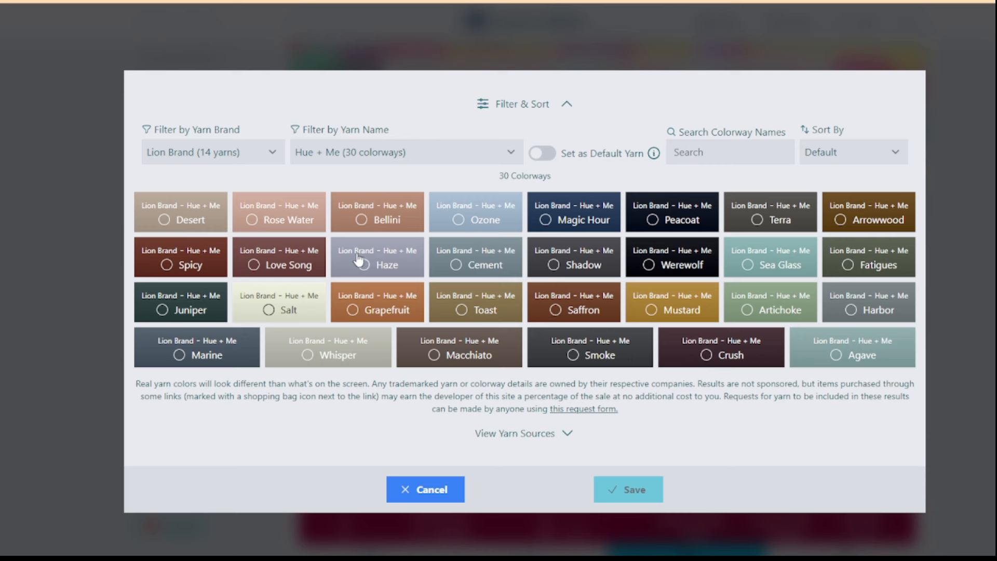
mouse_move(194, 279)
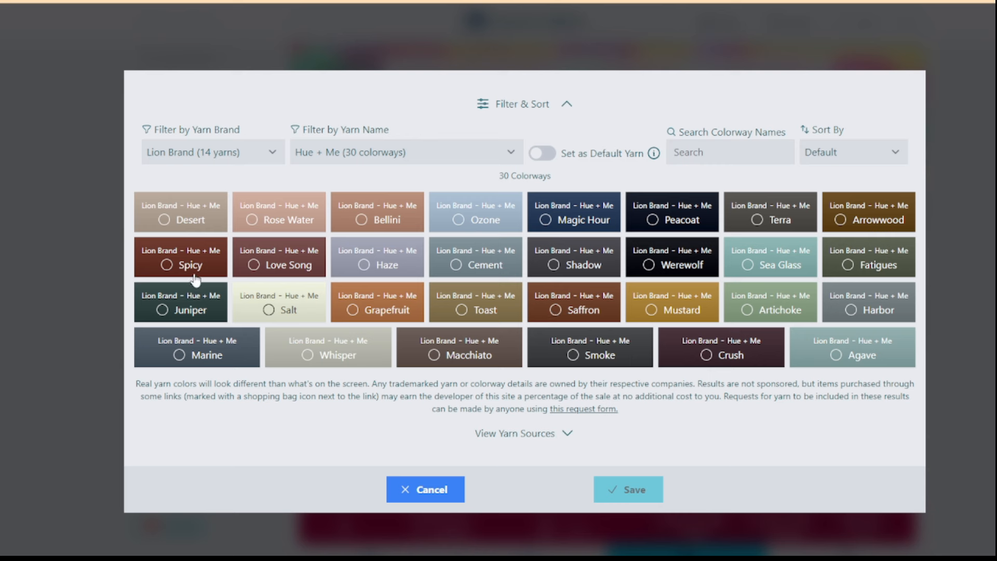
mouse_move(293, 326)
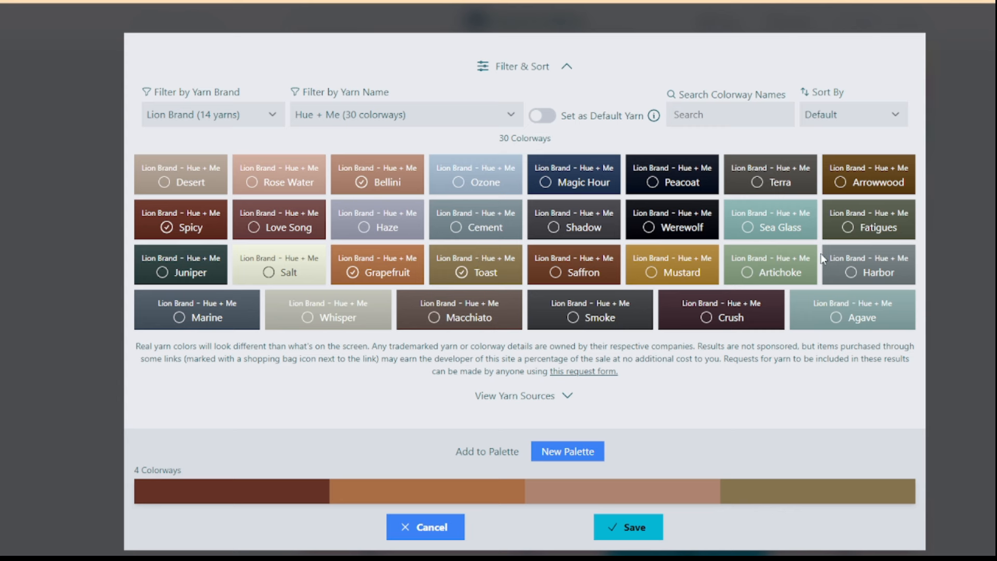
Add Fatigues and Magic Hour to complete the six Hue + Me colourways and save the palette
click(868, 227)
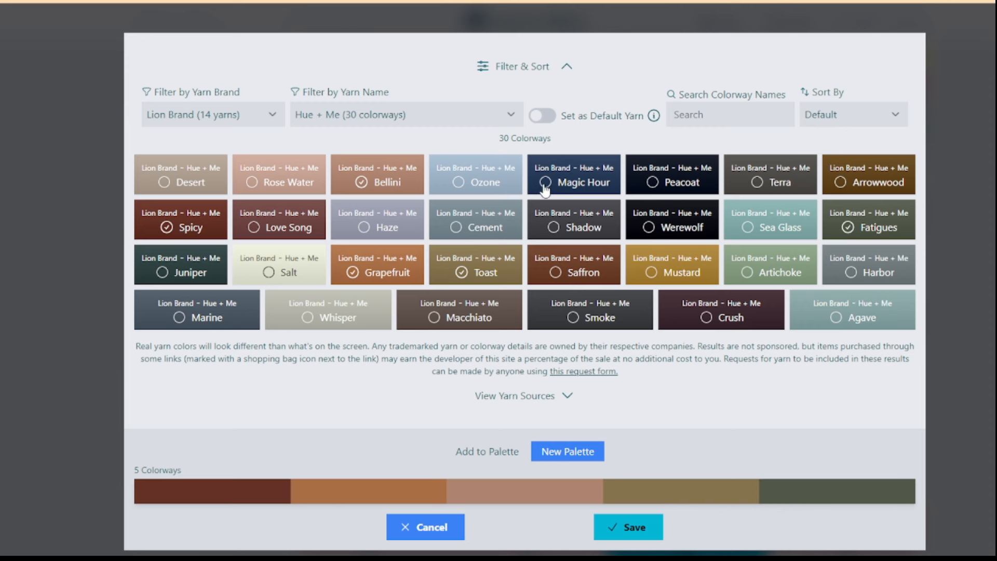
click(543, 190)
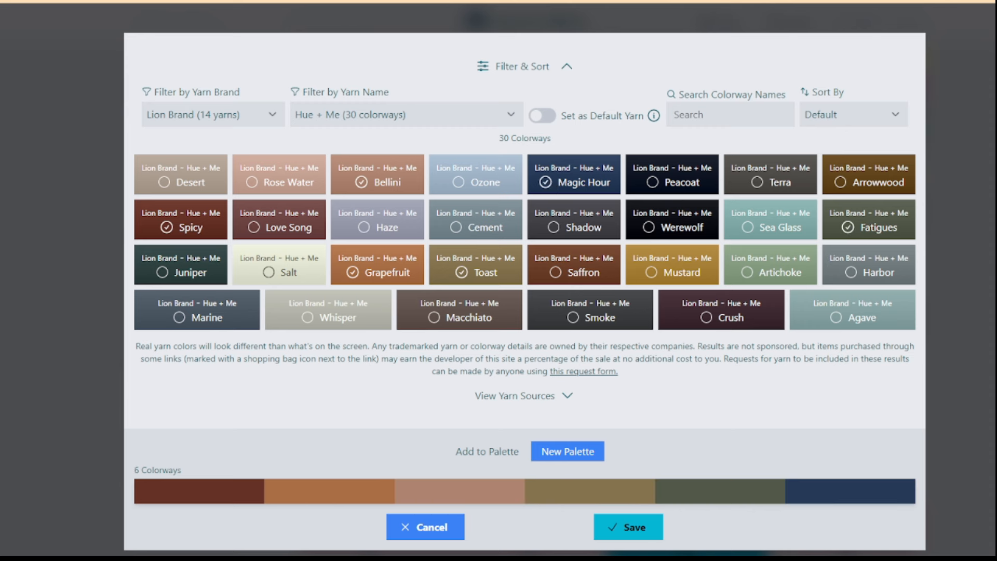
mouse_move(842, 500)
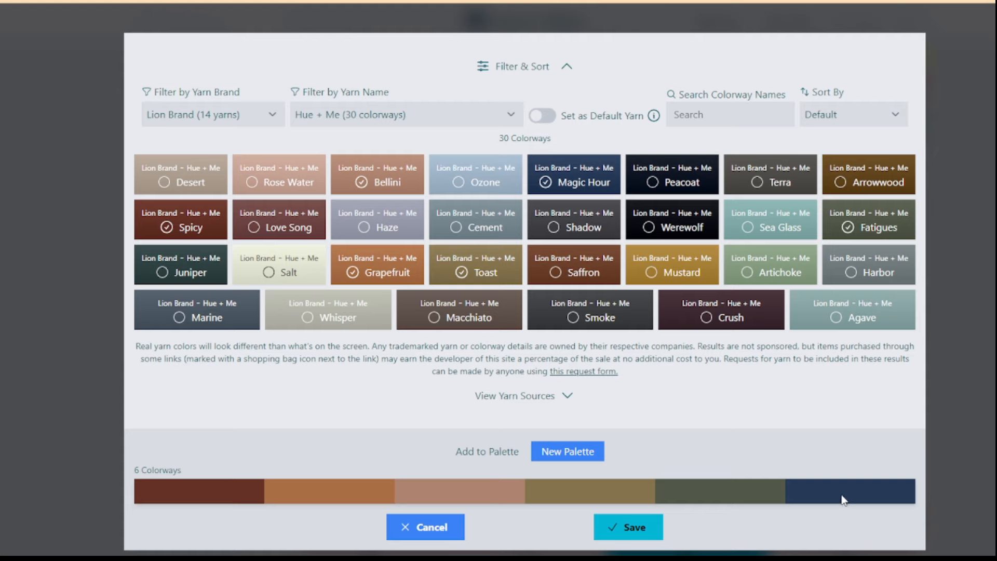
click(627, 526)
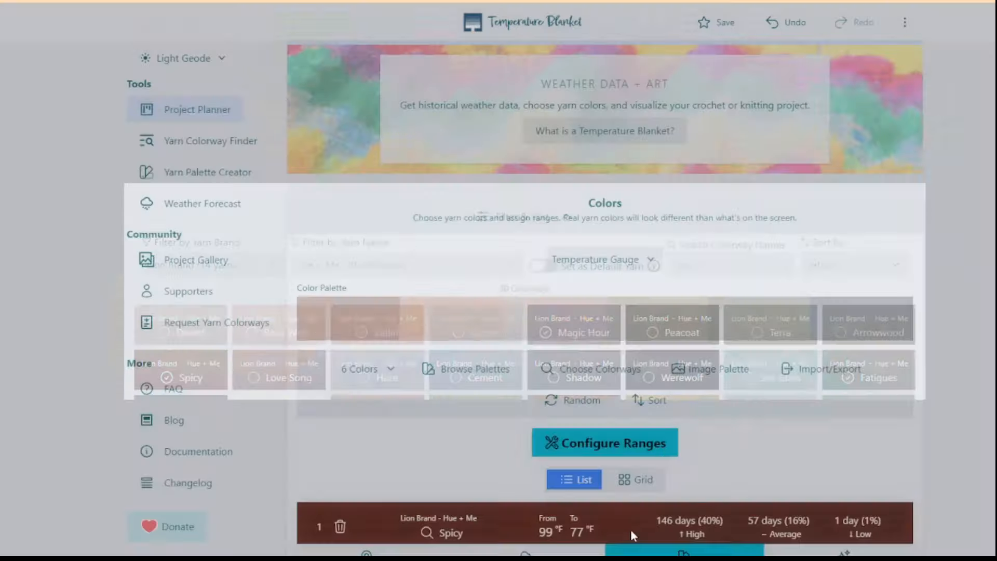
Reopen Configure Ranges for the six Hue + Me coloured ranges
scroll(down, 3)
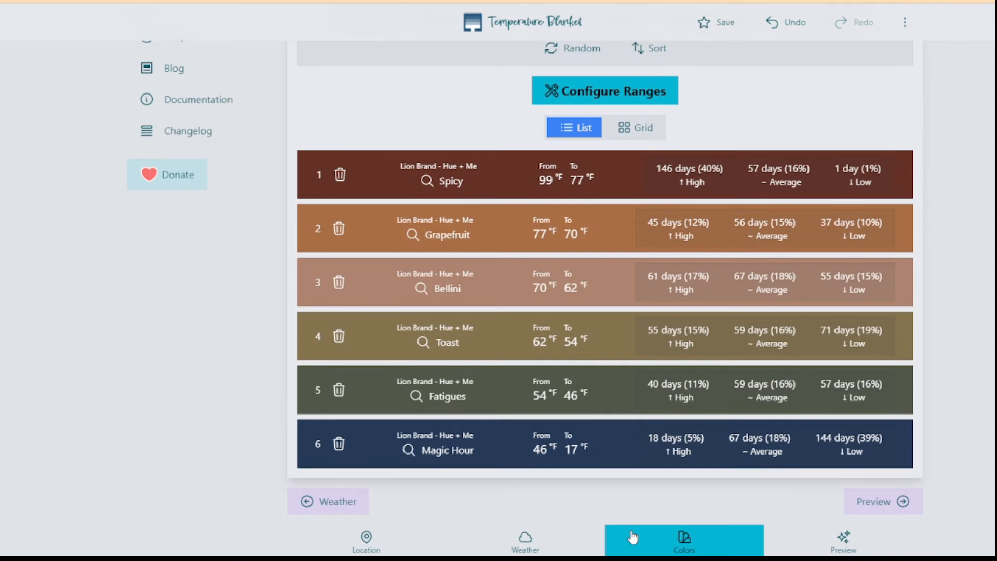
mouse_move(688, 191)
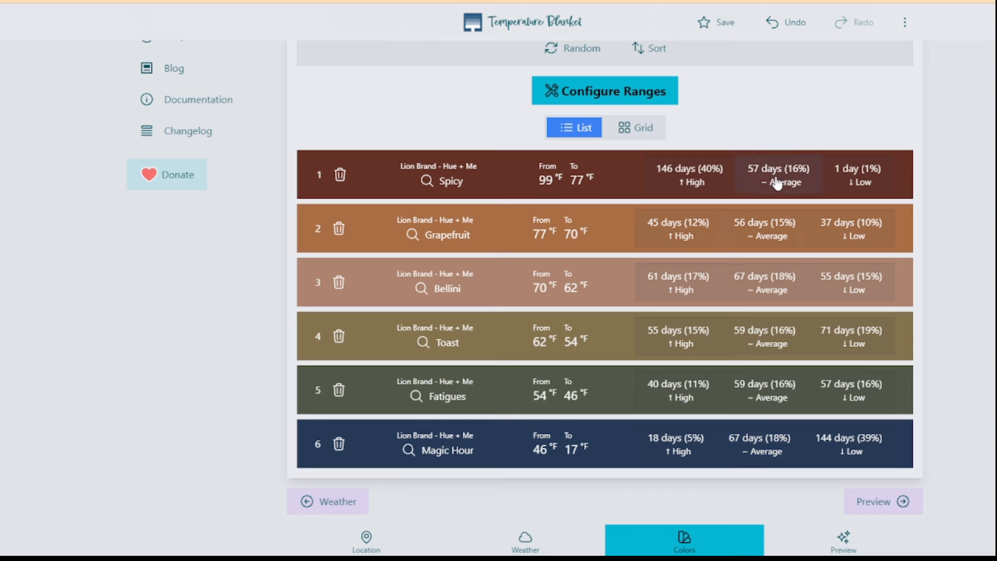
mouse_move(777, 181)
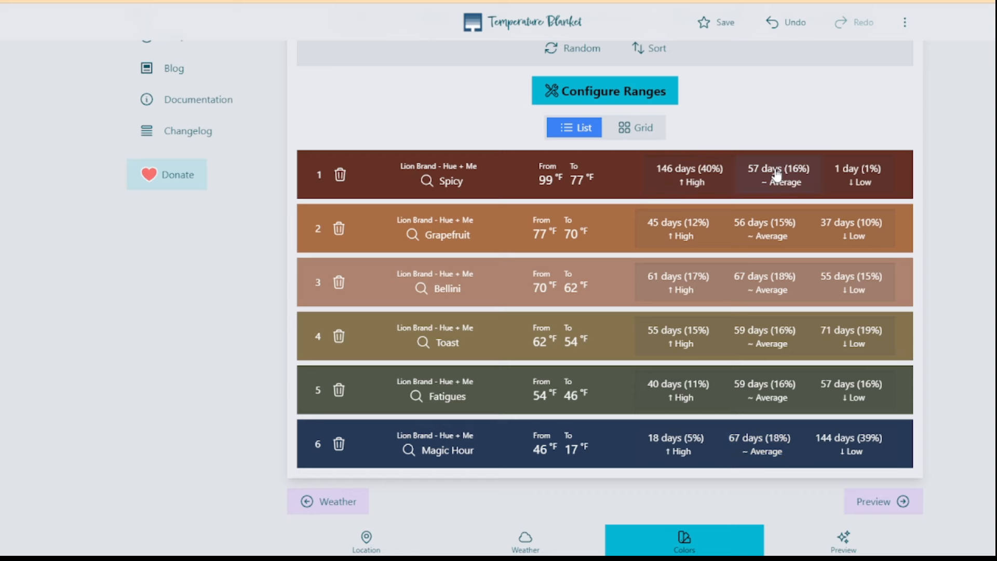
click(604, 90)
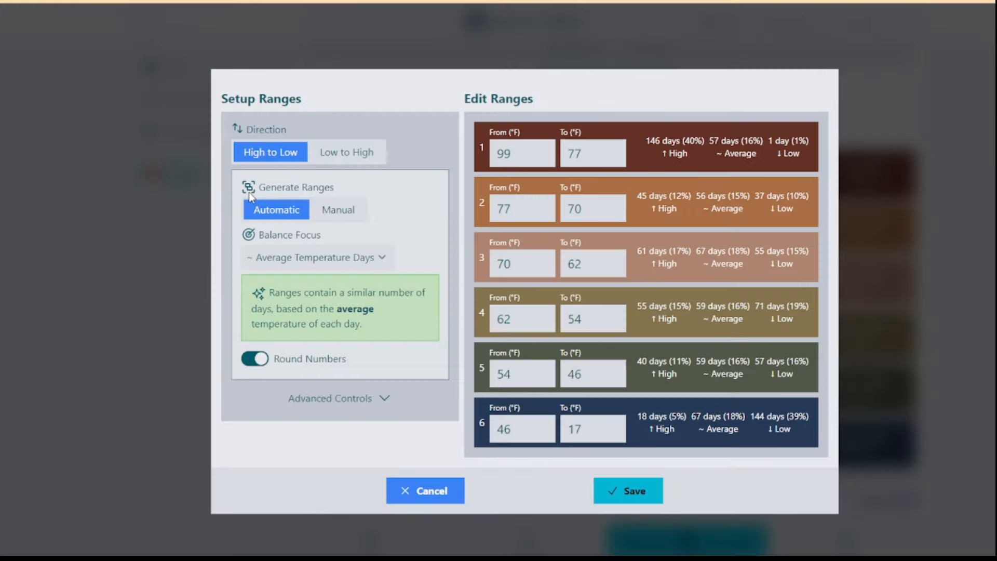
mouse_move(525, 153)
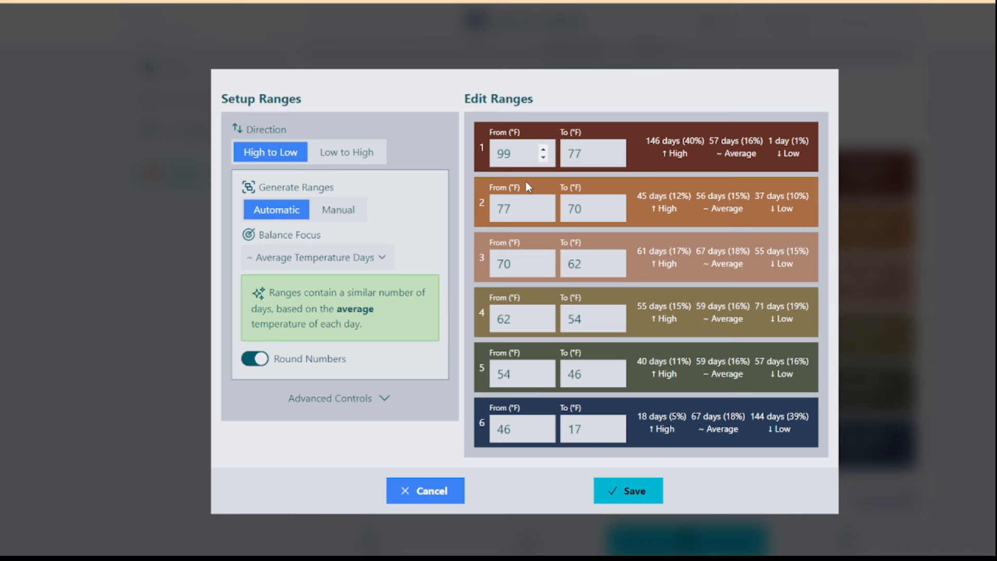
mouse_move(299, 286)
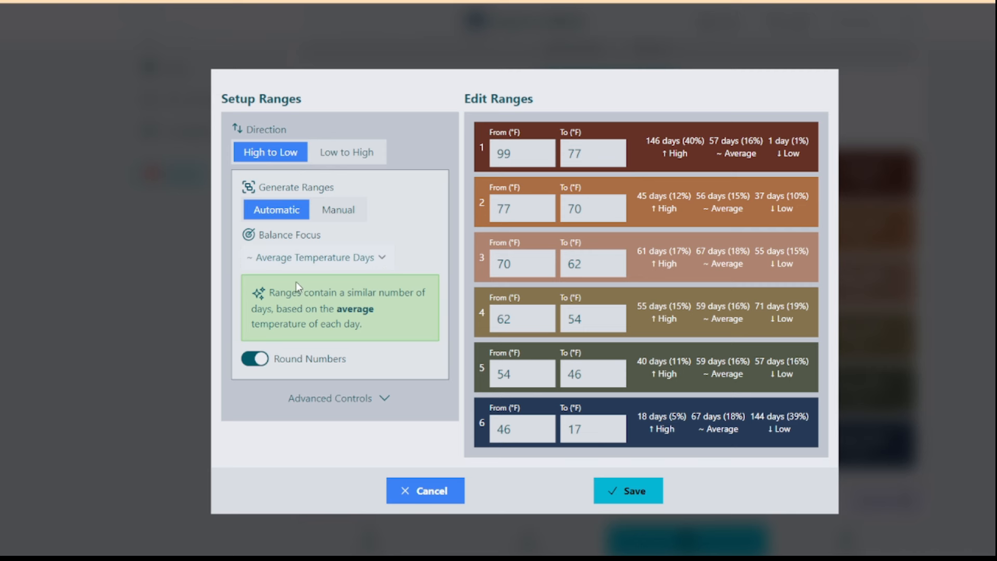
Balance the six ranges on high-temperature days (99–87 down to 55–17 °F), save, and show the blanket preview
click(311, 256)
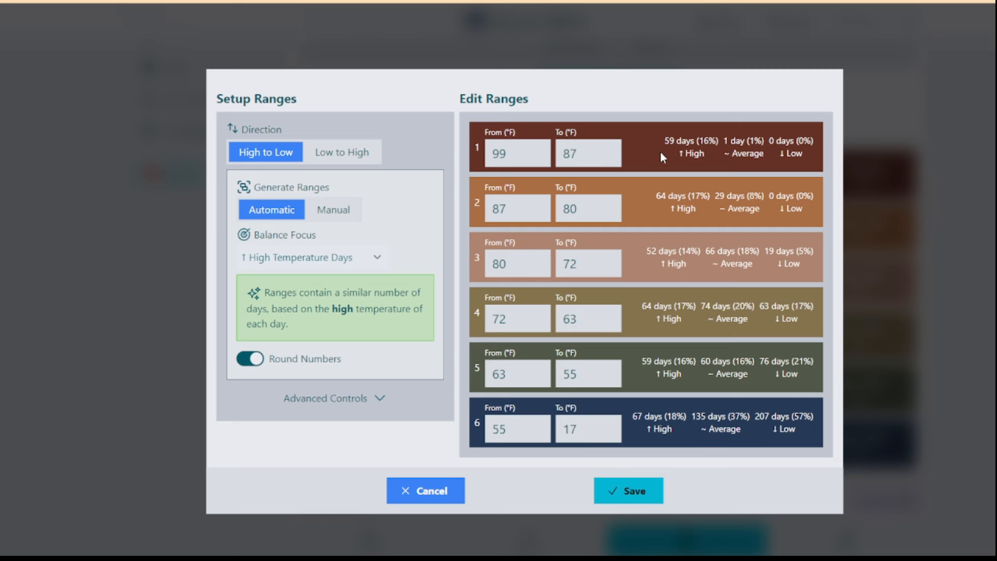
mouse_move(650, 453)
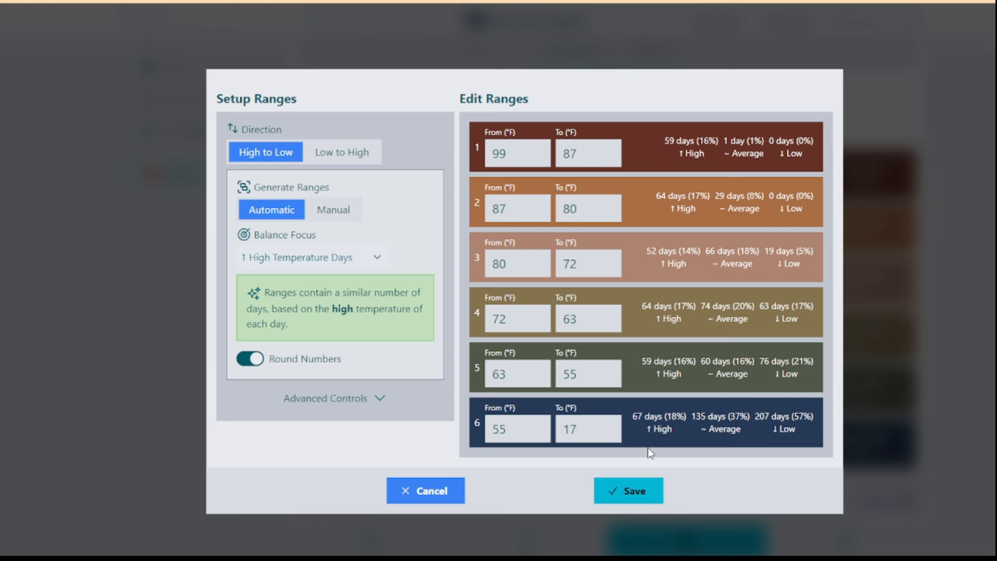
click(627, 490)
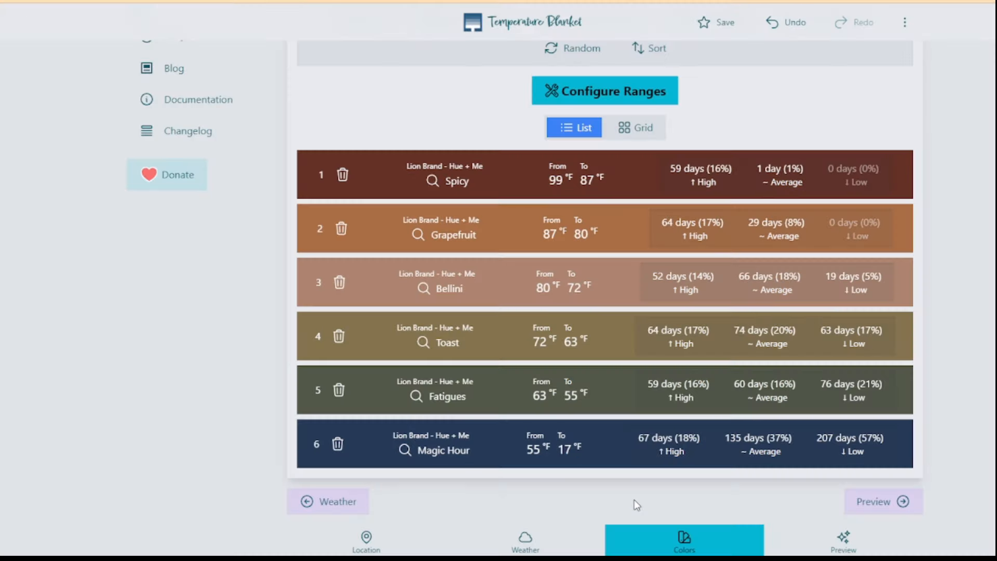
mouse_move(602, 418)
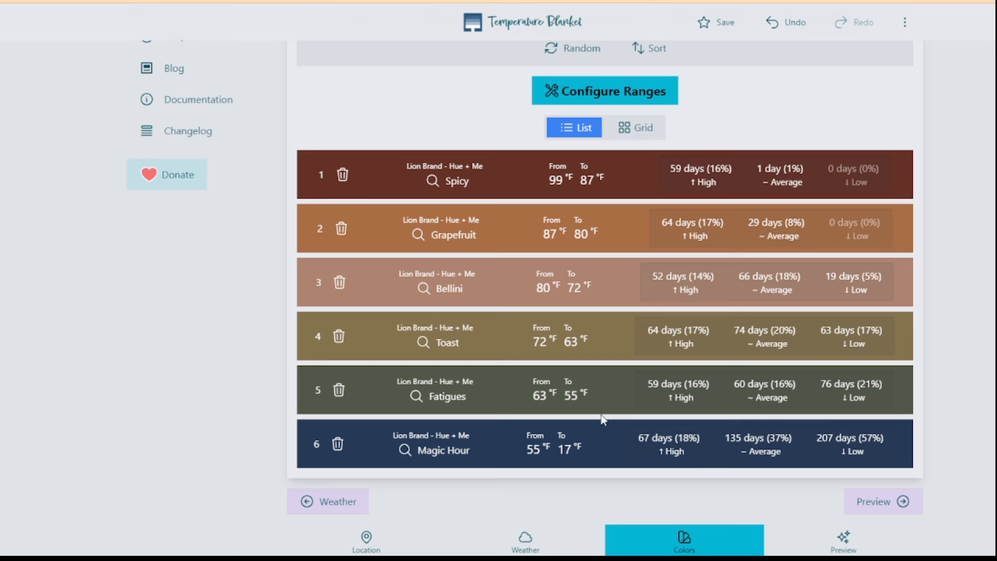
mouse_move(581, 360)
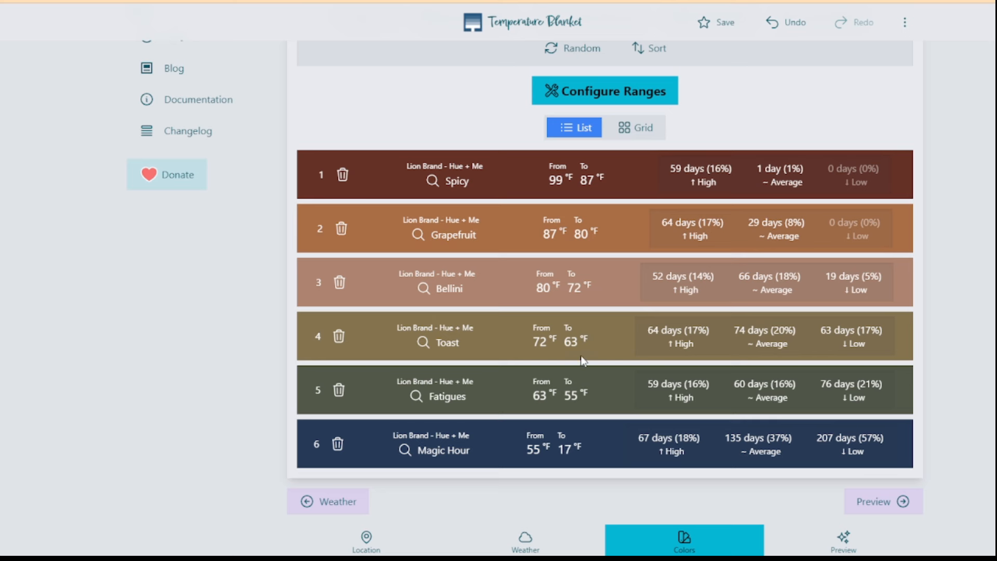
mouse_move(589, 413)
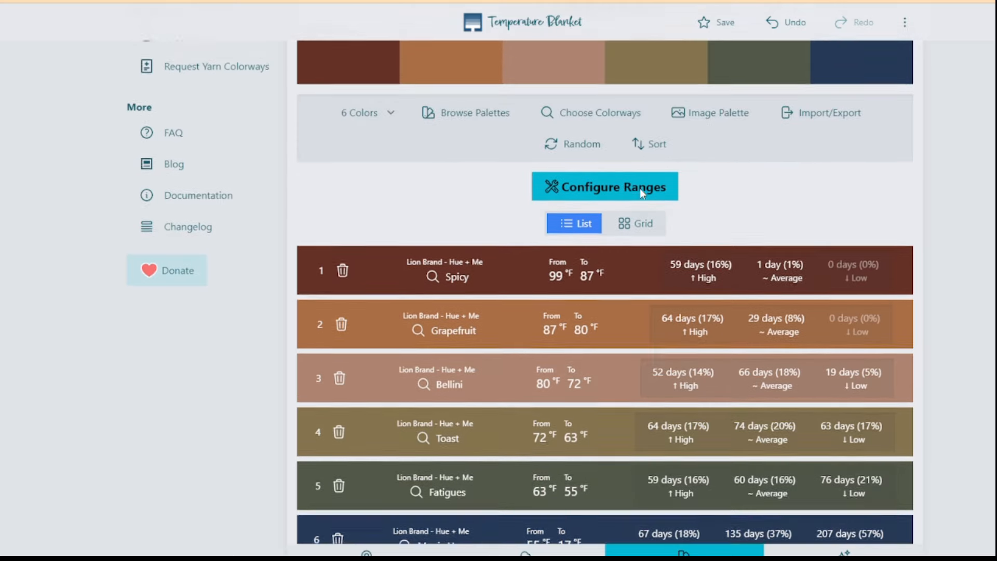
scroll(down, 3)
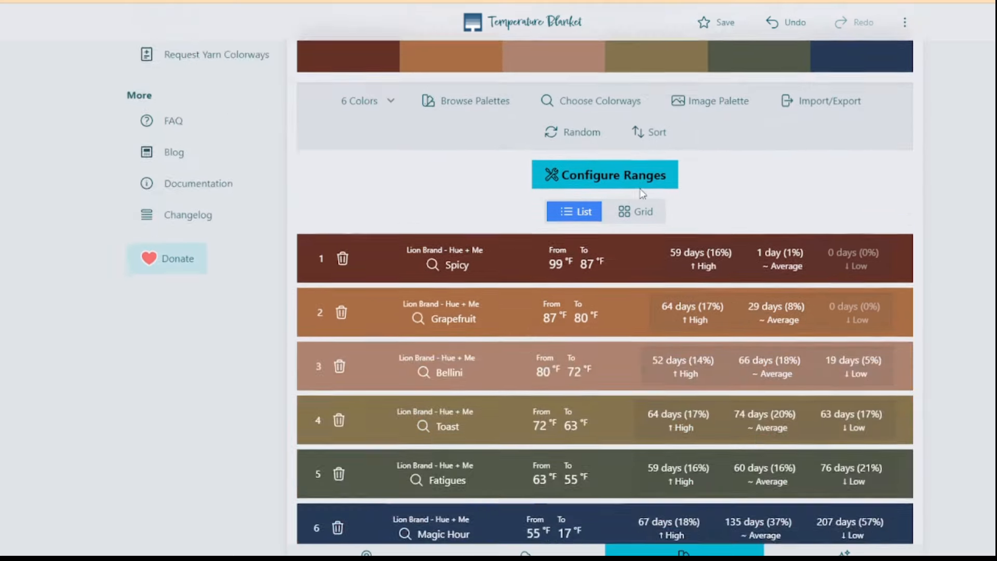
scroll(down, 3)
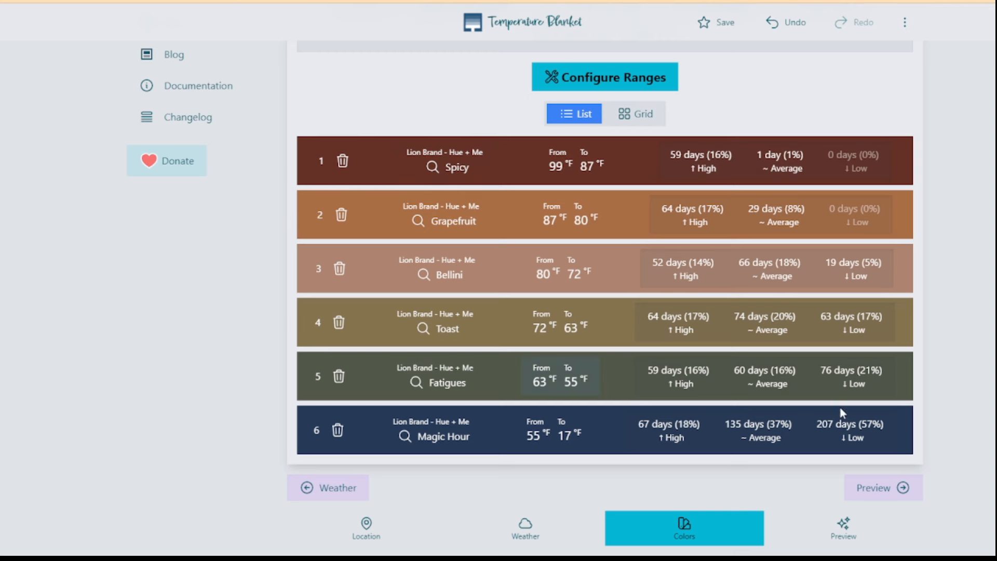
click(882, 488)
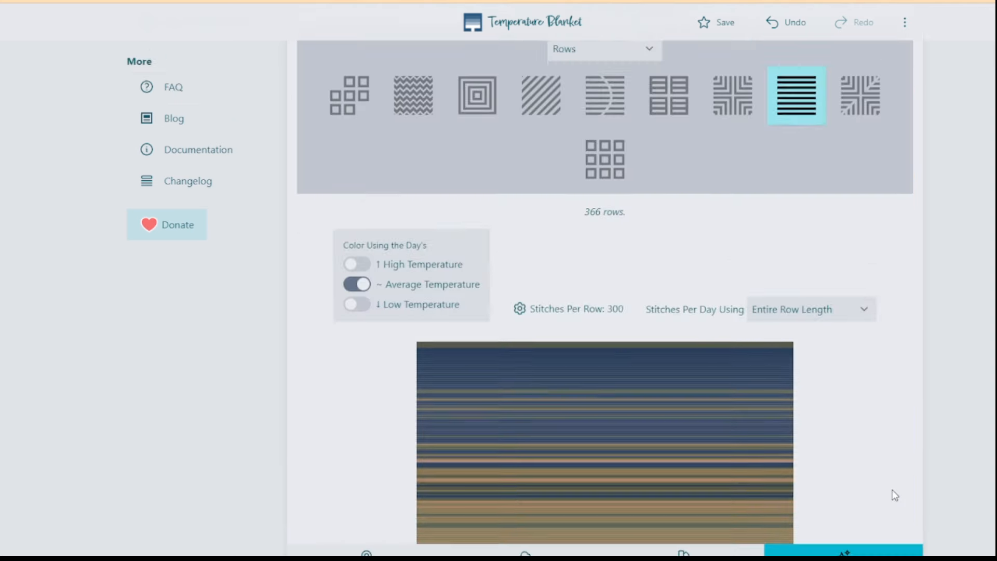
Try the Continuous Square and Calendar layouts, then choose the corner-to-corner diagonal layout
scroll(down, 3)
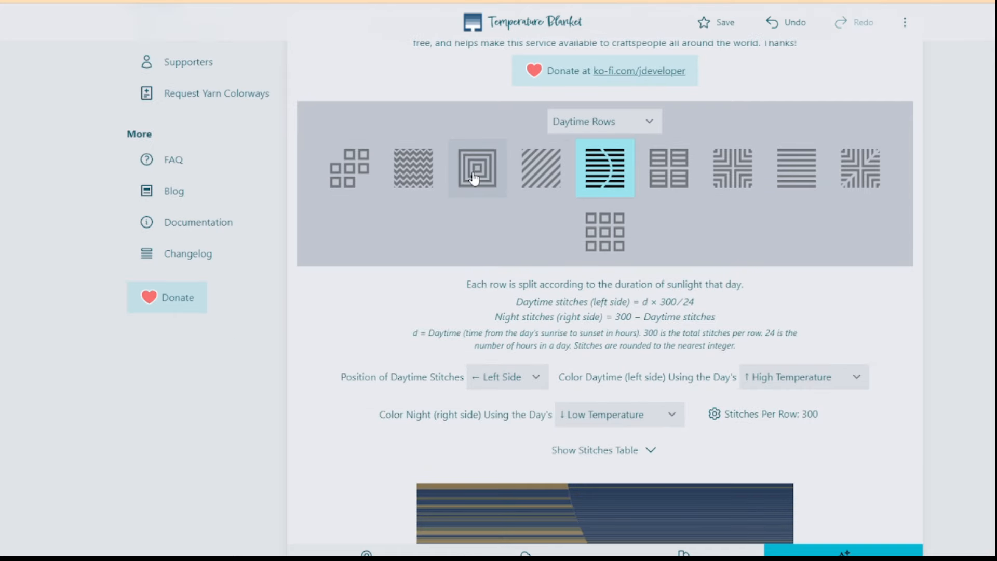
click(476, 167)
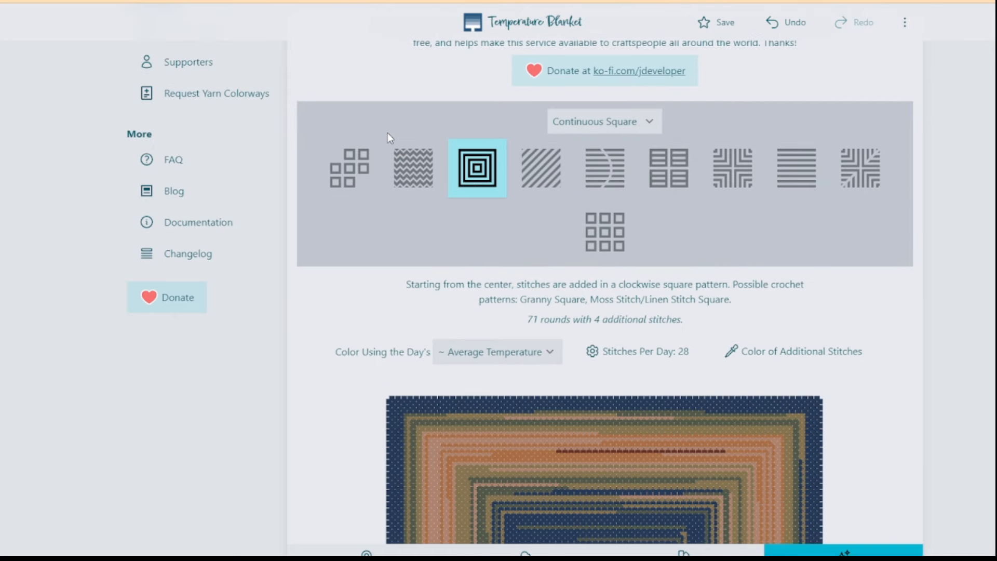
click(349, 167)
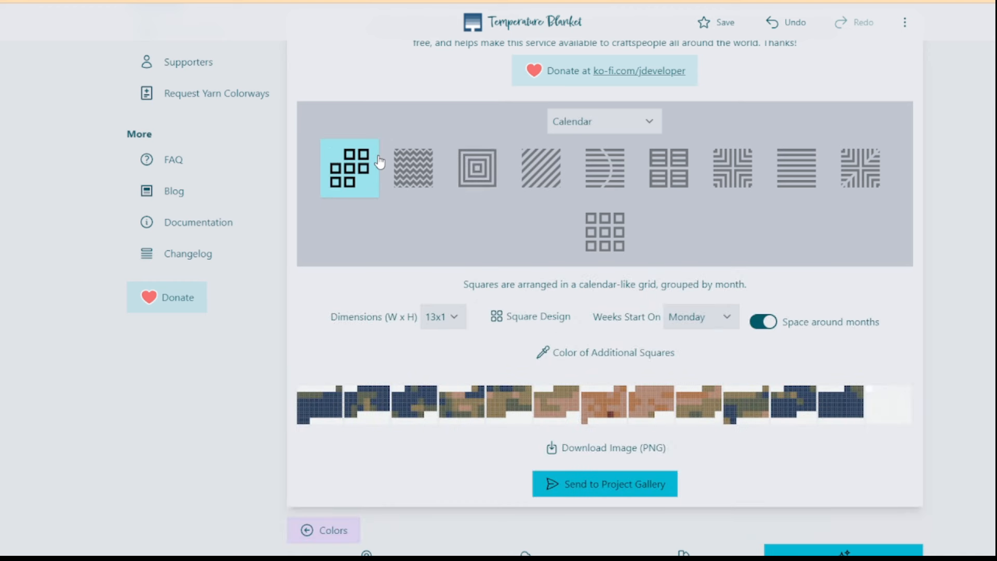
scroll(down, 3)
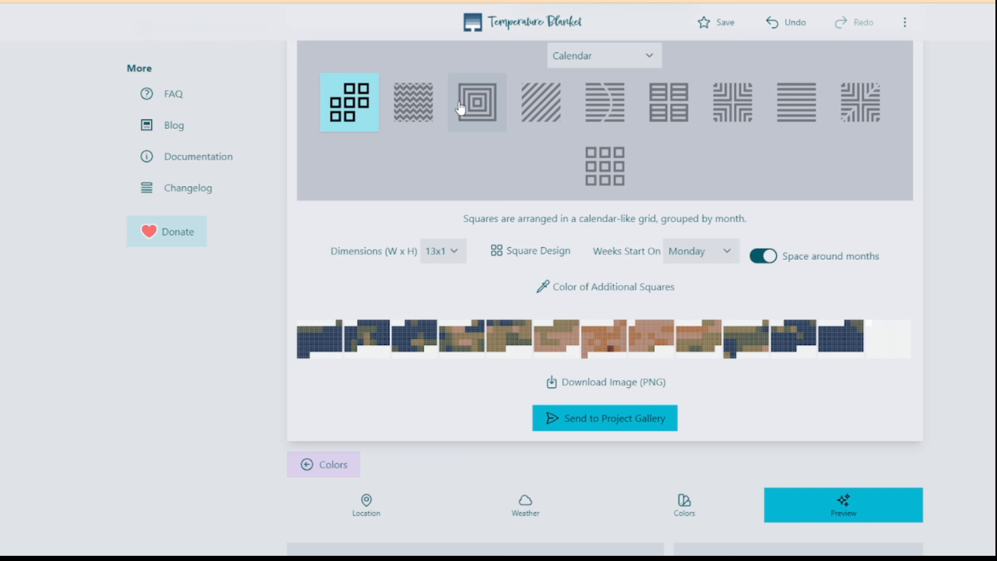
mouse_move(616, 113)
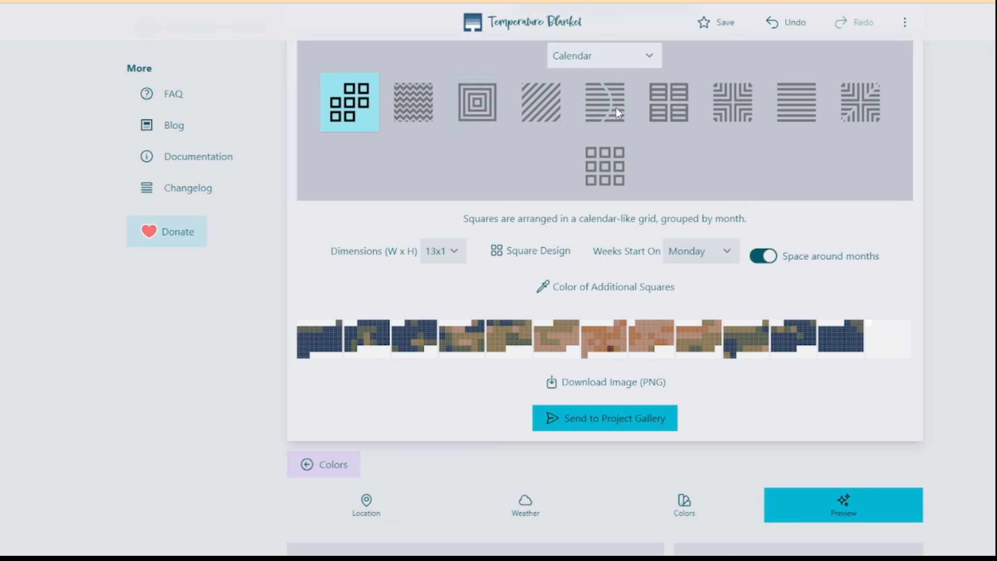
click(540, 103)
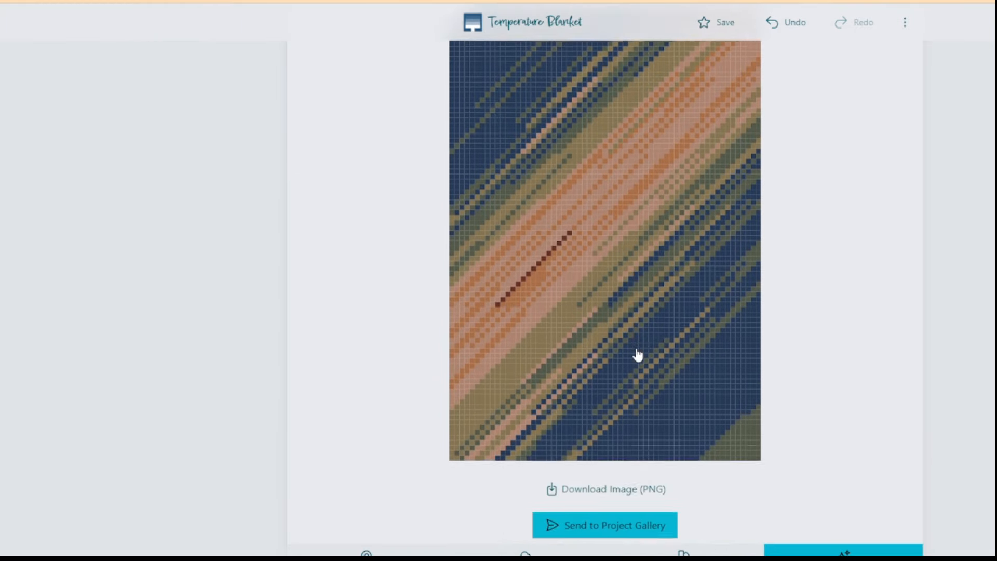
Colour the corner-to-corner design by each day's high temperature, keeping line length 15 and 61x90
scroll(down, 3)
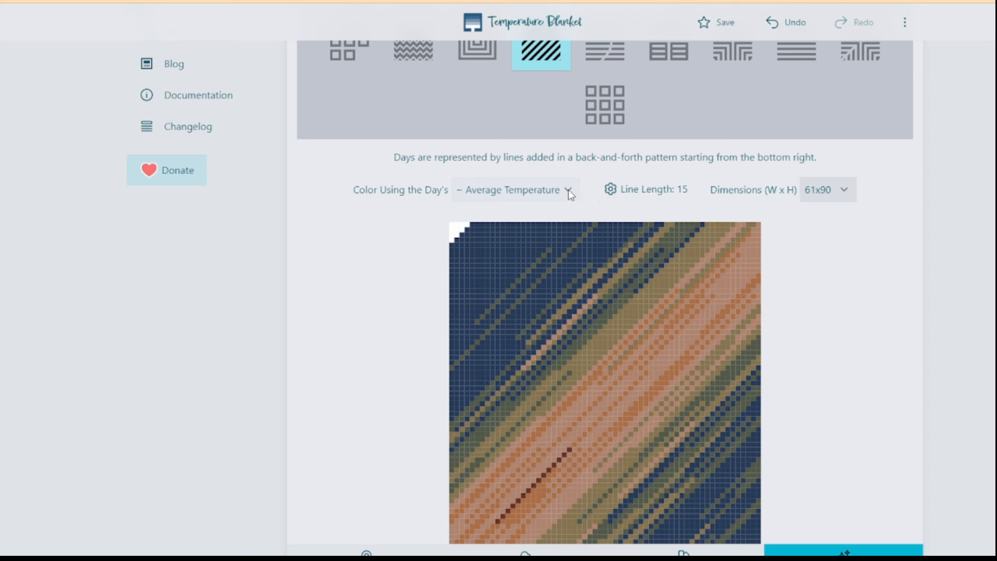
mouse_move(496, 196)
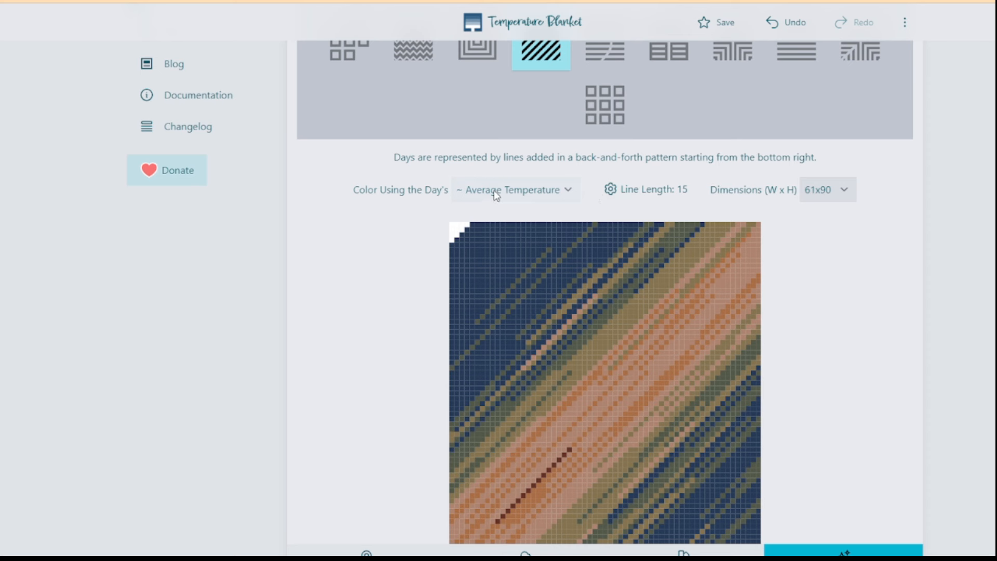
click(513, 189)
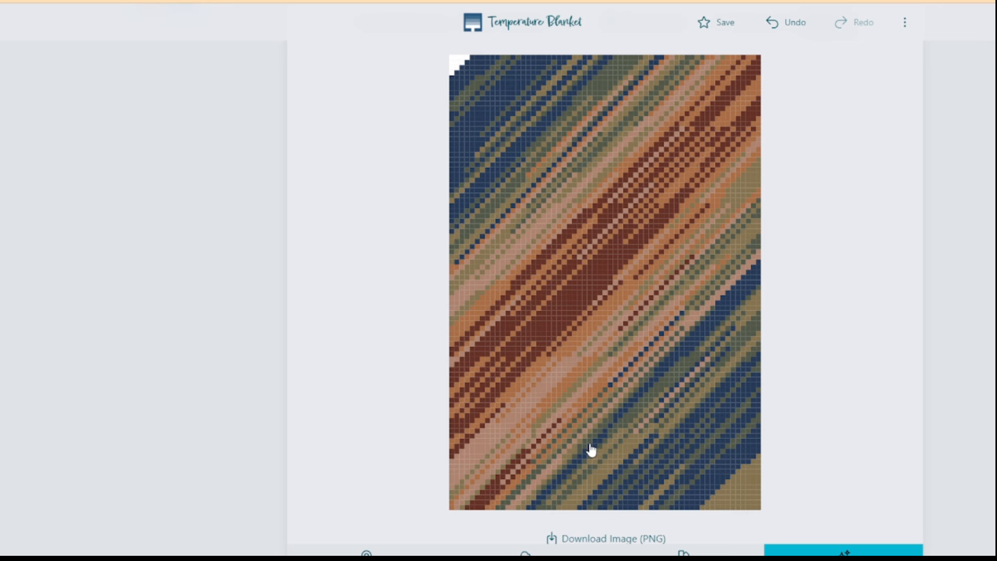
mouse_move(642, 344)
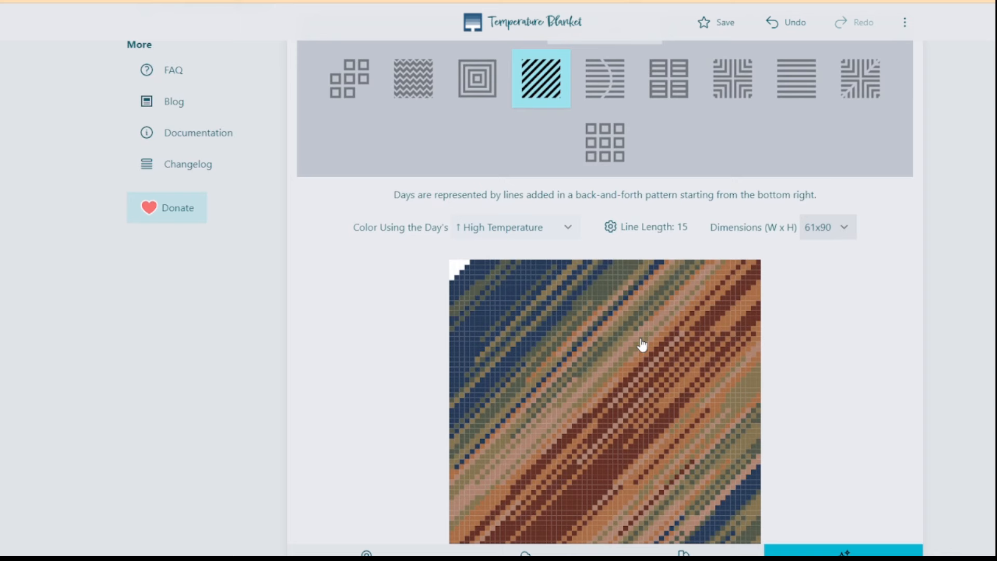
scroll(down, 3)
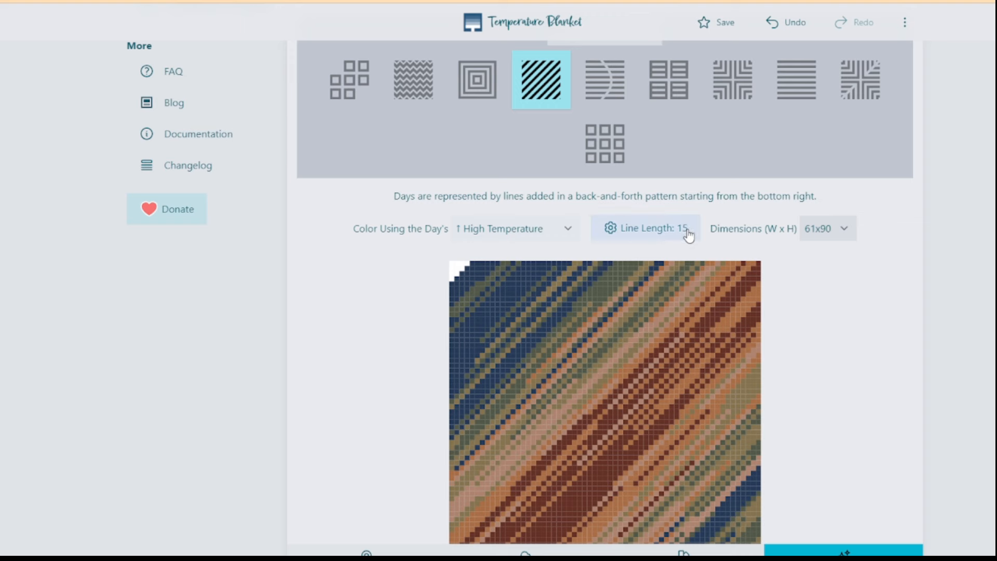
Reduce the line length to 1 stitch and save it
click(644, 228)
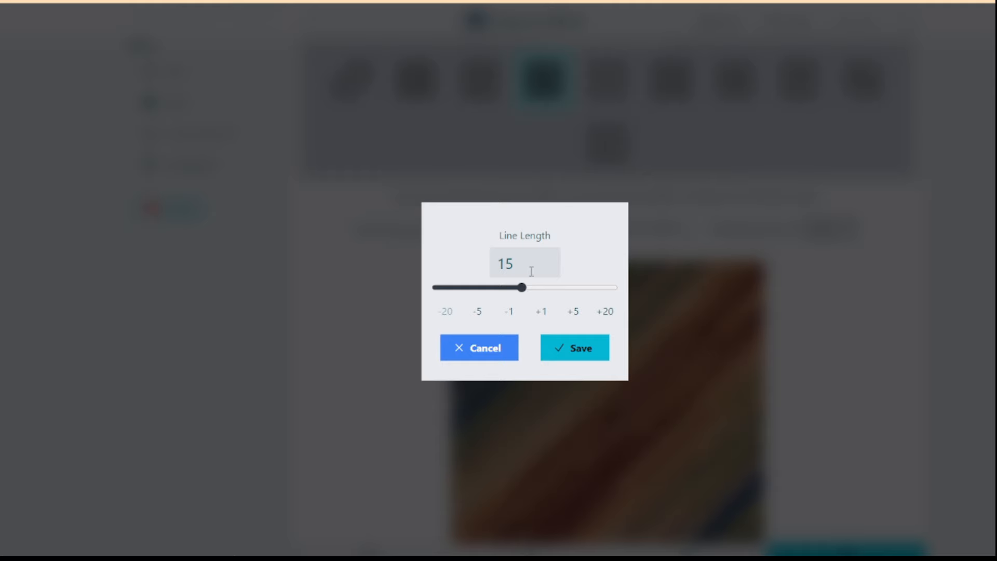
click(525, 263)
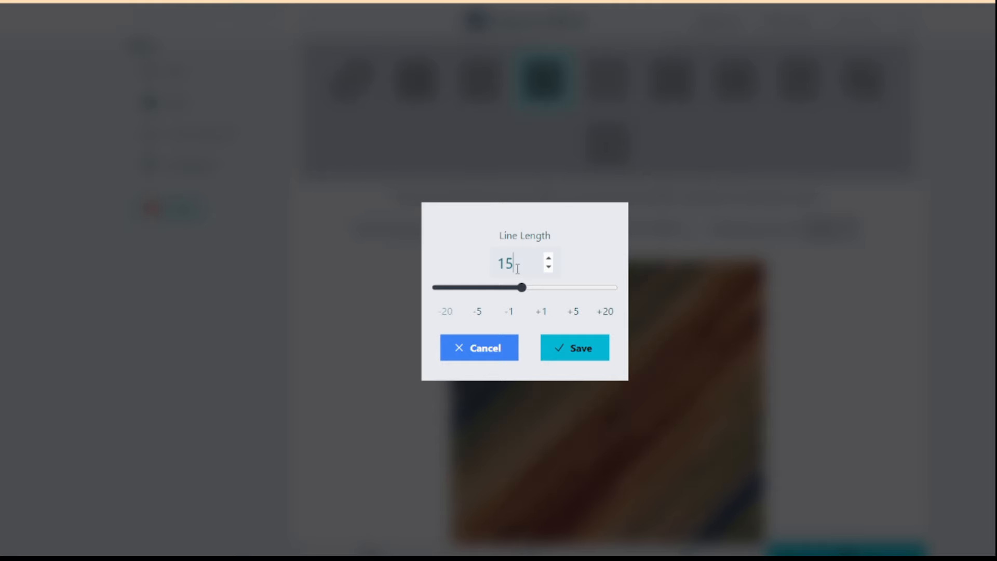
drag(523, 288, 436, 287)
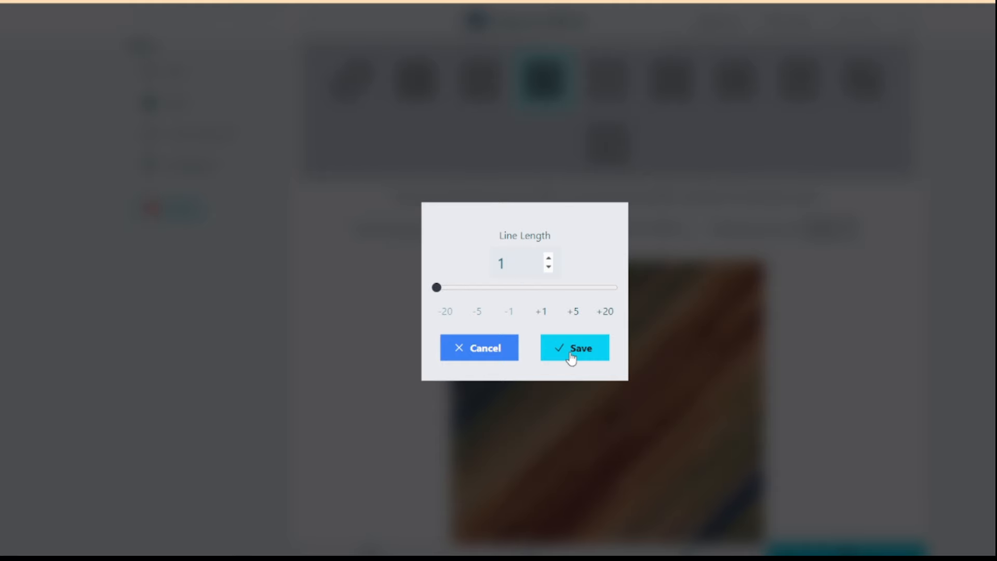
click(573, 348)
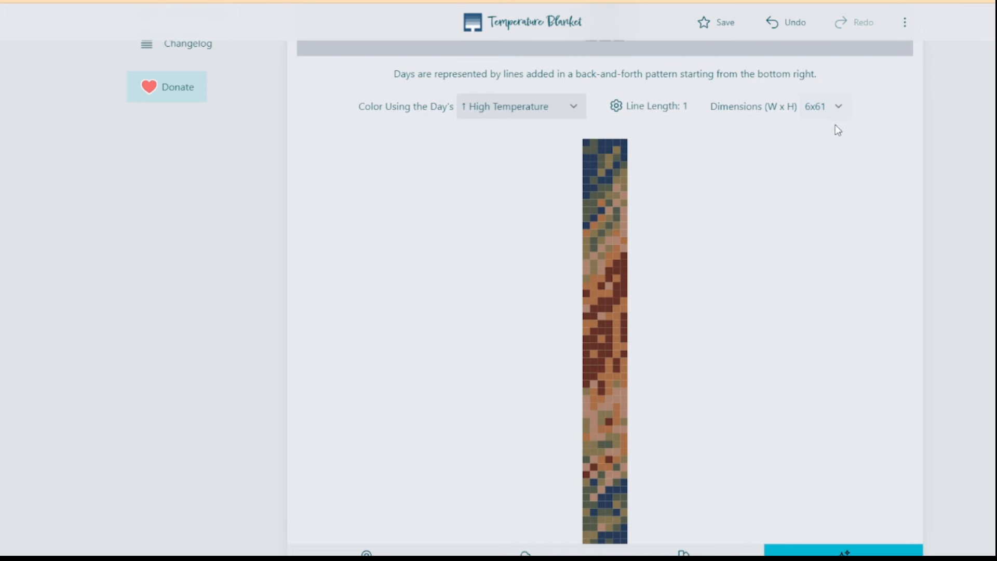
mouse_move(825, 178)
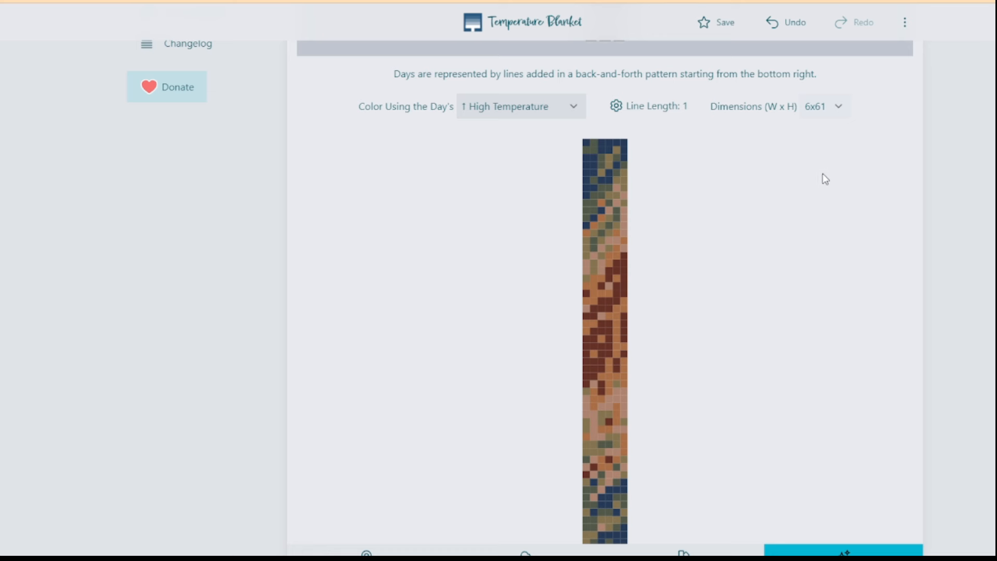
mouse_move(831, 171)
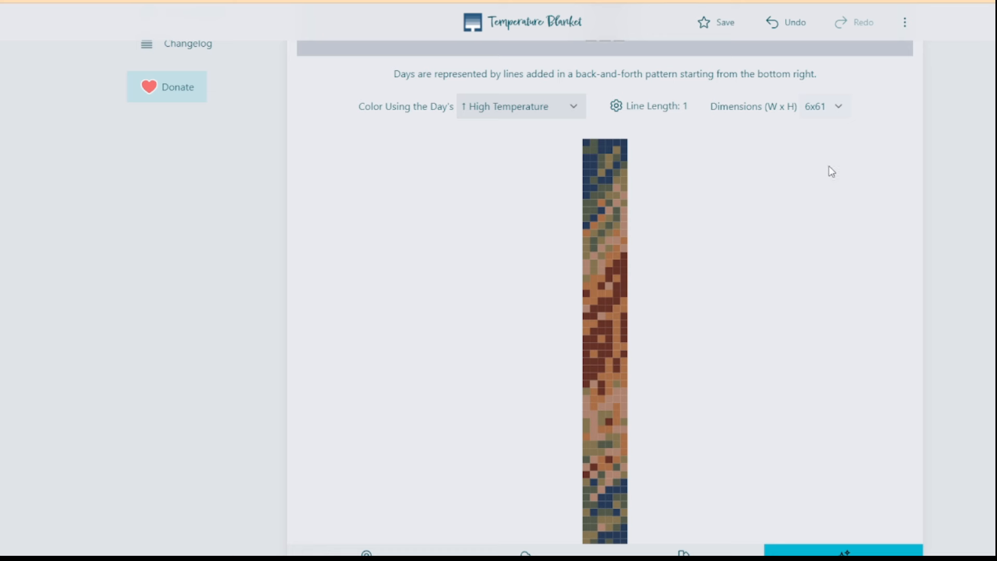
mouse_move(829, 138)
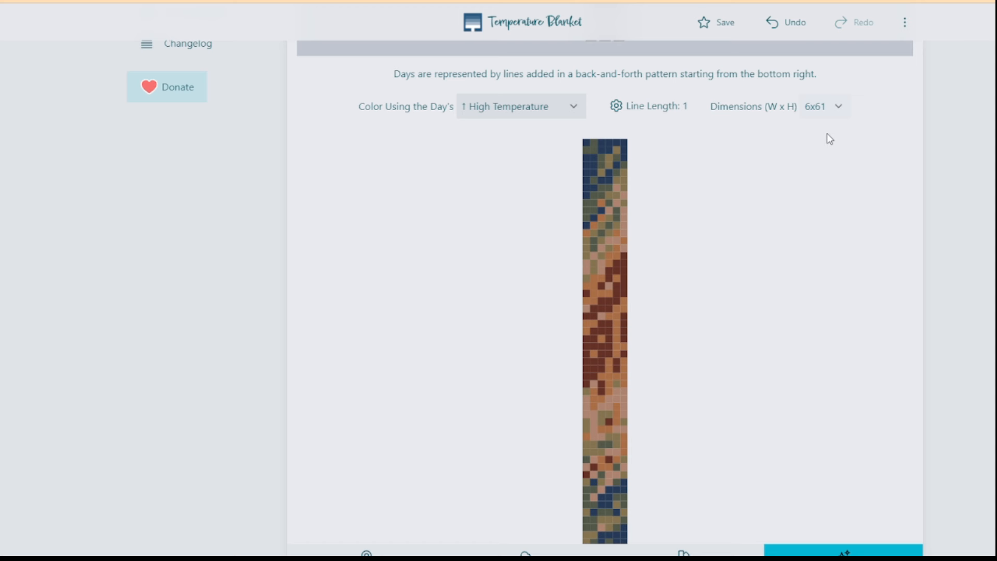
Try scarf dimensions 3x122, then set them back to 6x61
click(822, 106)
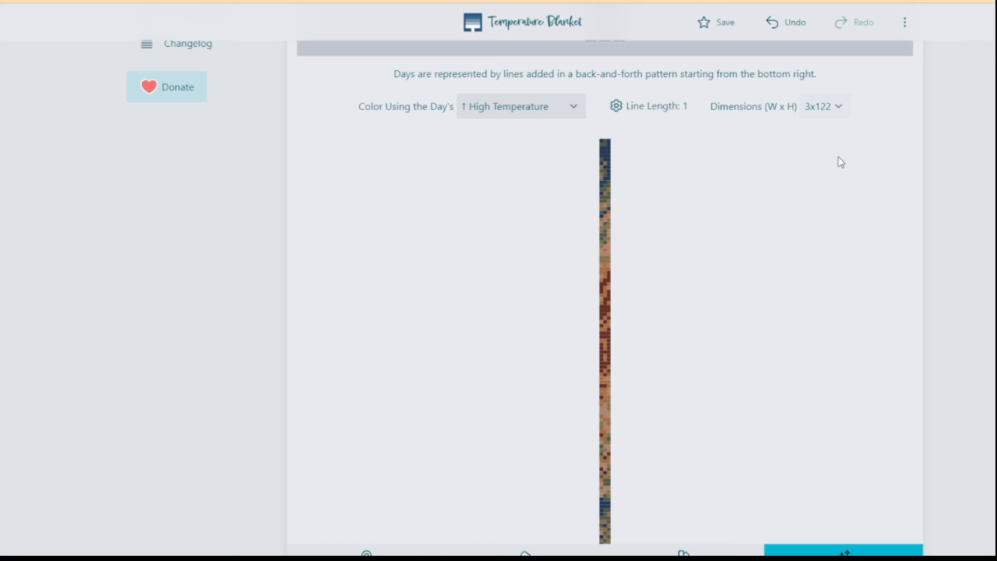
mouse_move(849, 68)
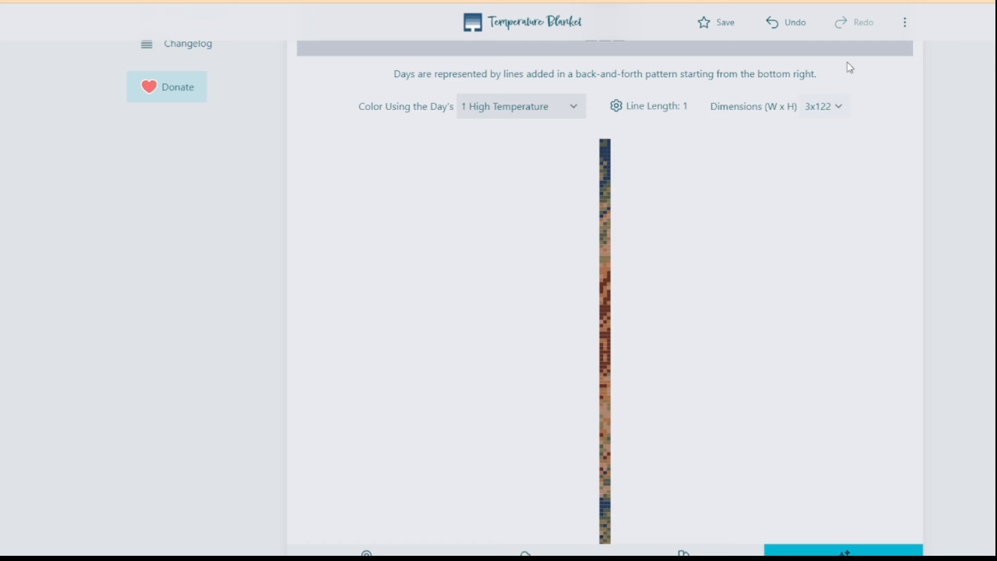
mouse_move(836, 157)
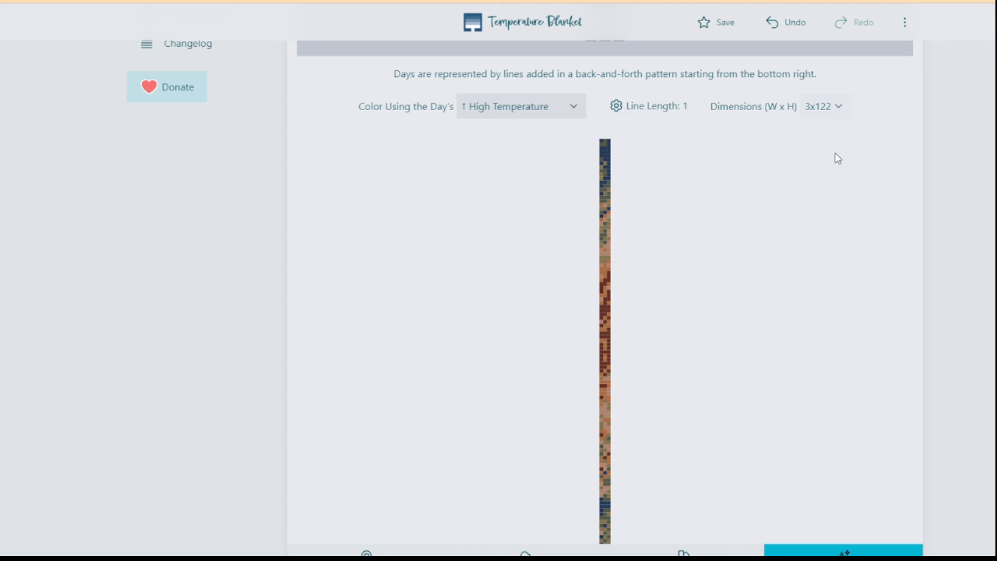
click(823, 106)
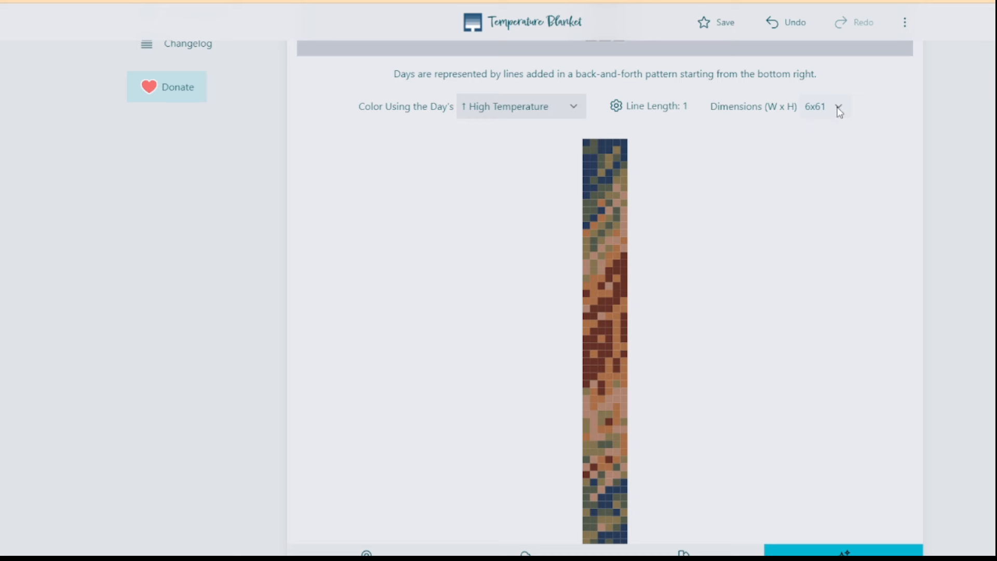
scroll(down, 3)
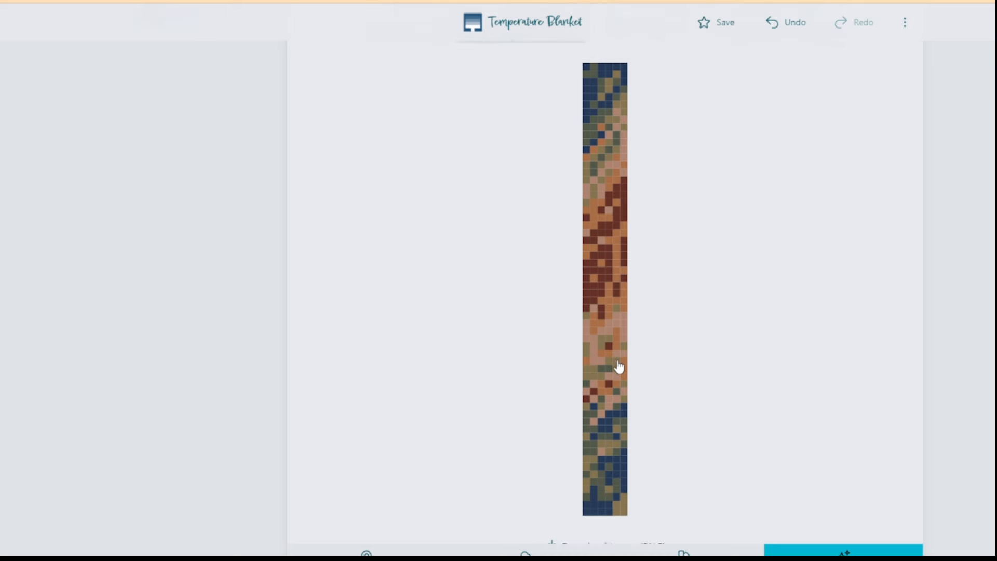
scroll(down, 3)
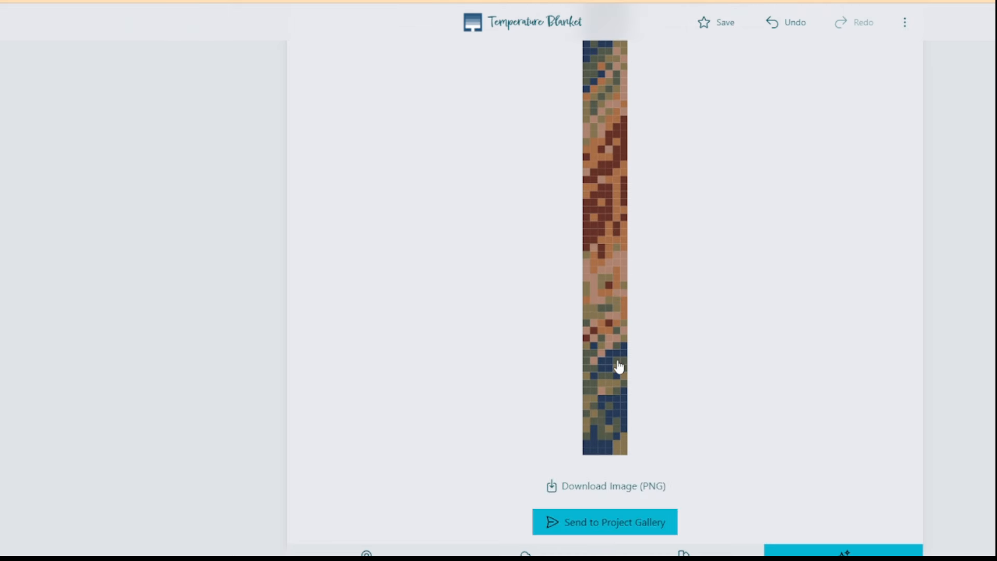
scroll(down, 3)
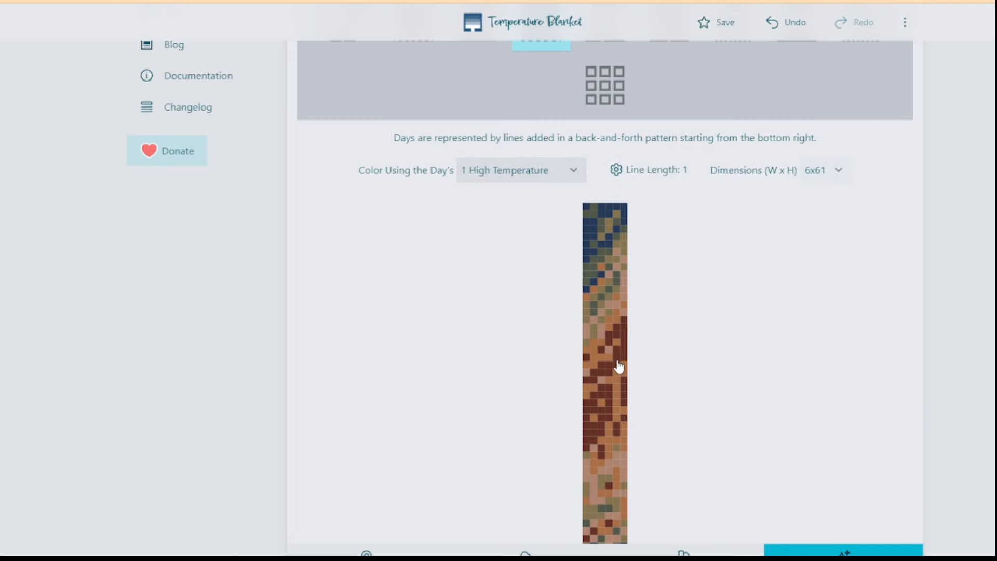
mouse_move(819, 184)
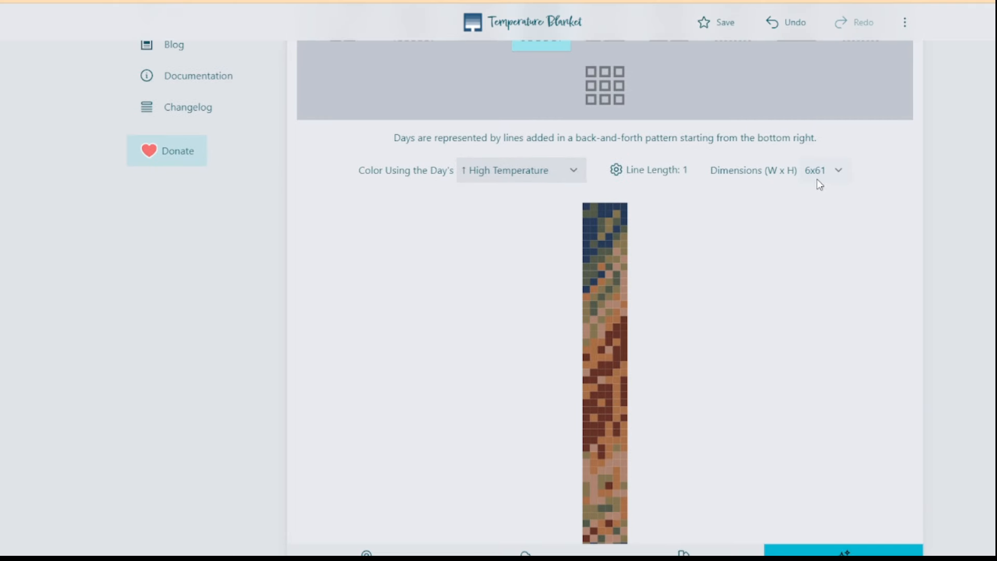
mouse_move(648, 171)
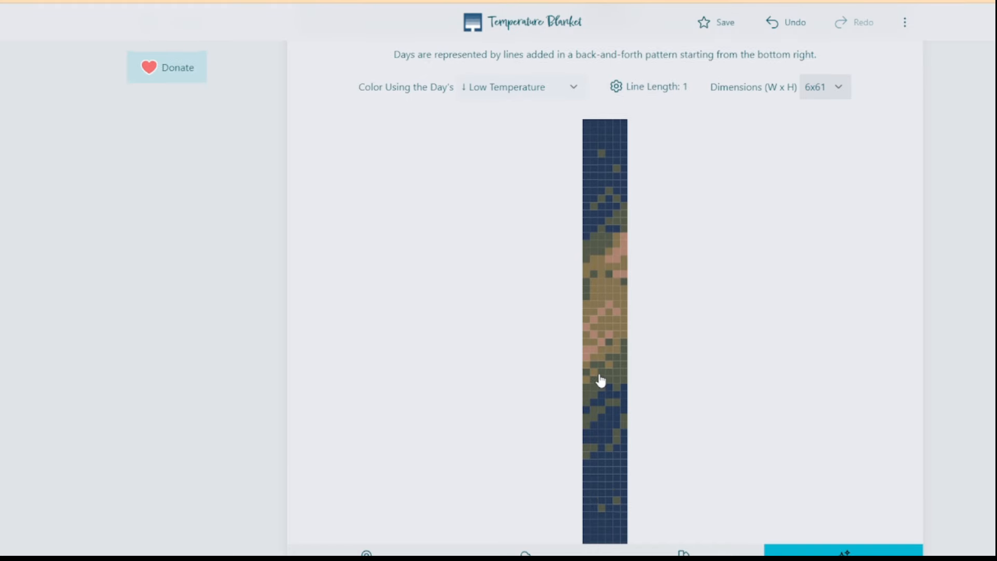
scroll(down, 3)
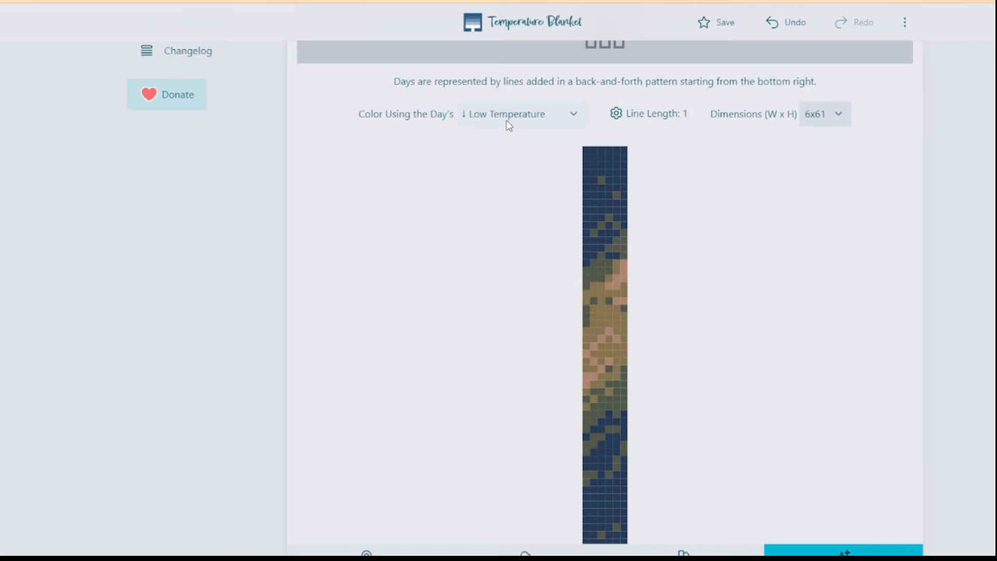
click(518, 114)
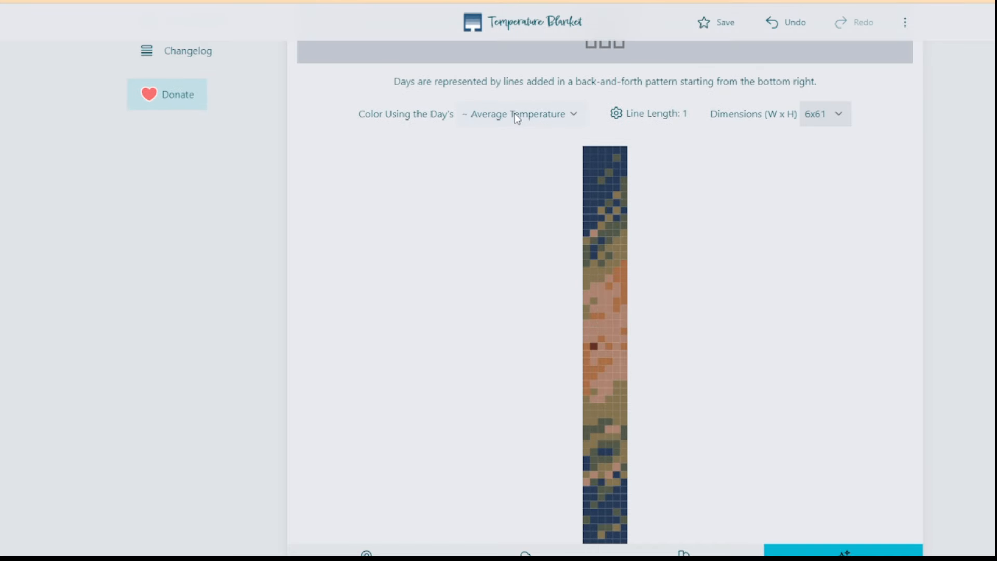
click(519, 114)
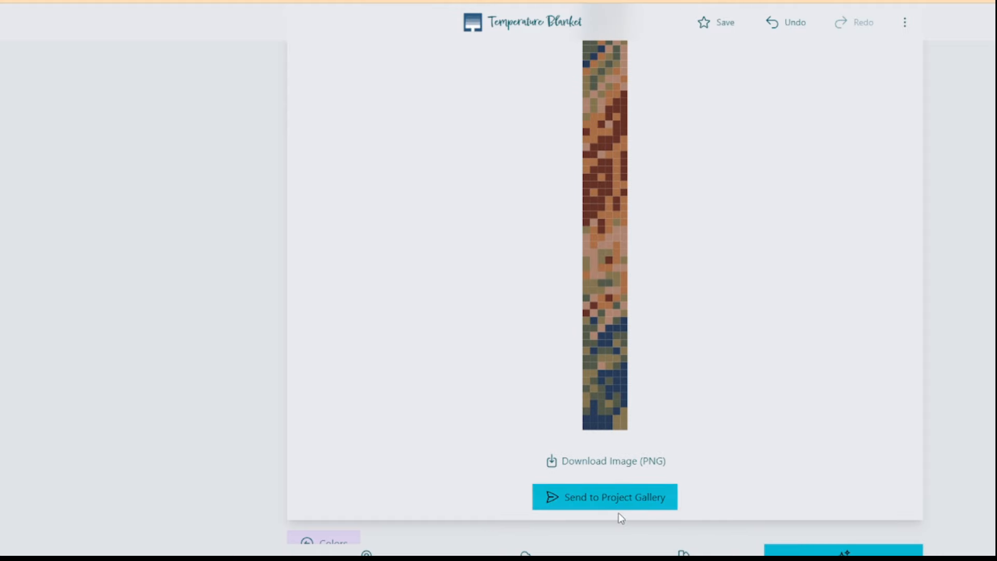
Save to generate the shareable project link for the 6x61 high-temperature design
click(604, 496)
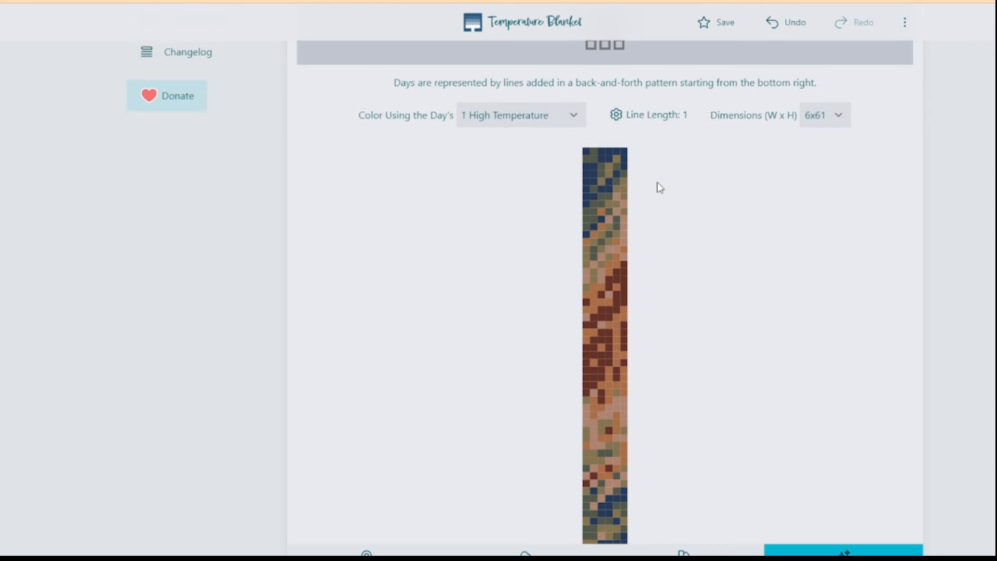
scroll(down, 3)
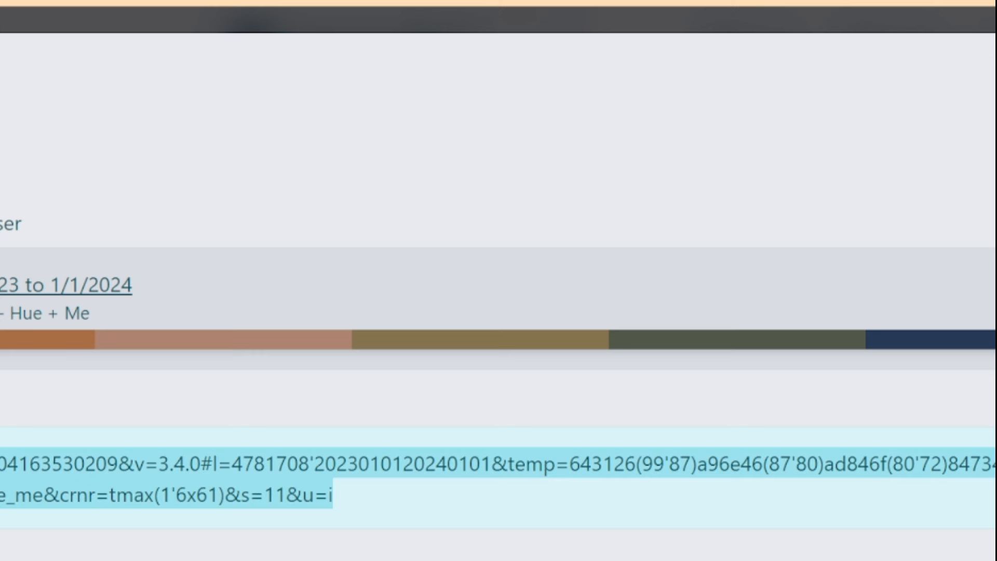
mouse_move(608, 268)
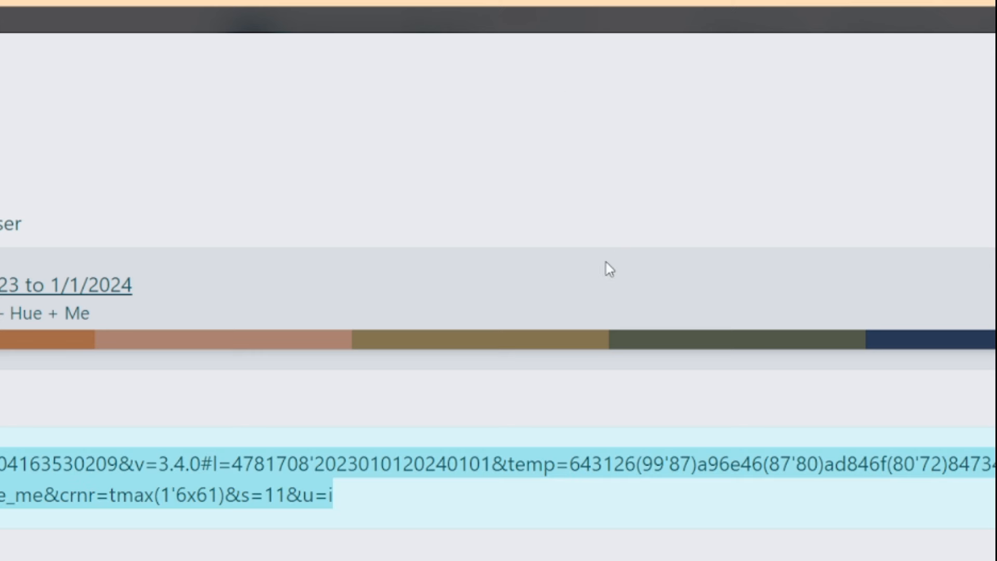
mouse_move(973, 131)
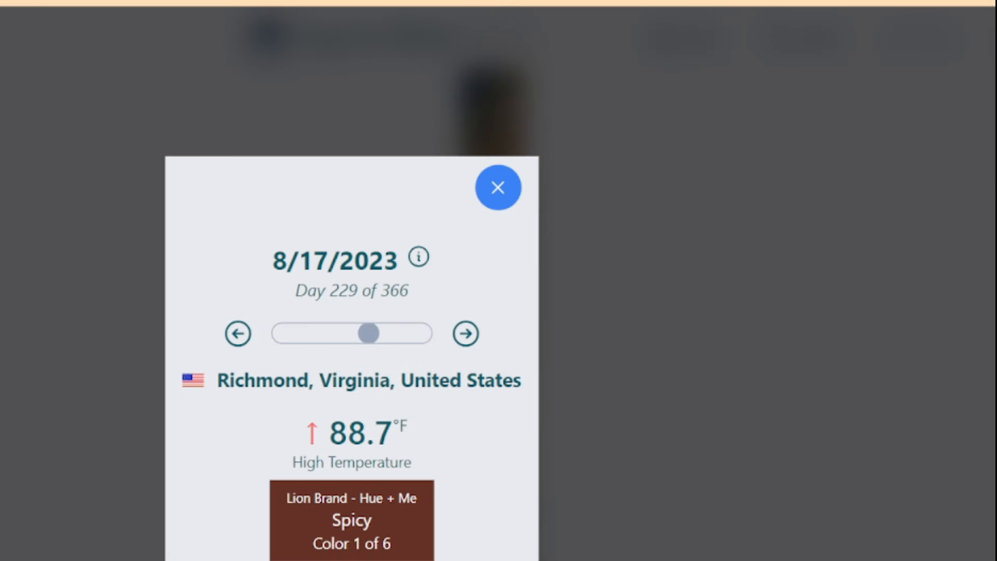
mouse_move(516, 162)
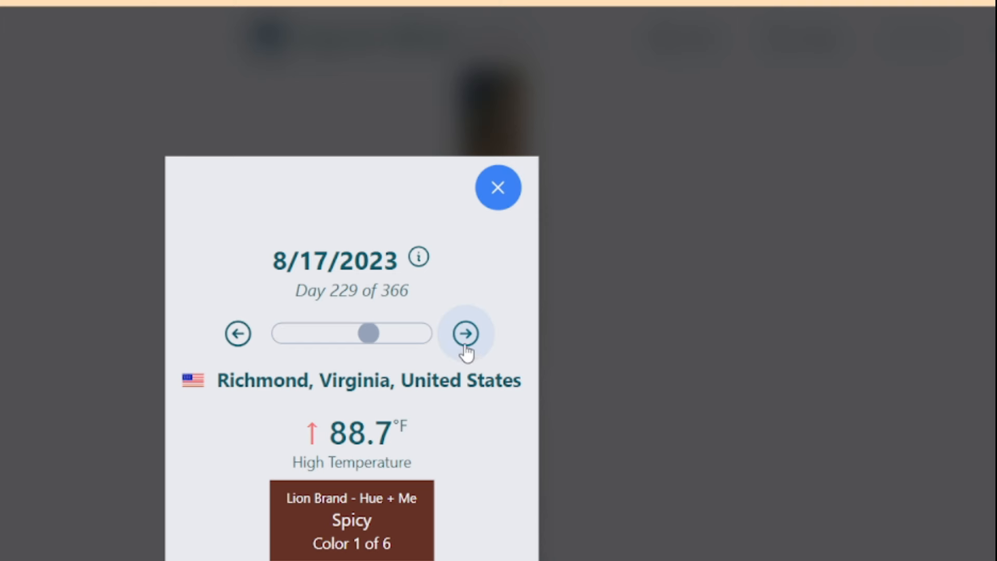
Step the day details forward through 8/18, 8/19, 8/21 to 8/23/2023 (82.94°F, Grapefruit)
click(465, 333)
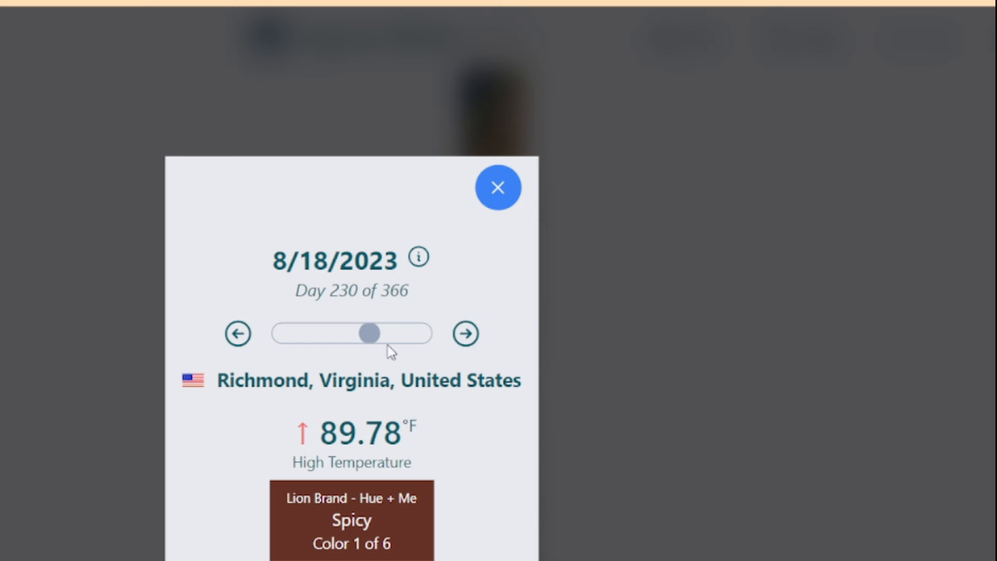
click(465, 333)
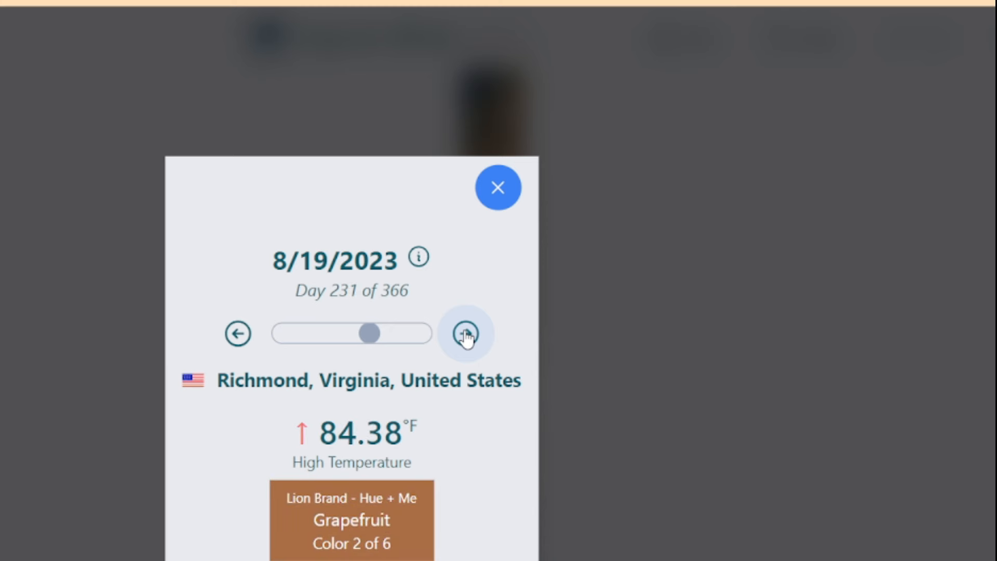
click(465, 333)
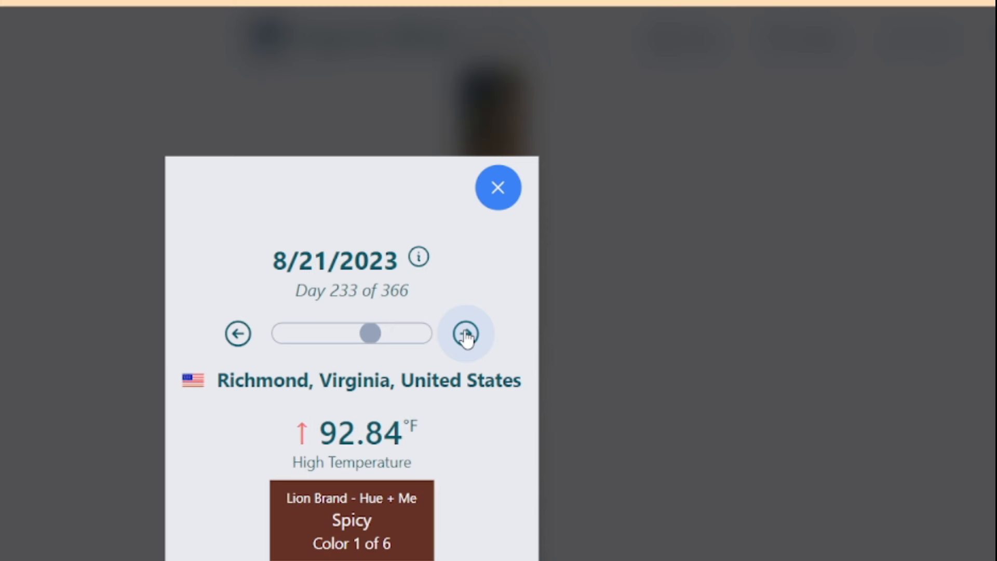
click(465, 332)
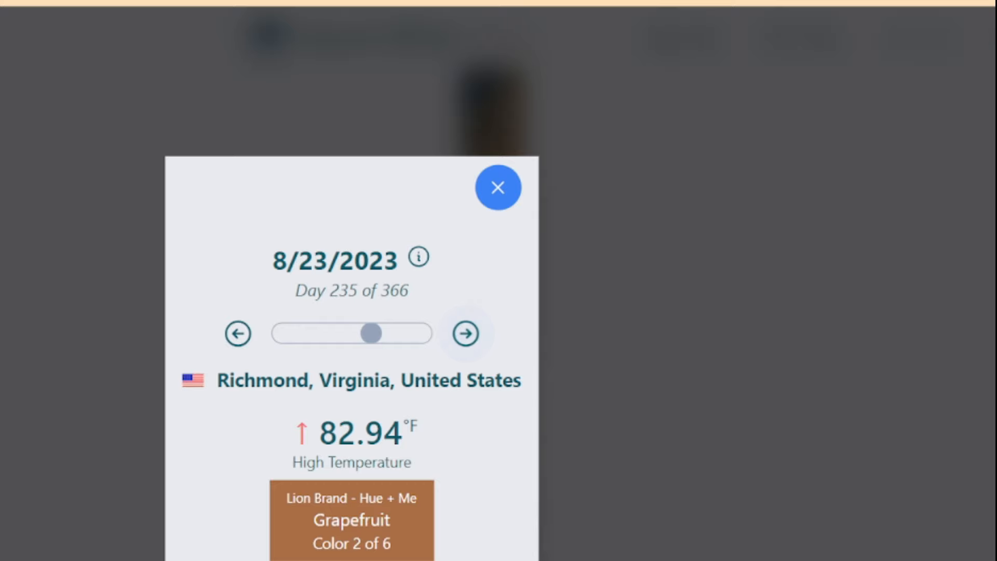